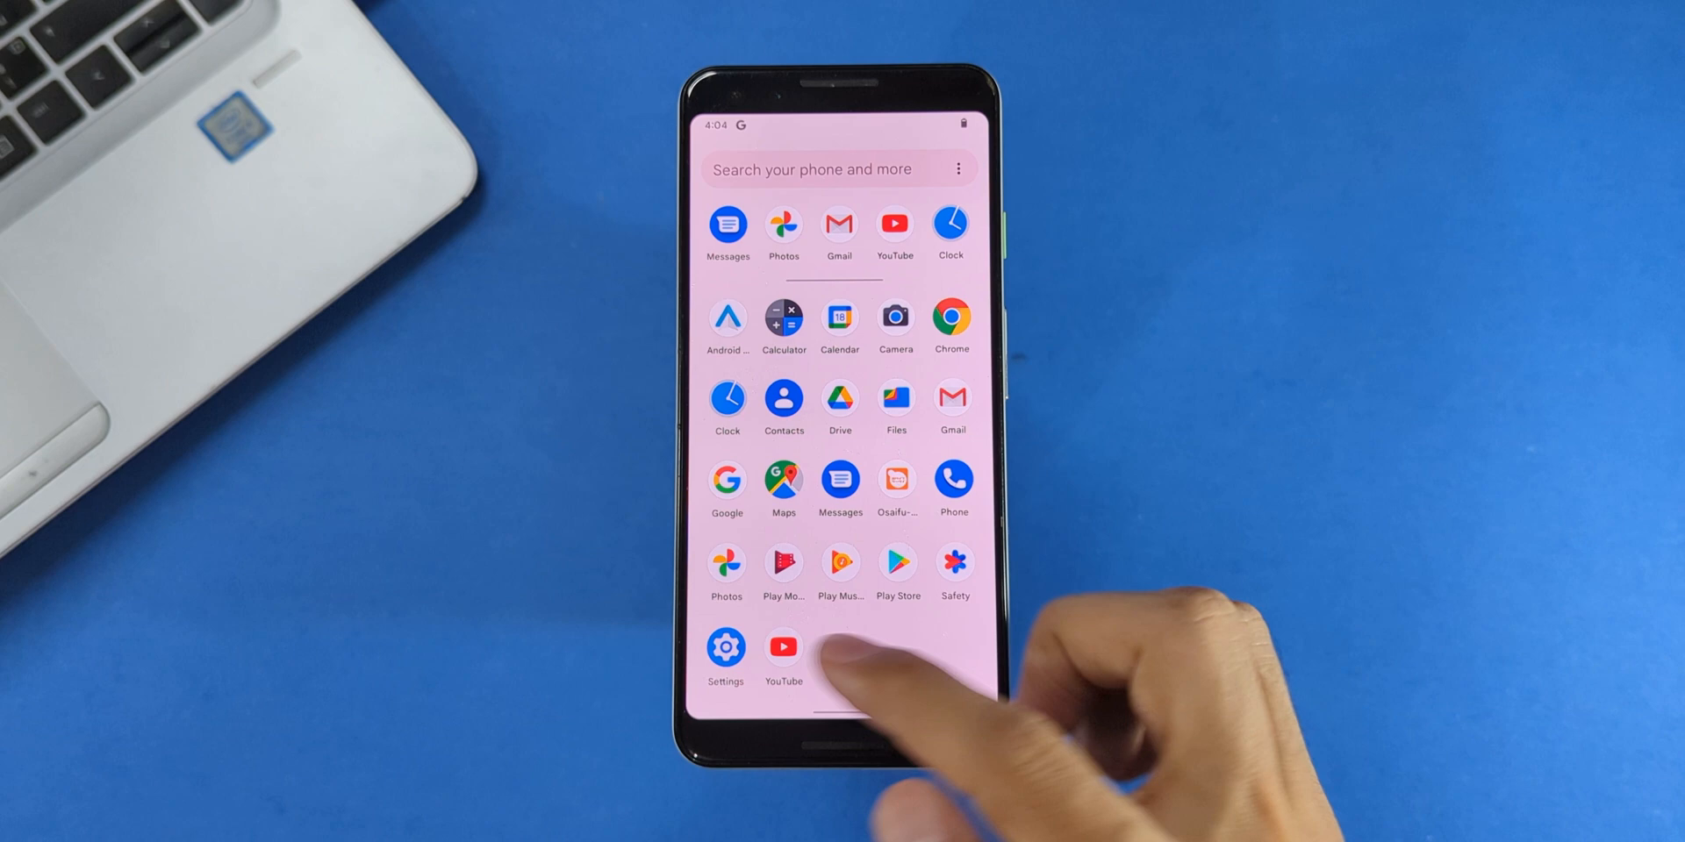
- Unlock developer mode by tapping Build number in About phone
{"action": "left_click", "coordinate": [726, 648]}
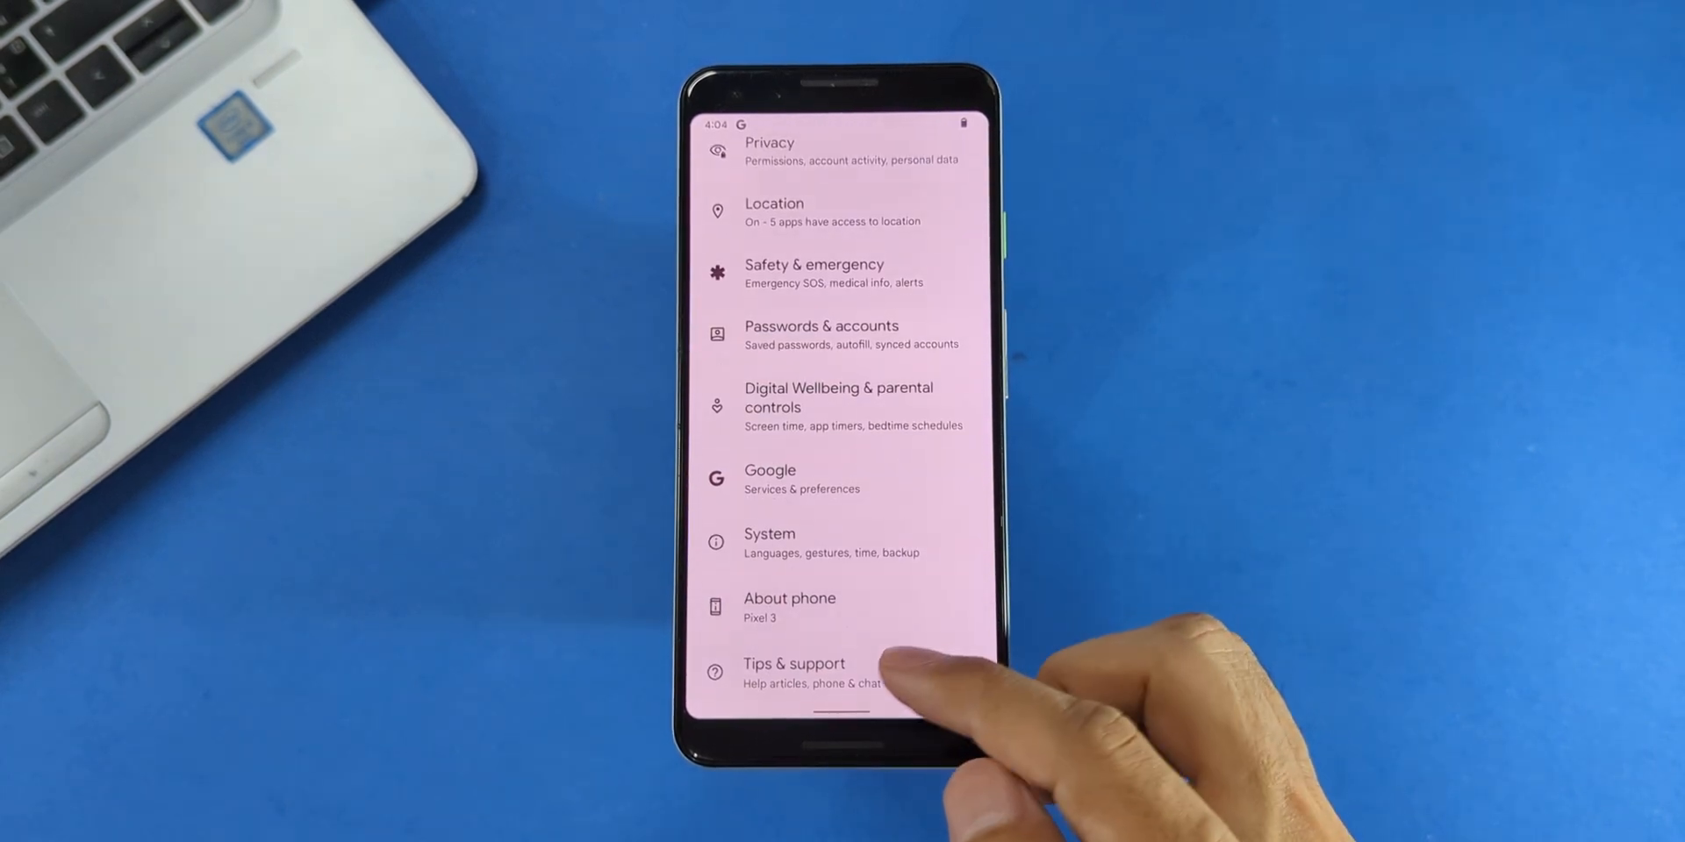
{"action": "left_click", "coordinate": [790, 608]}
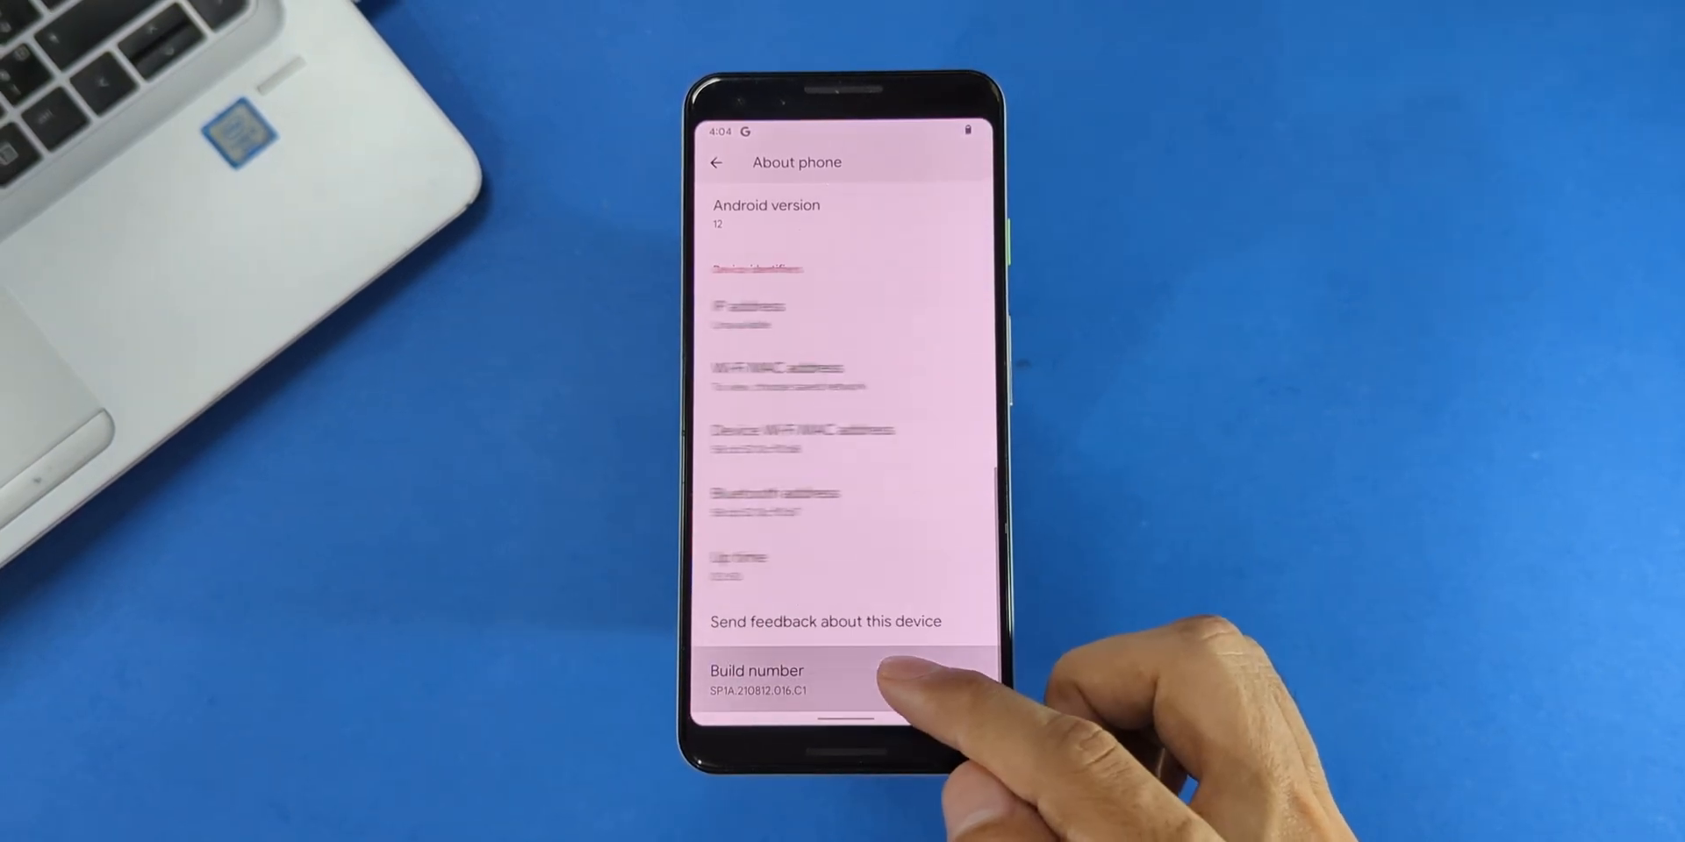
{"action": "left_click", "coordinate": [758, 685]}
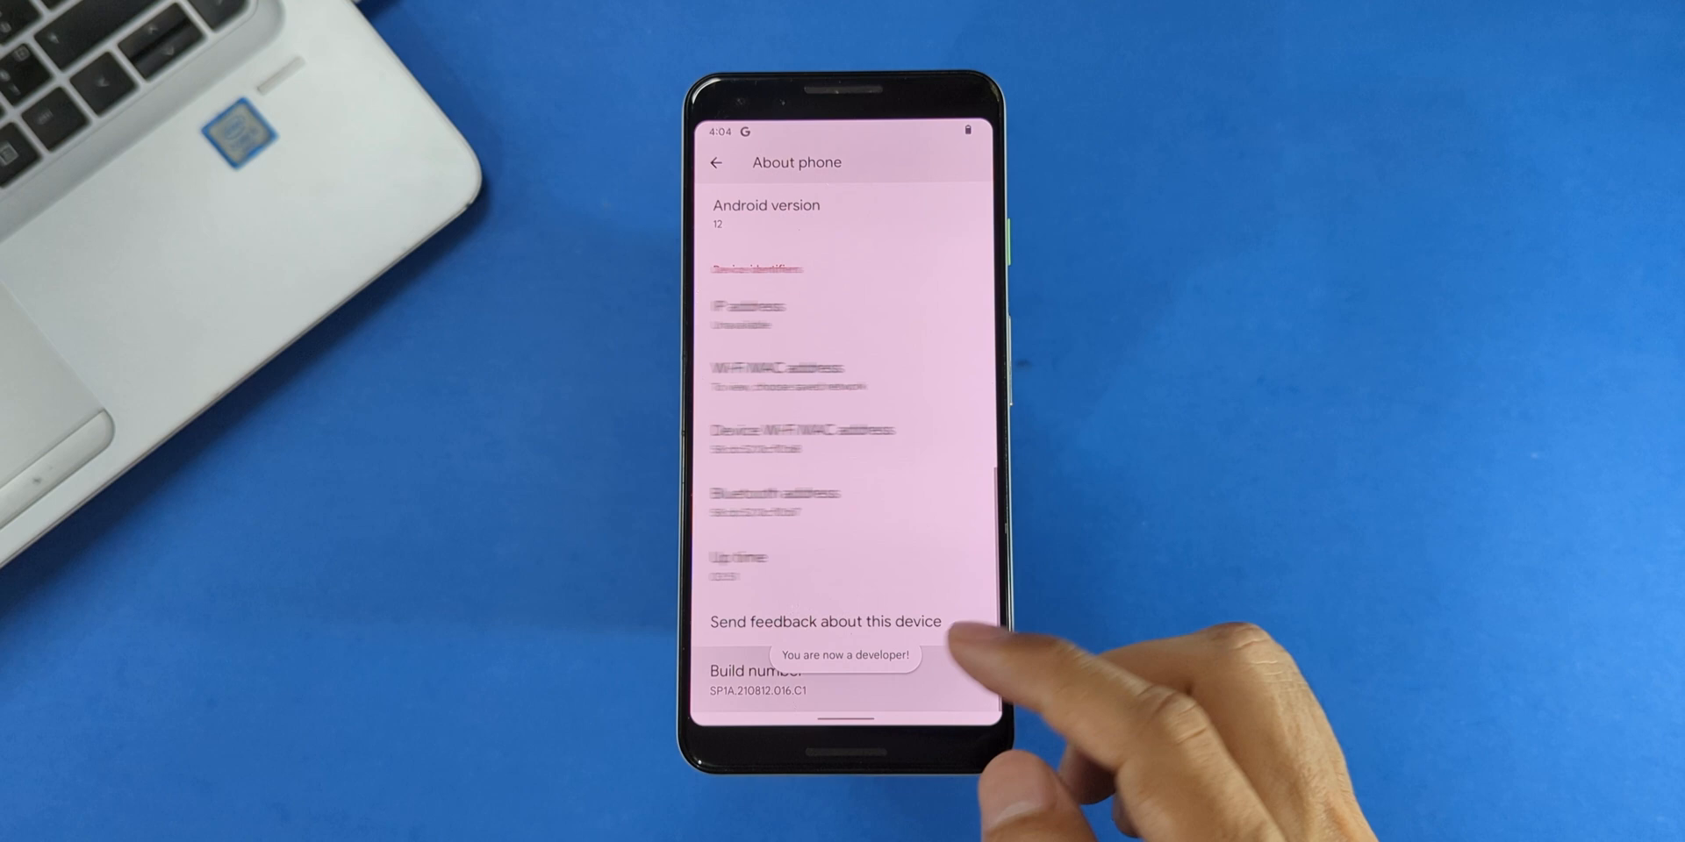
{"action": "left_click", "coordinate": [715, 161]}
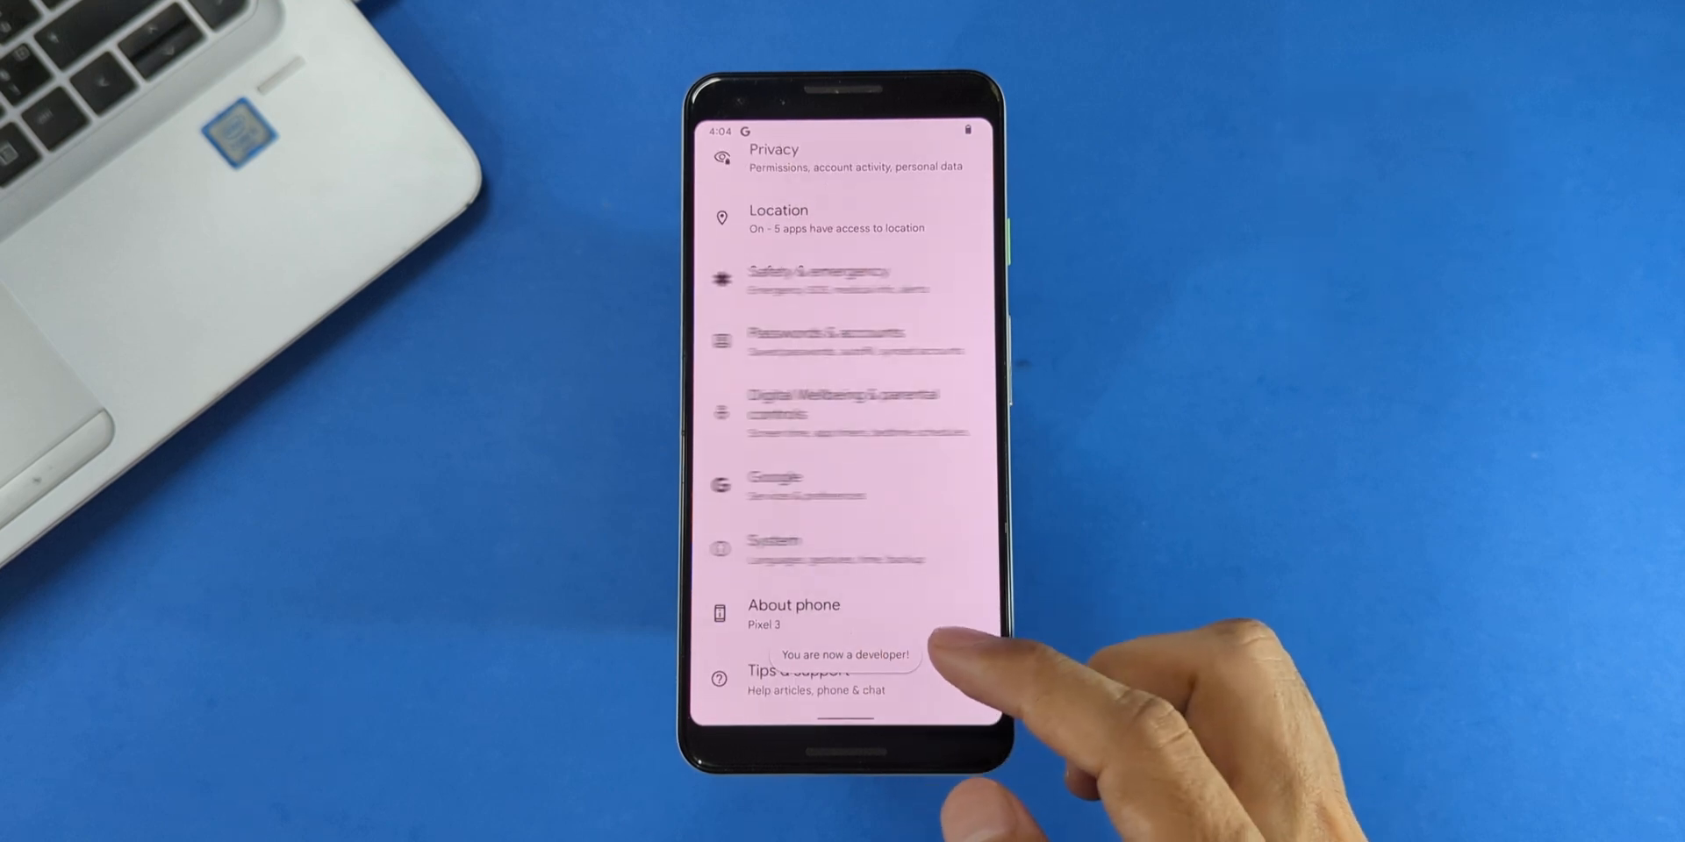
- In System > Developer options, confirm OEM unlocking is switched on
{"action": "left_click", "coordinate": [774, 540]}
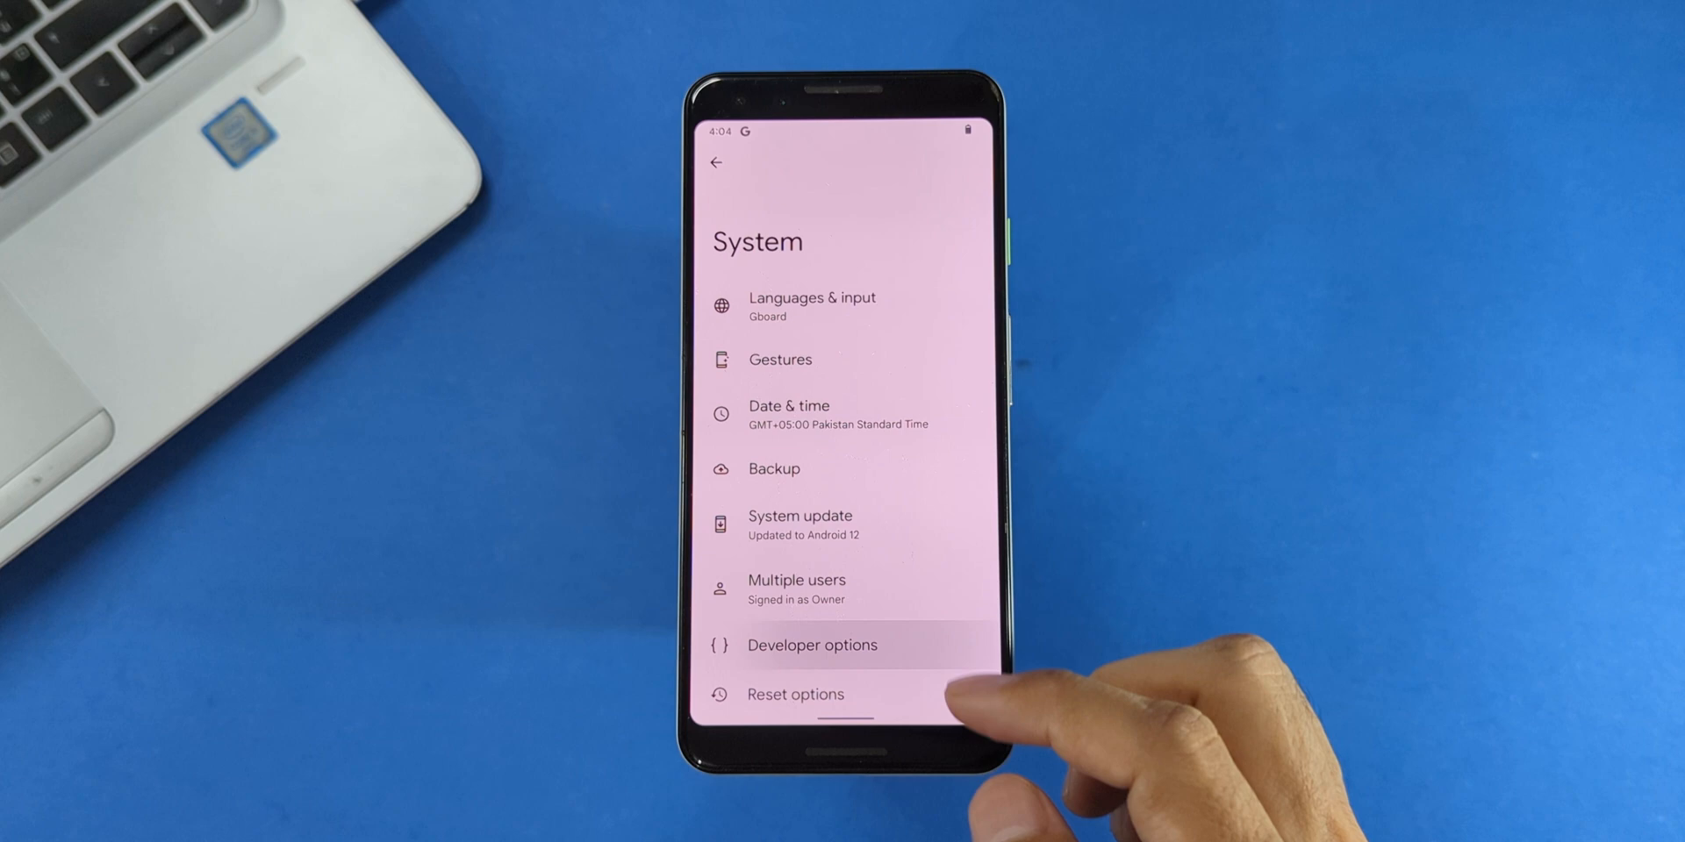
{"action": "left_click", "coordinate": [813, 644]}
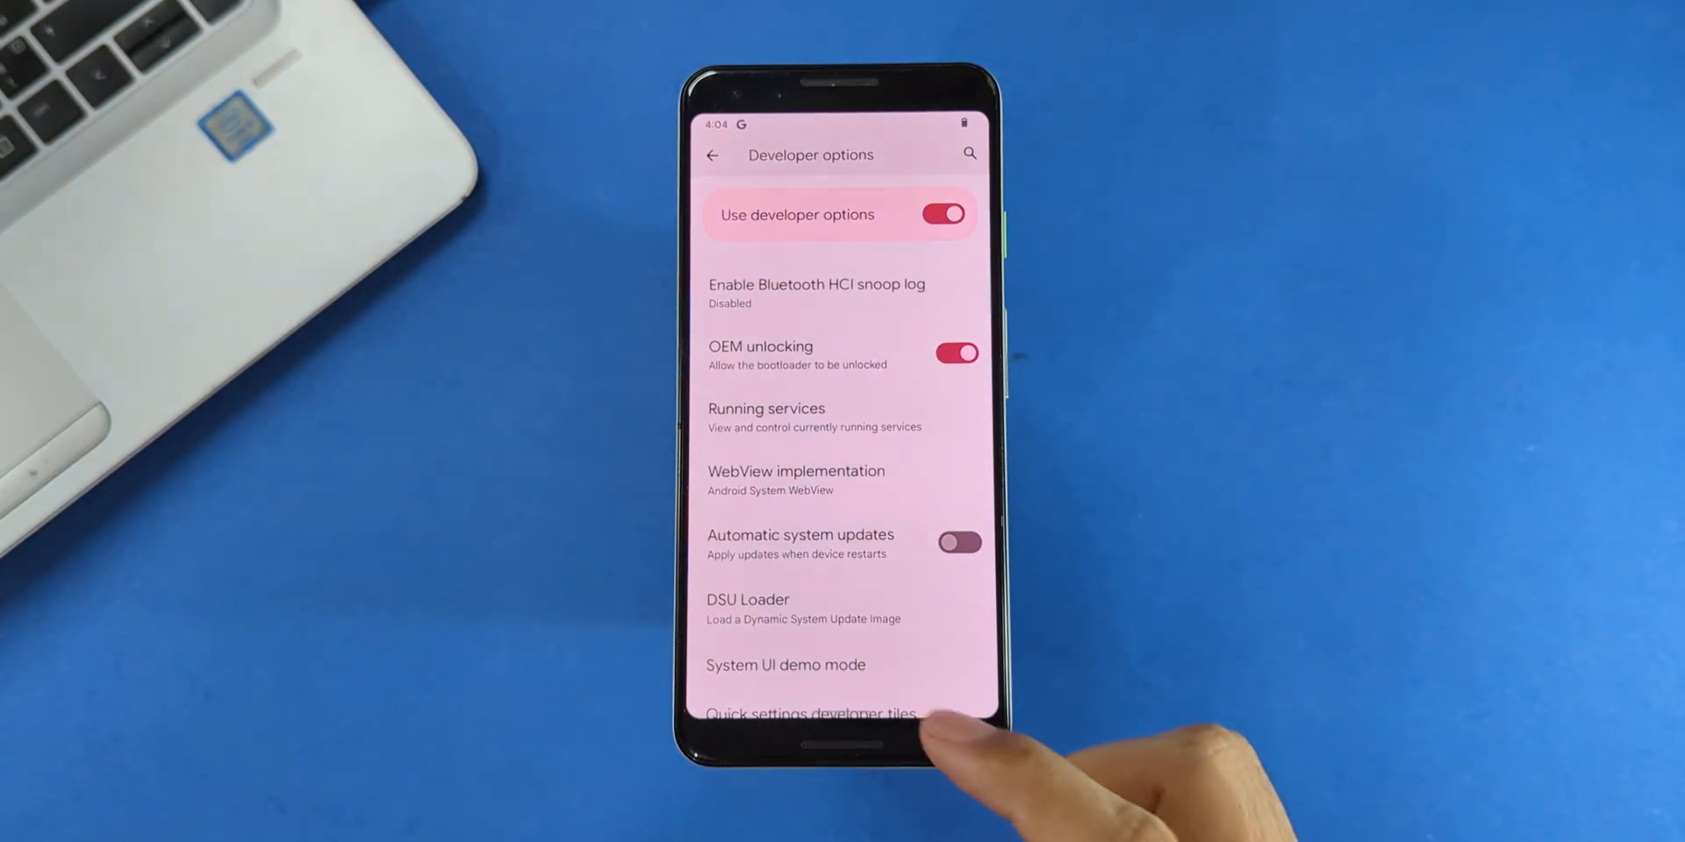
{"action": "scroll", "scroll_direction": "down", "scroll_amount": 3}
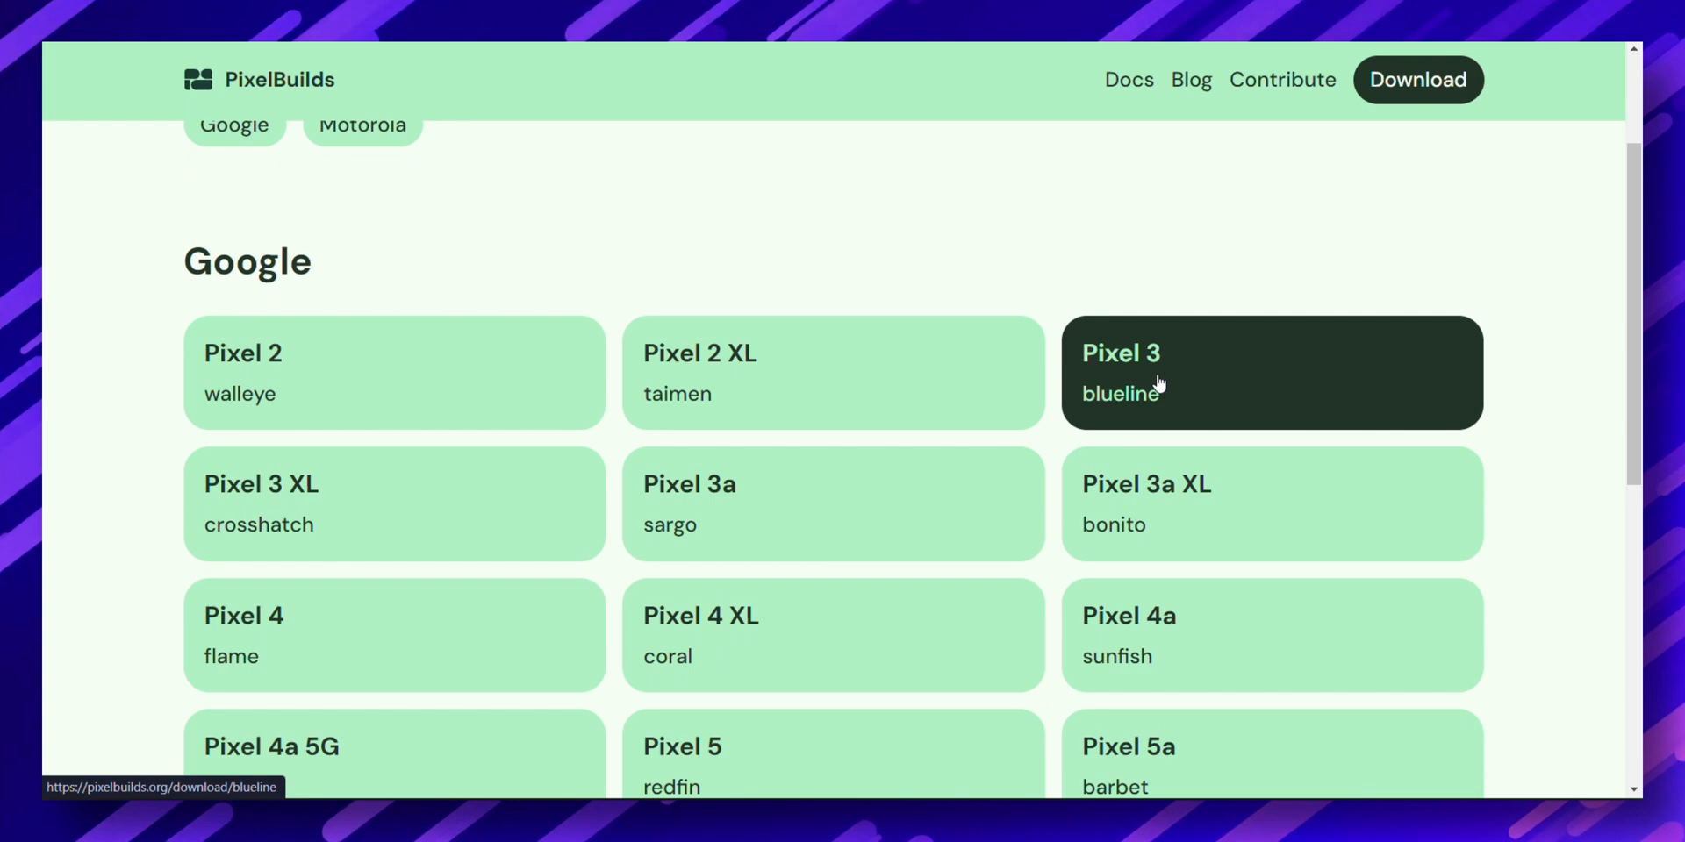
- Open the Pixel 3 (blueline) download page and view its latest build
{"action": "left_click", "coordinate": [1271, 372]}
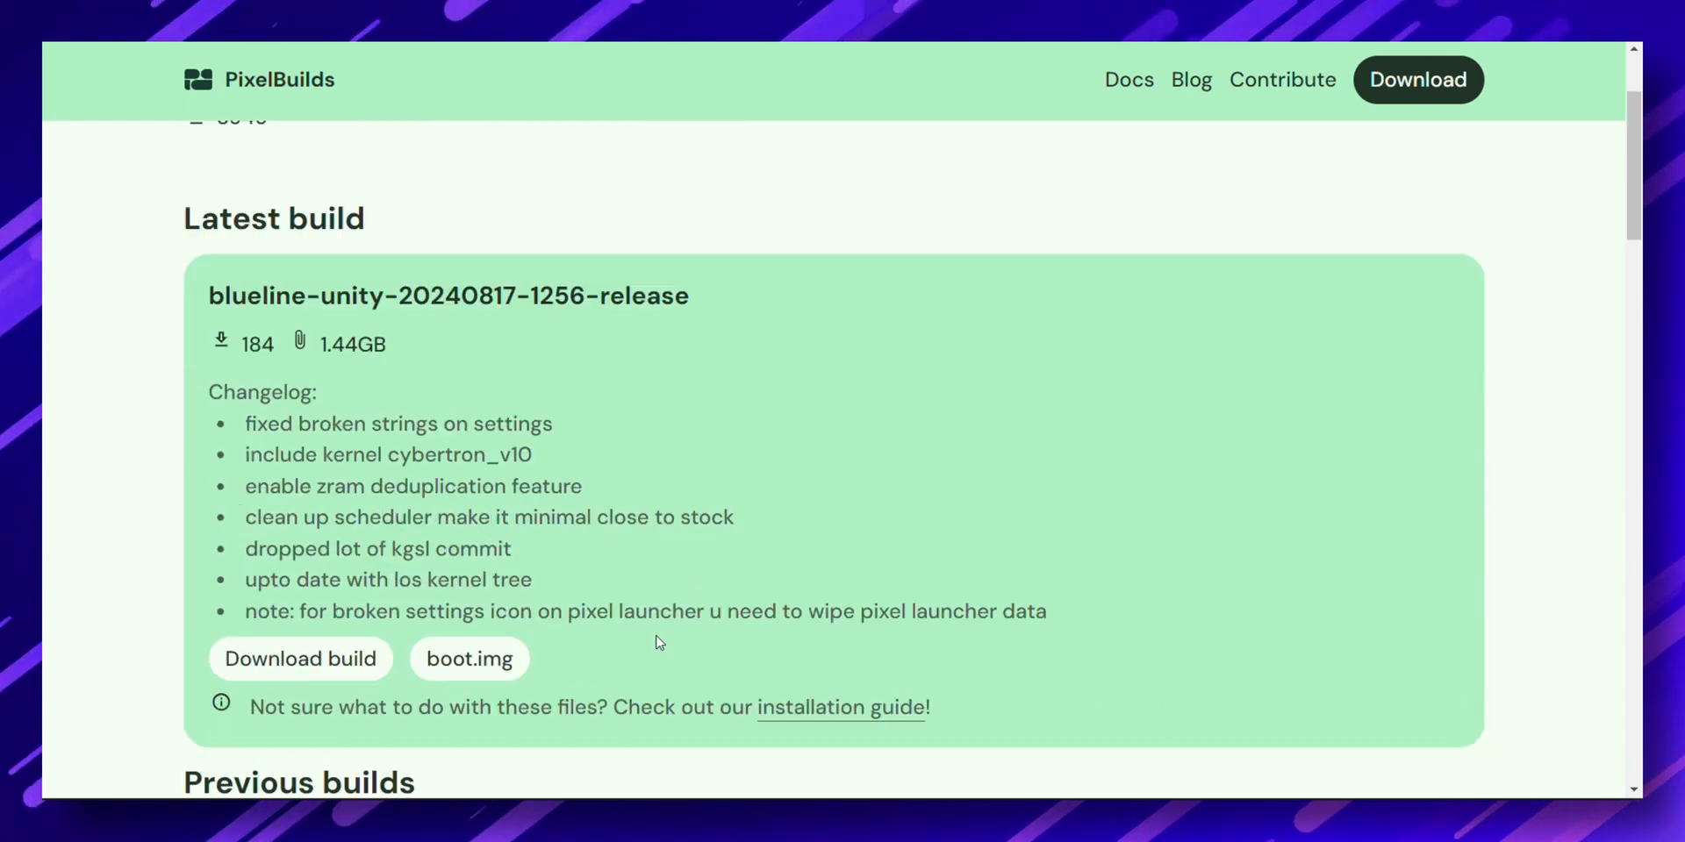
{"action": "scroll", "scroll_direction": "down", "scroll_amount": 3}
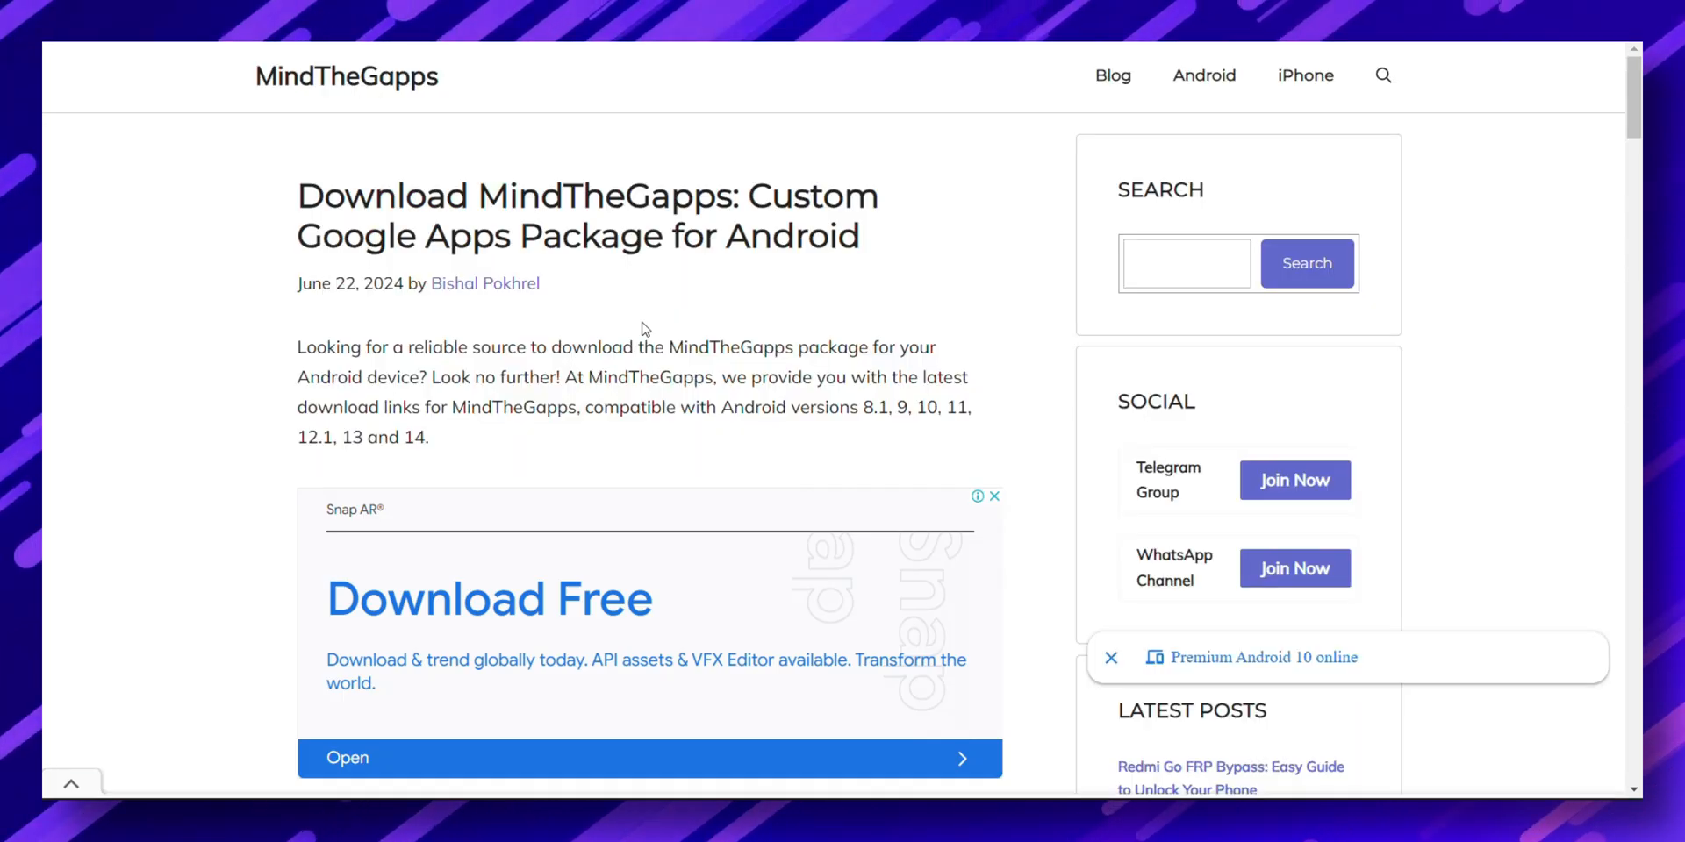
{"action": "scroll", "scroll_direction": "down", "scroll_amount": 3}
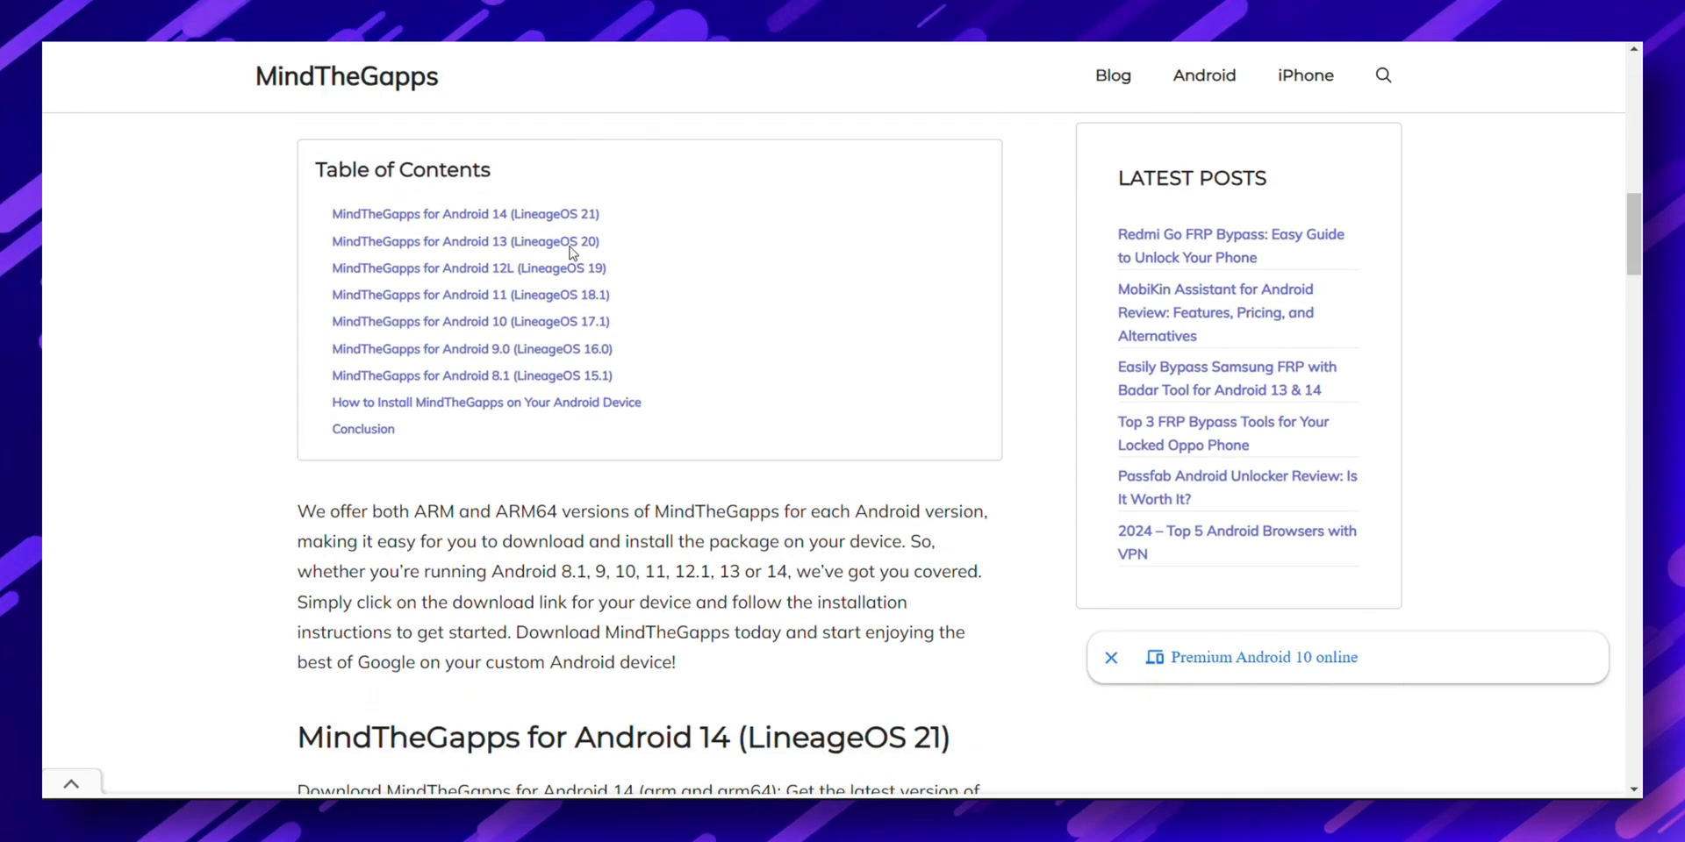
{"action": "scroll", "scroll_direction": "down", "scroll_amount": 3}
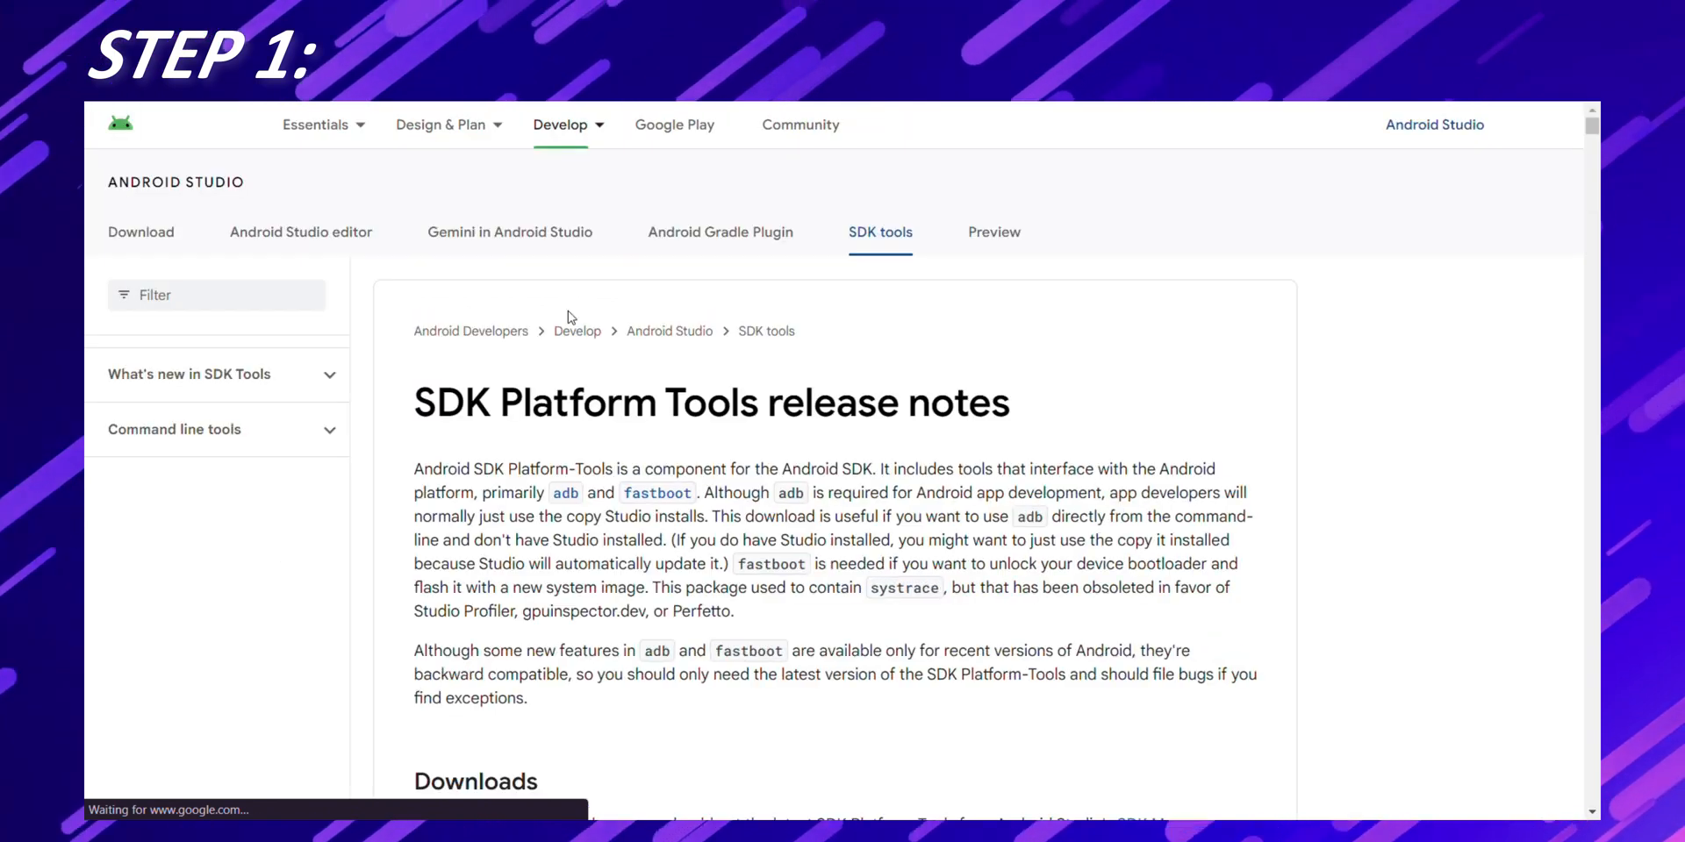
- Start the SDK Platform-Tools for Windows download from the Downloads section
{"action": "left_click", "coordinate": [190, 374]}
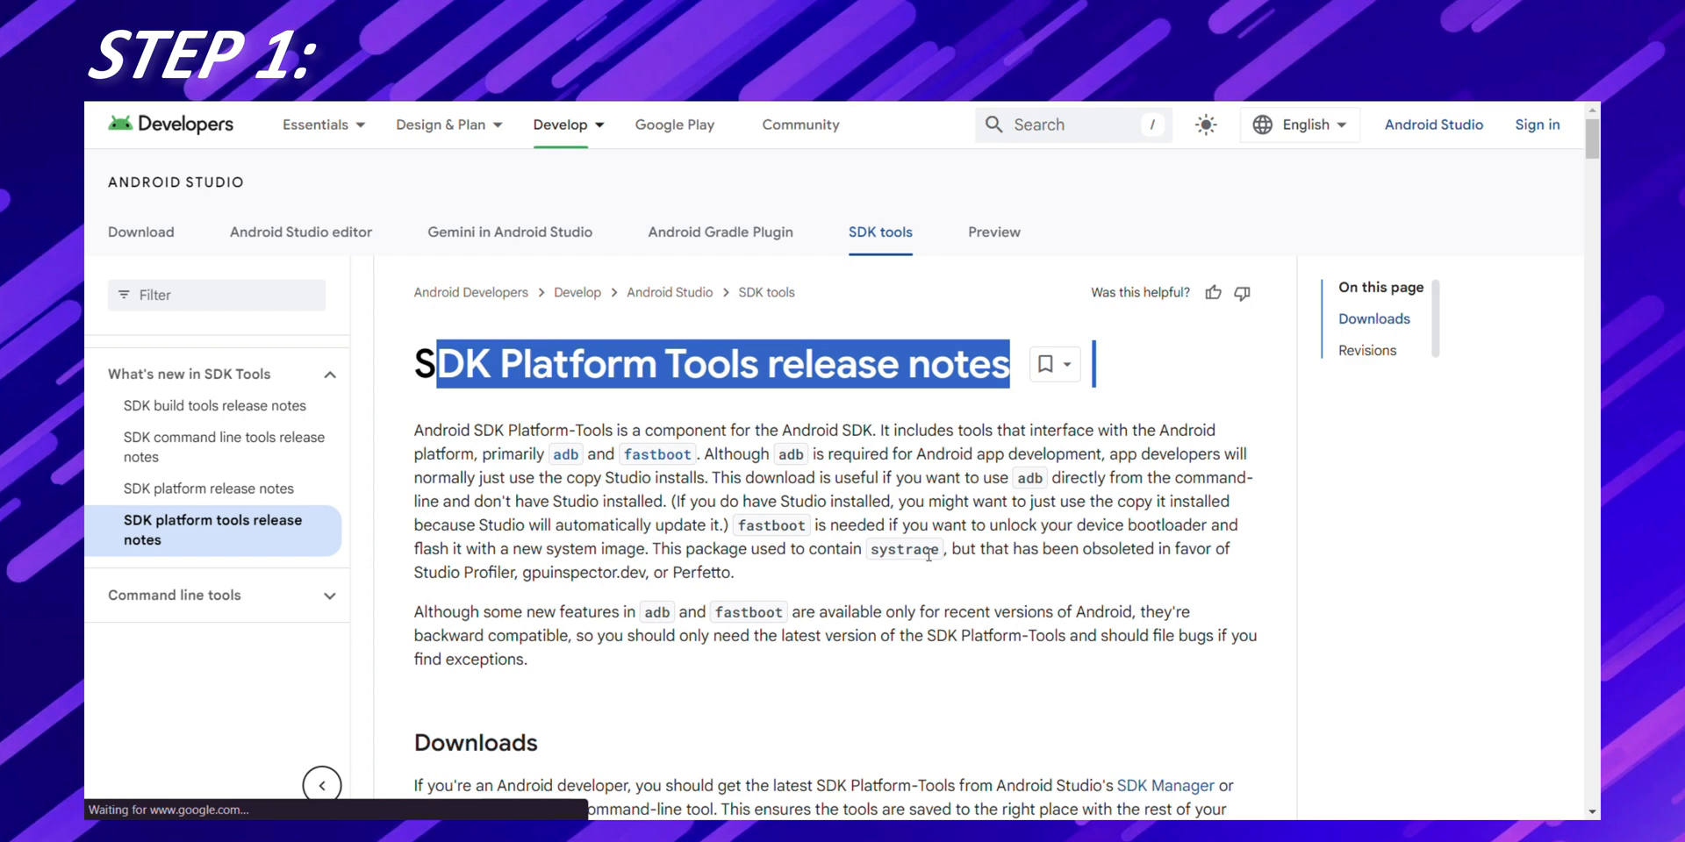
{"action": "scroll", "scroll_direction": "down", "scroll_amount": 3}
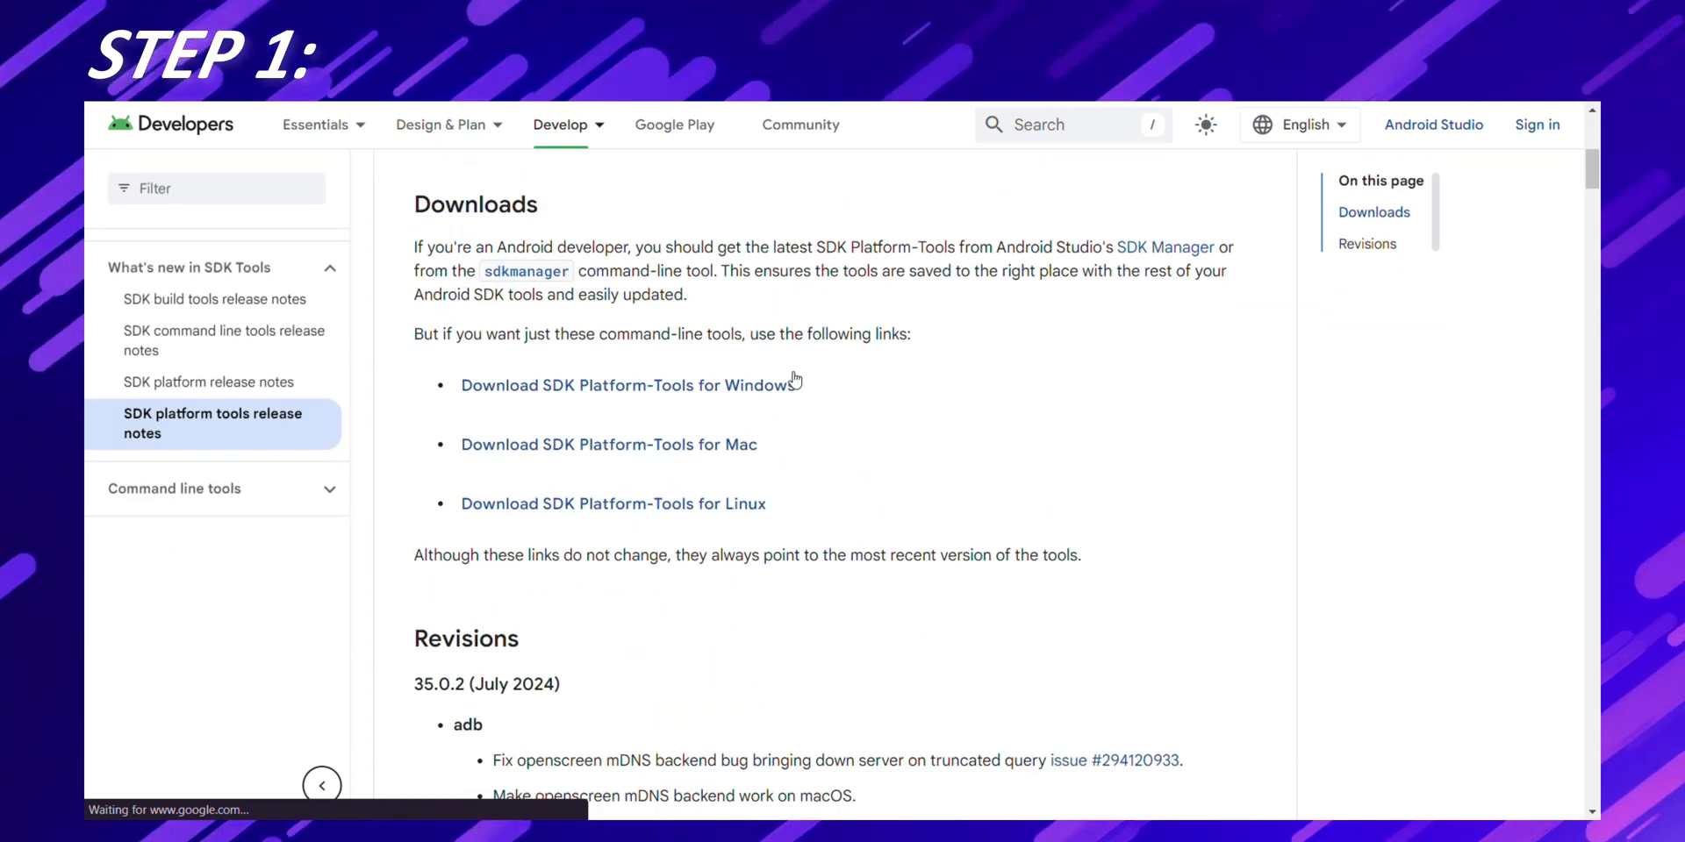
{"action": "mouse_move", "coordinate": [841, 502]}
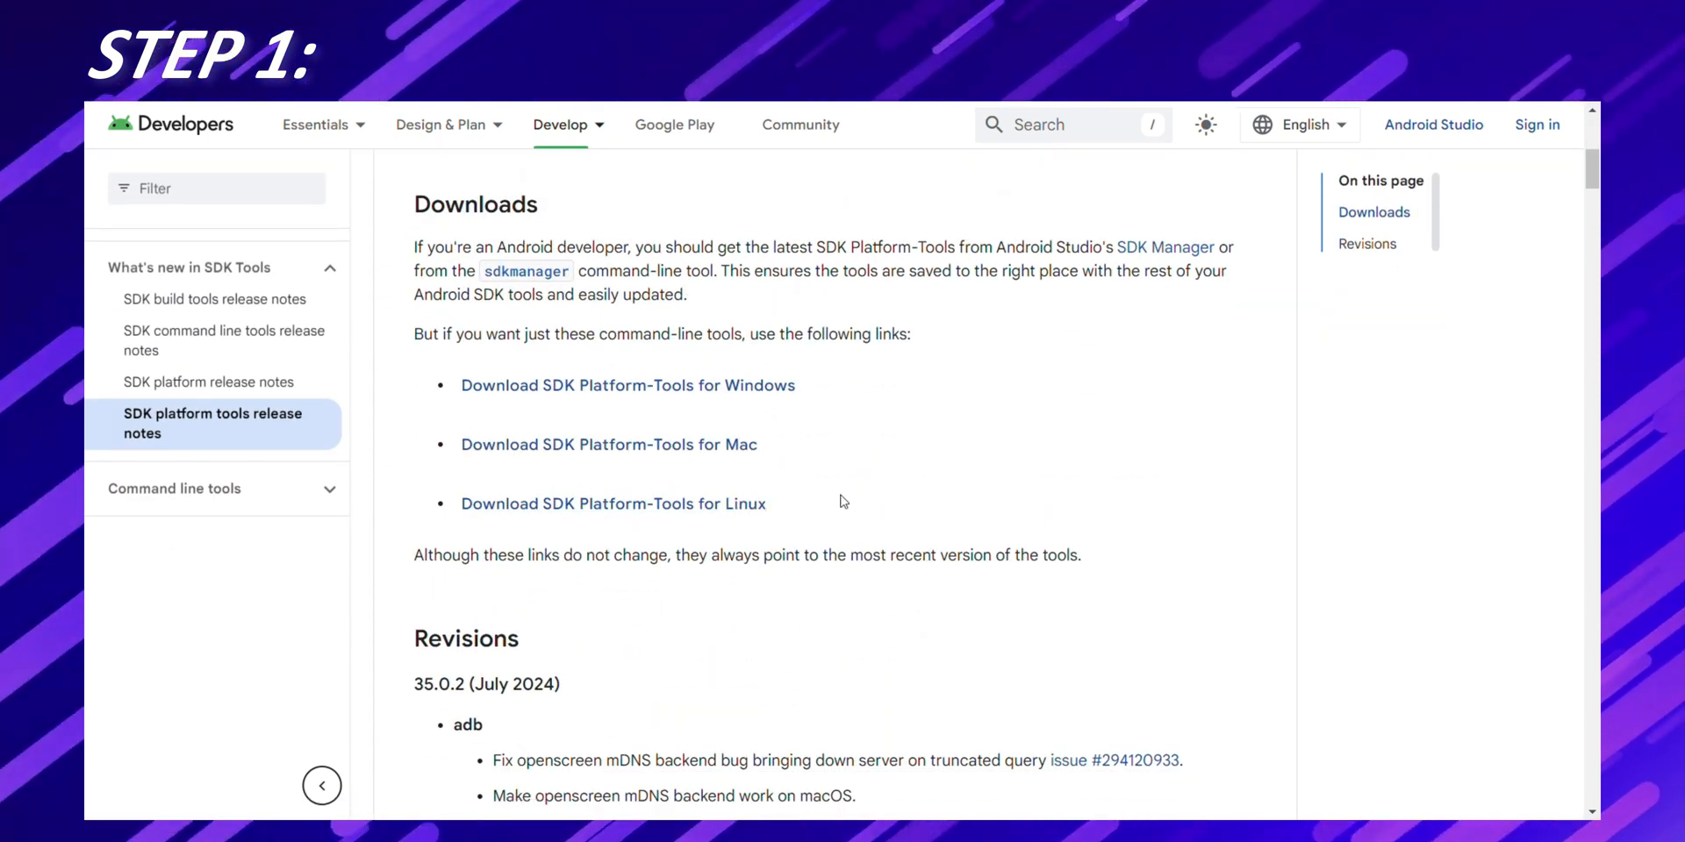
{"action": "left_click", "coordinate": [613, 503]}
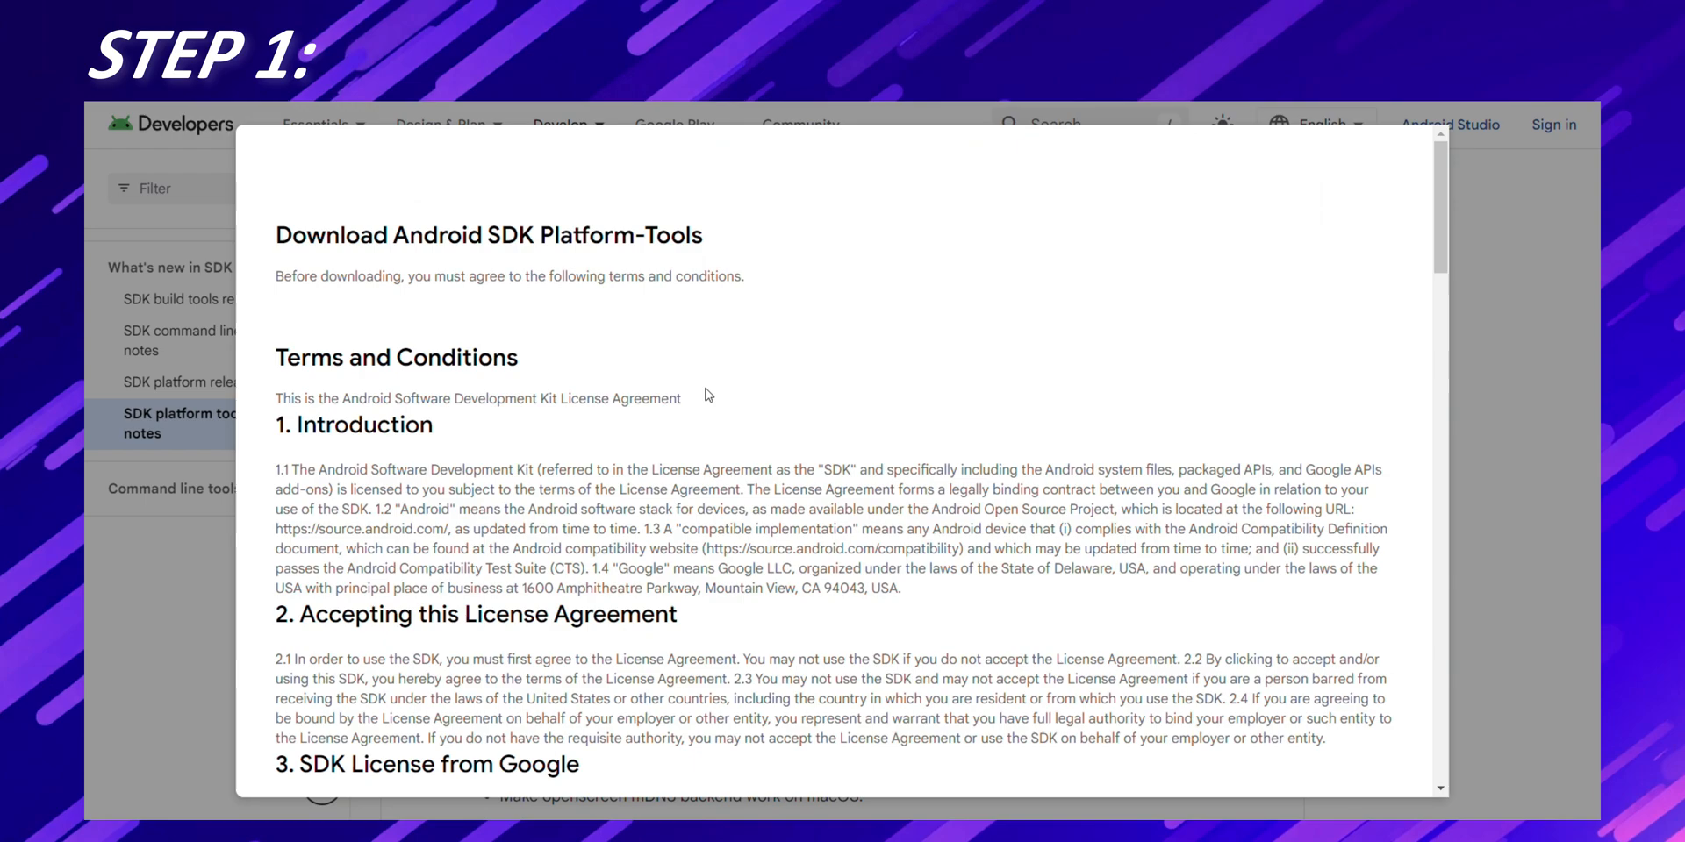
- Accept the license terms and download the Windows platform-tools zip
{"action": "scroll", "scroll_direction": "down", "scroll_amount": 3}
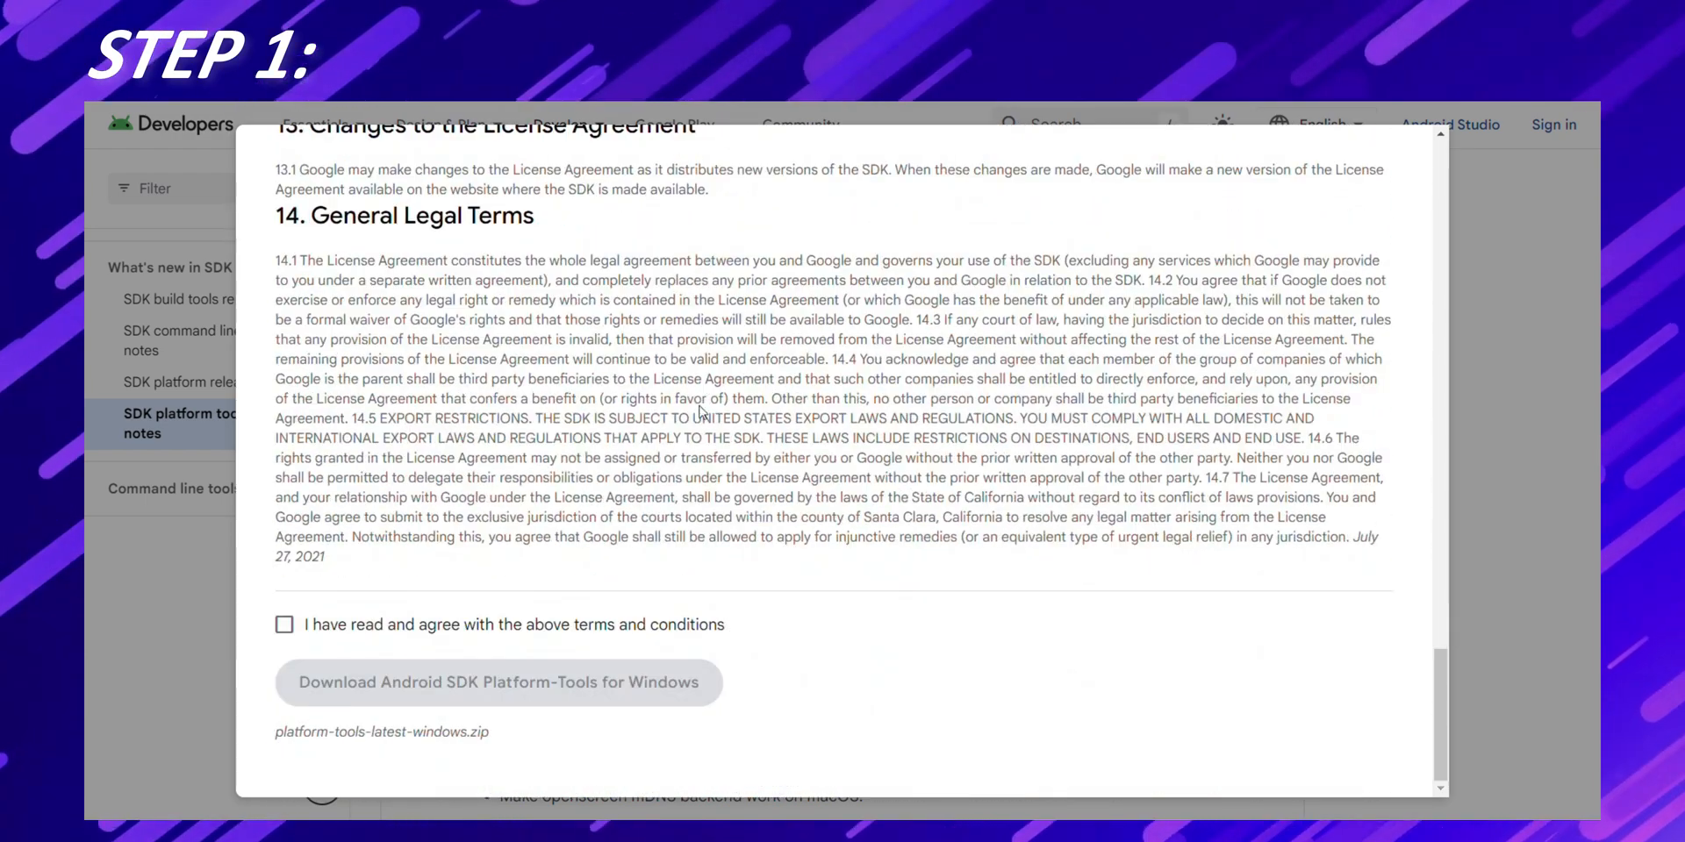
{"action": "left_click", "coordinate": [285, 624]}
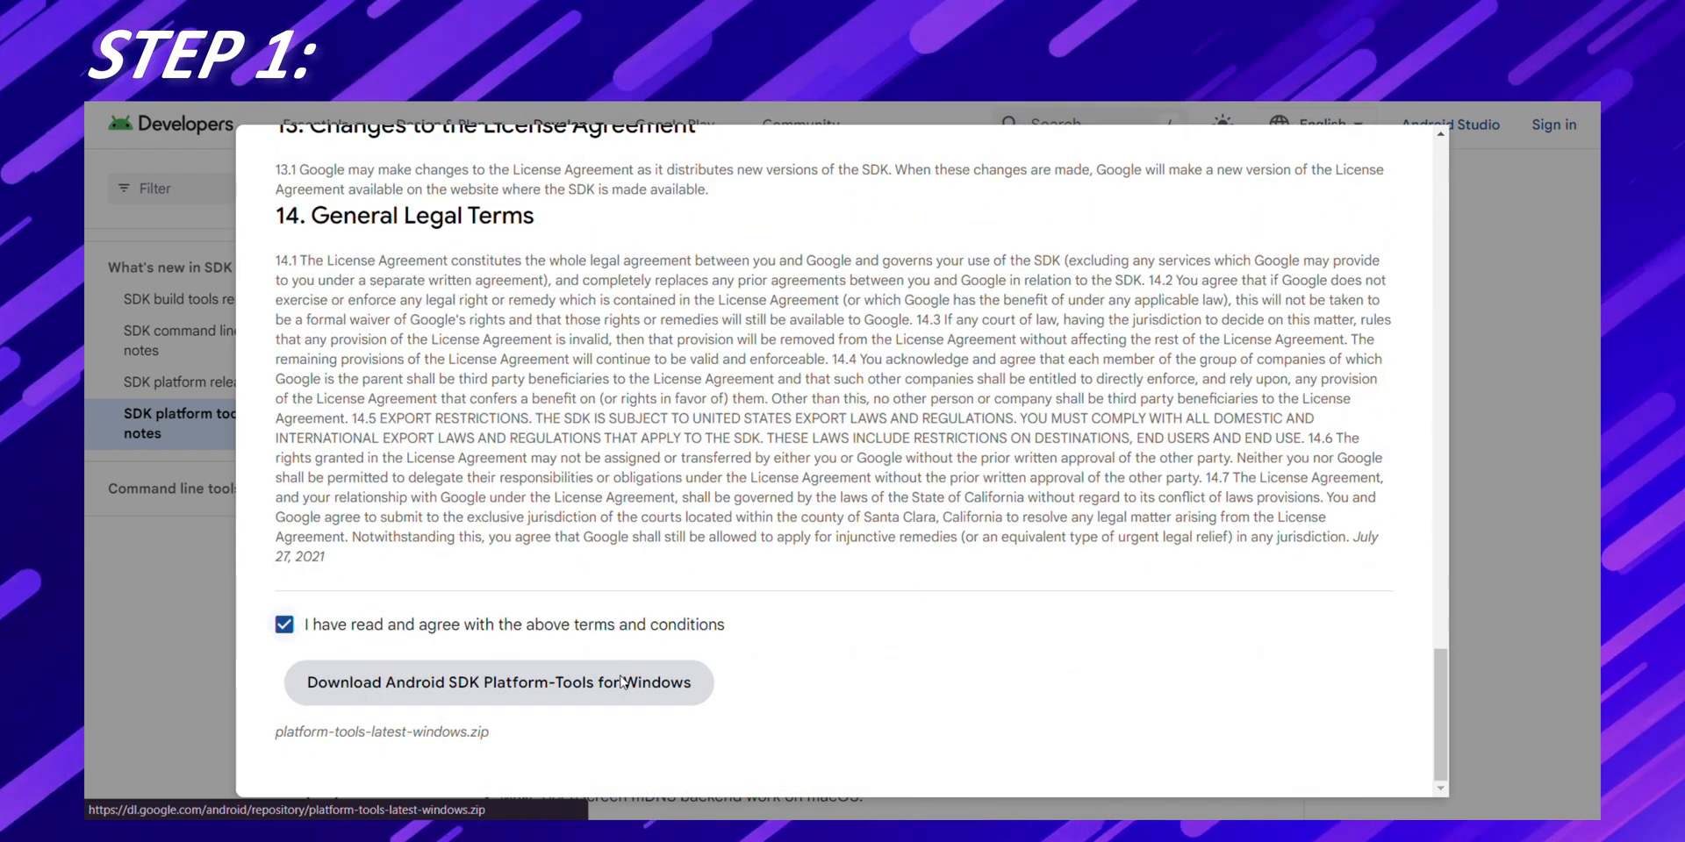
{"action": "left_click", "coordinate": [497, 682]}
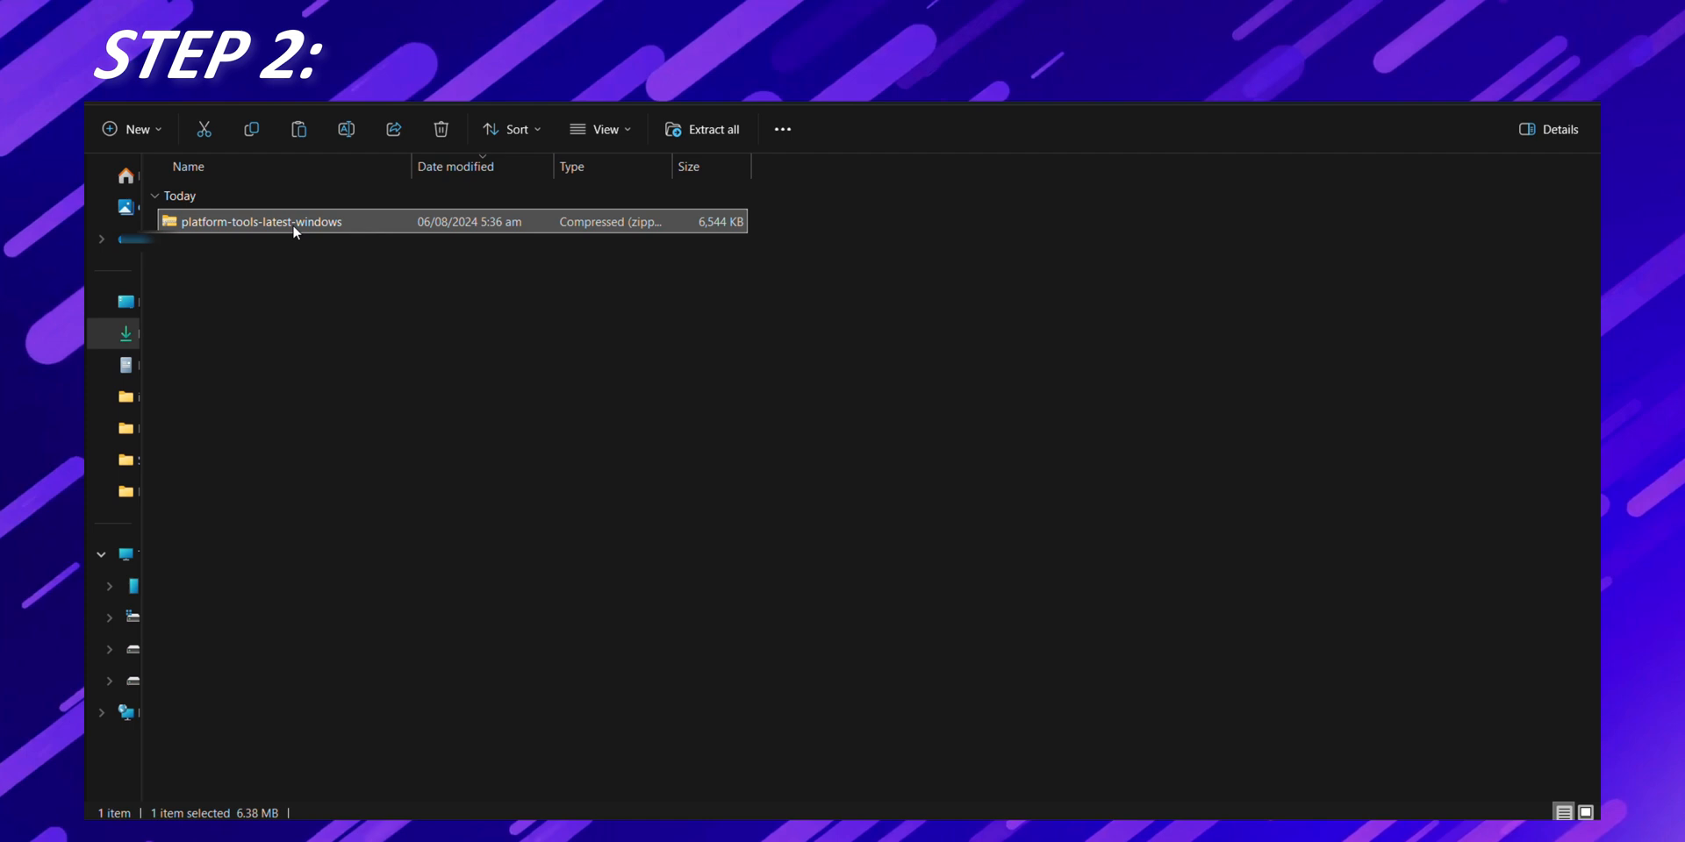
- Move the platform-tools zip to C: and extract it there
{"action": "right_click", "coordinate": [527, 490]}
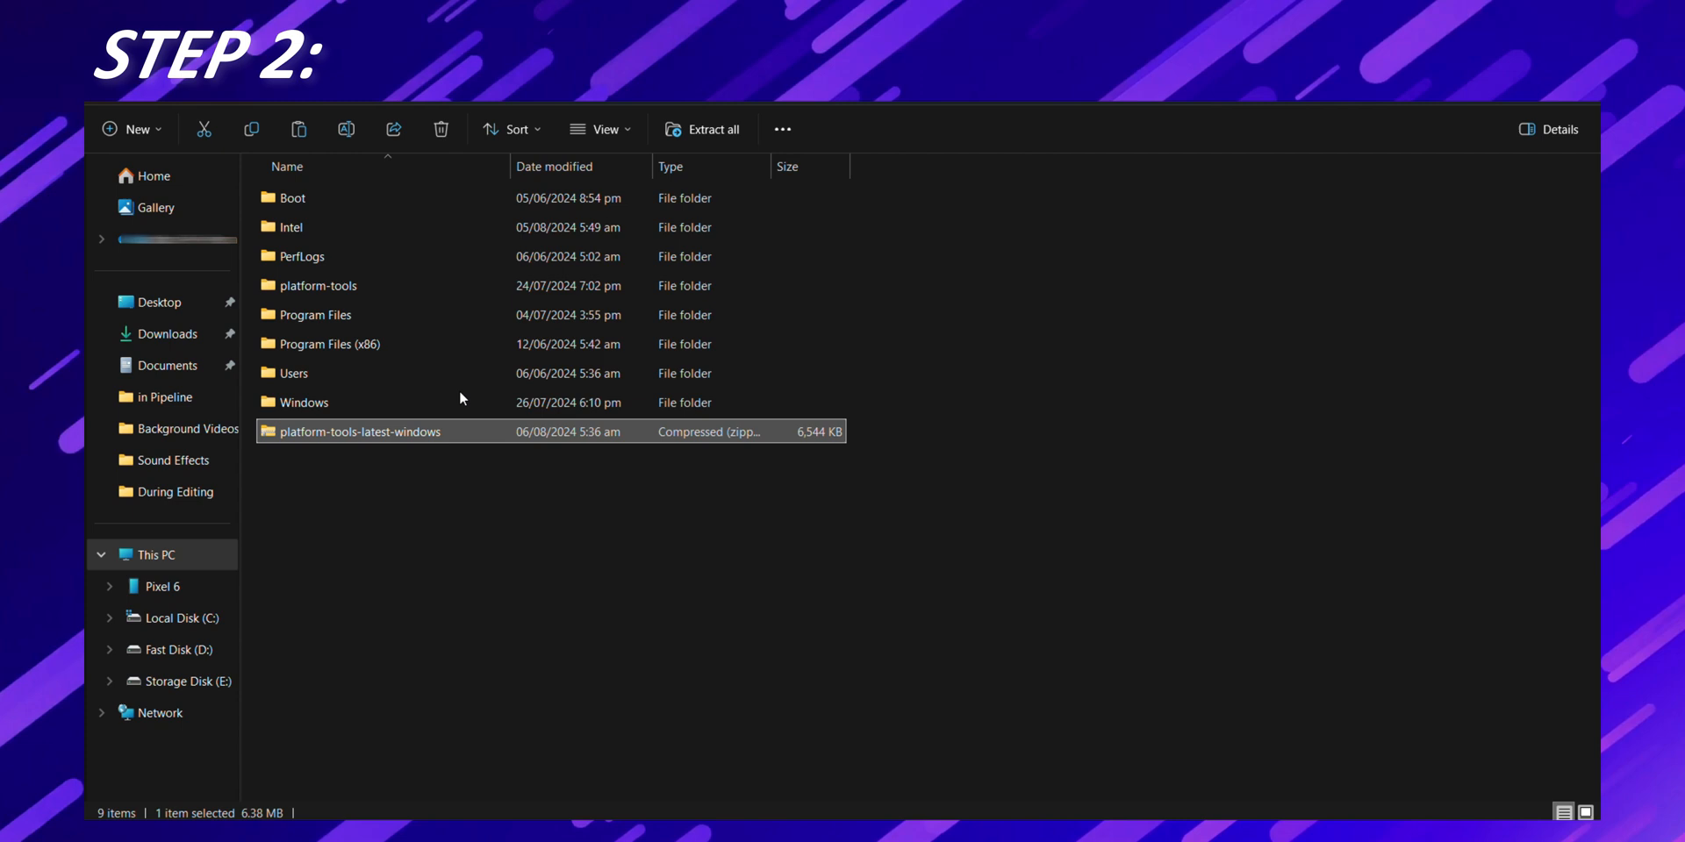
{"action": "left_click", "coordinate": [702, 128]}
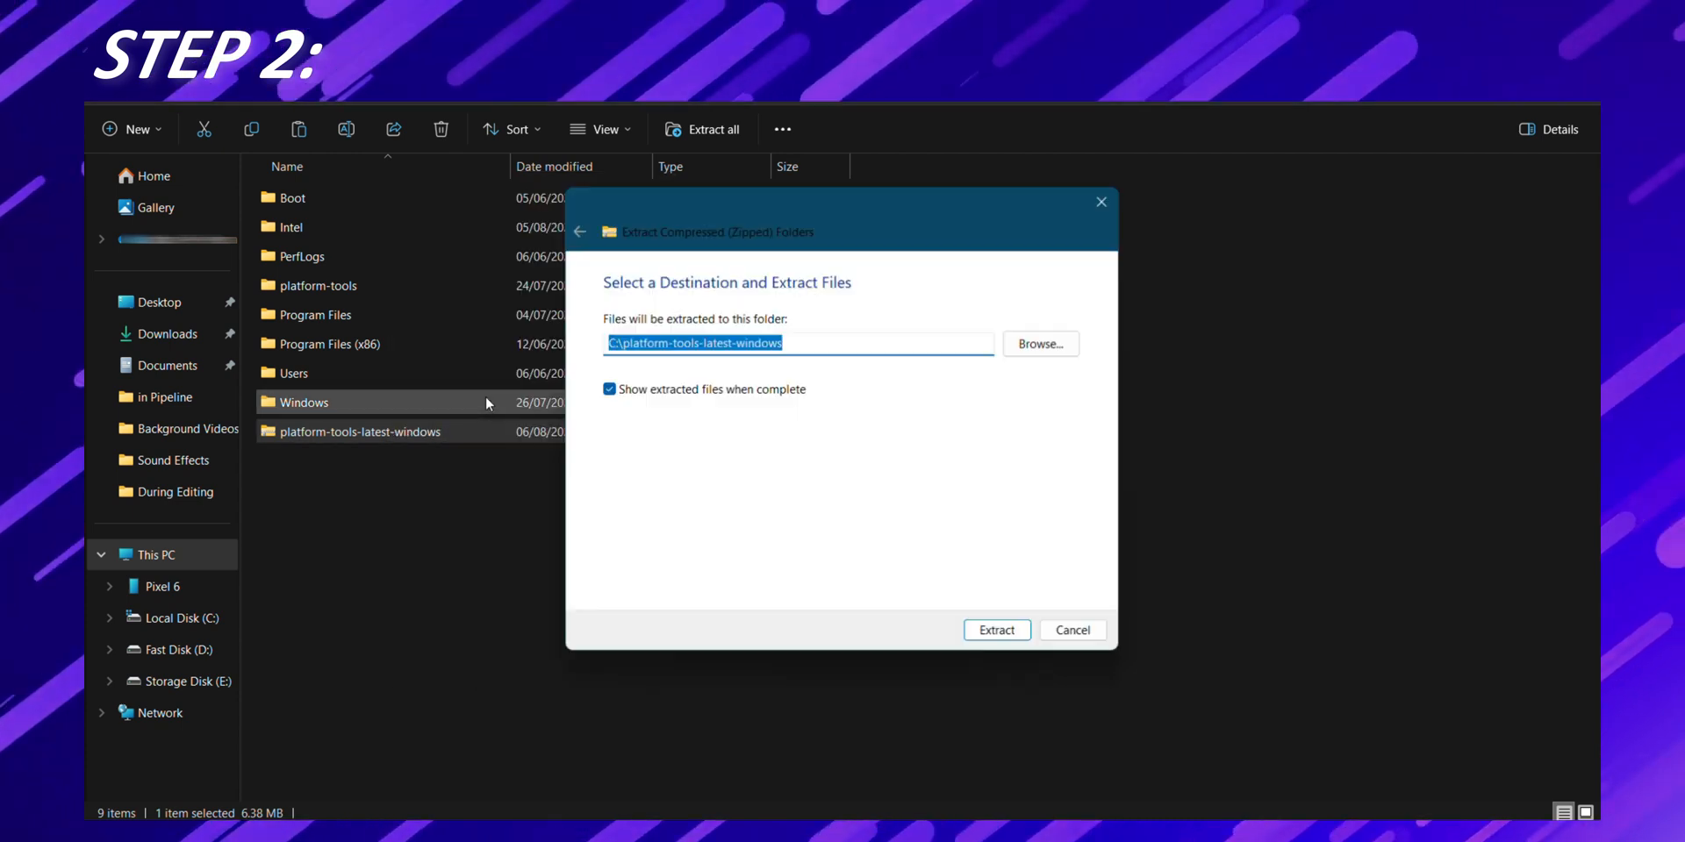
{"action": "left_click", "coordinate": [995, 630]}
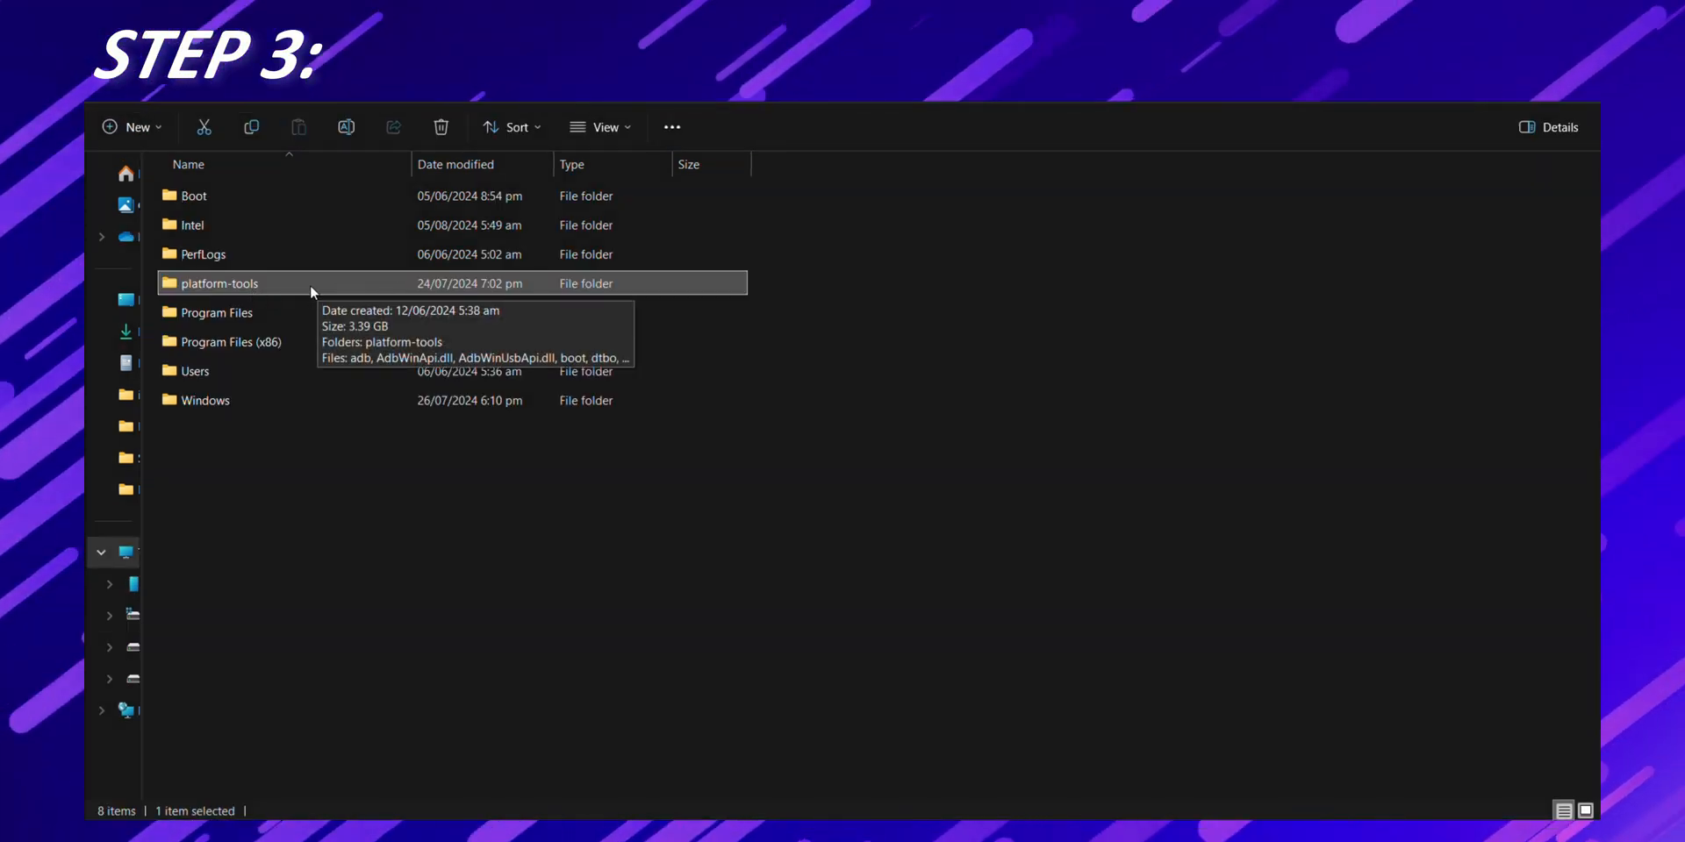
{"action": "mouse_move", "coordinate": [606, 577]}
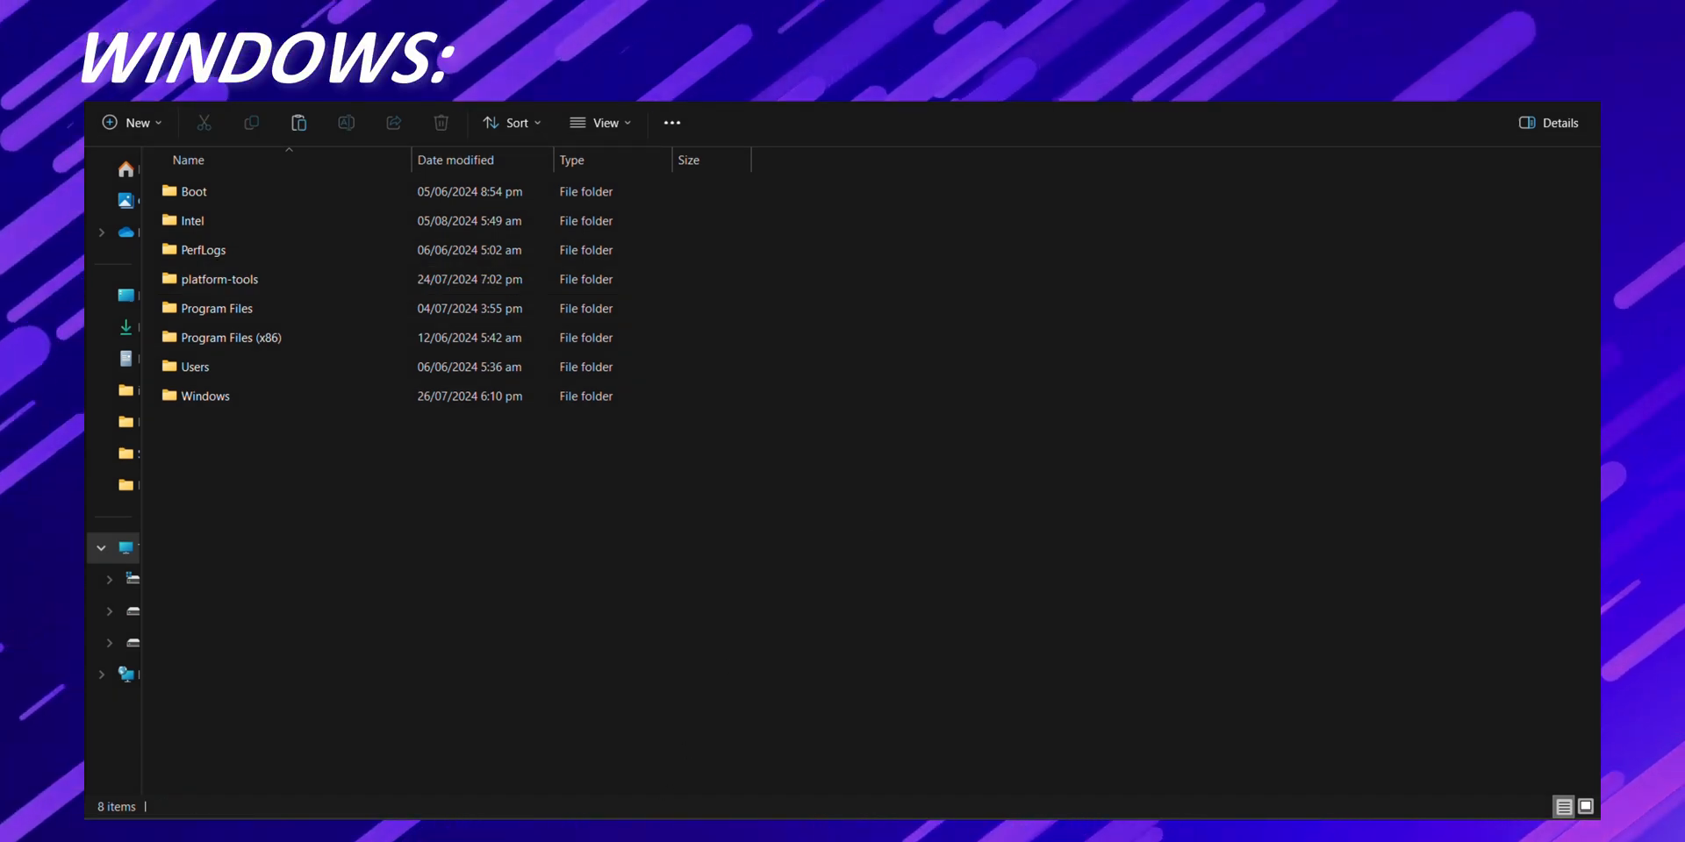
{"action": "type", "text": "ed"}
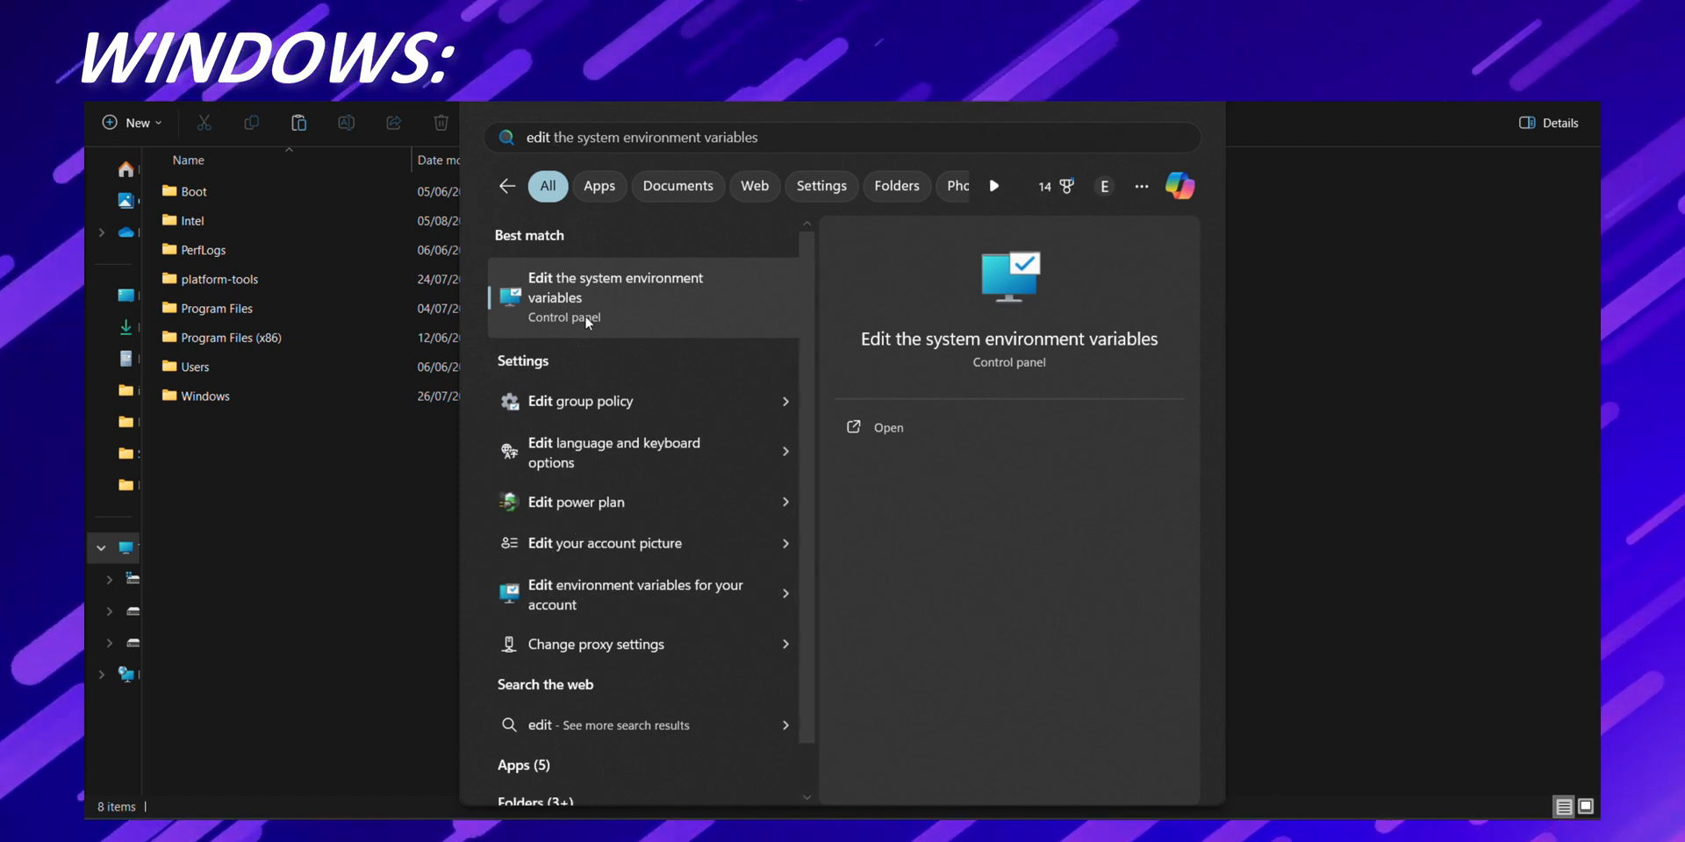
- Add C:\platform-tools as a new entry in the user Path variable and save
{"action": "left_click", "coordinate": [616, 288]}
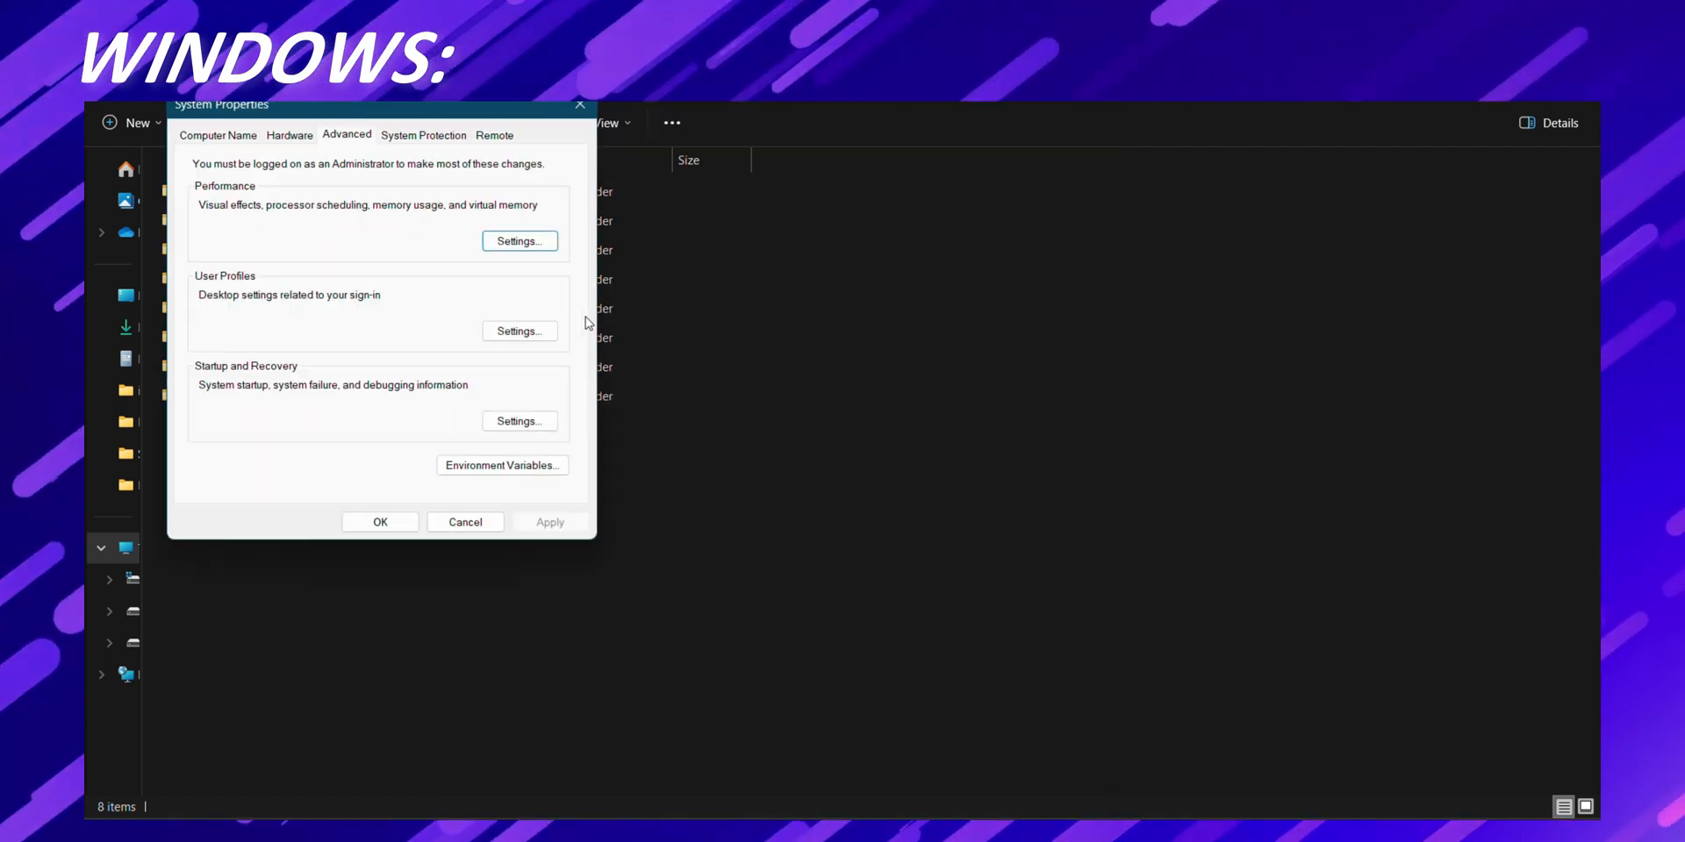
{"action": "mouse_move", "coordinate": [502, 465]}
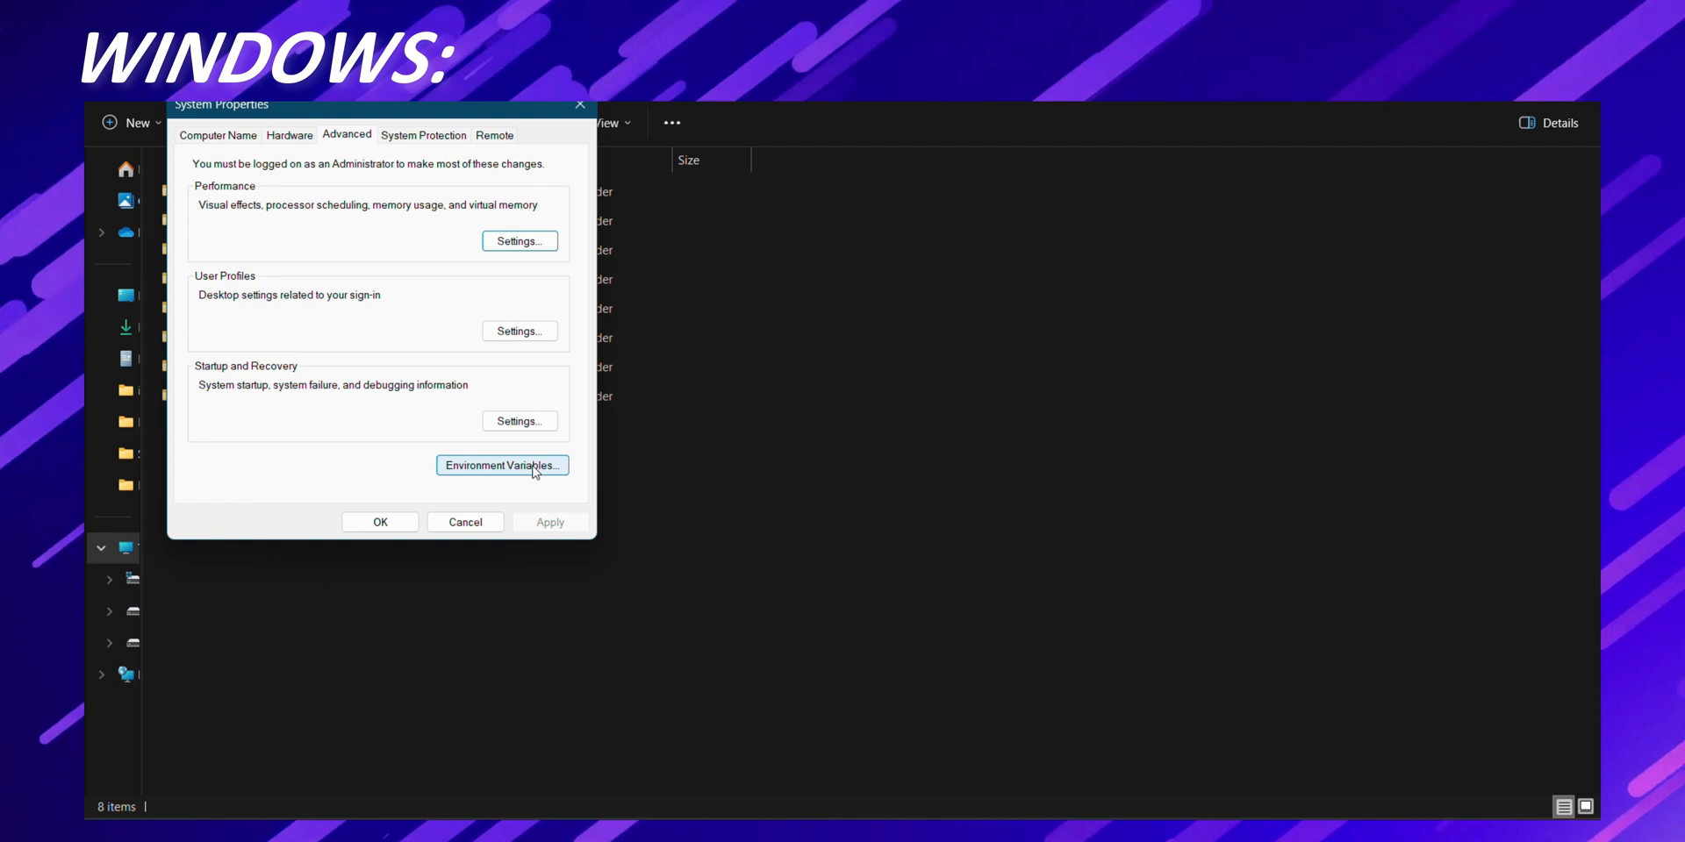
{"action": "left_click", "coordinate": [502, 465]}
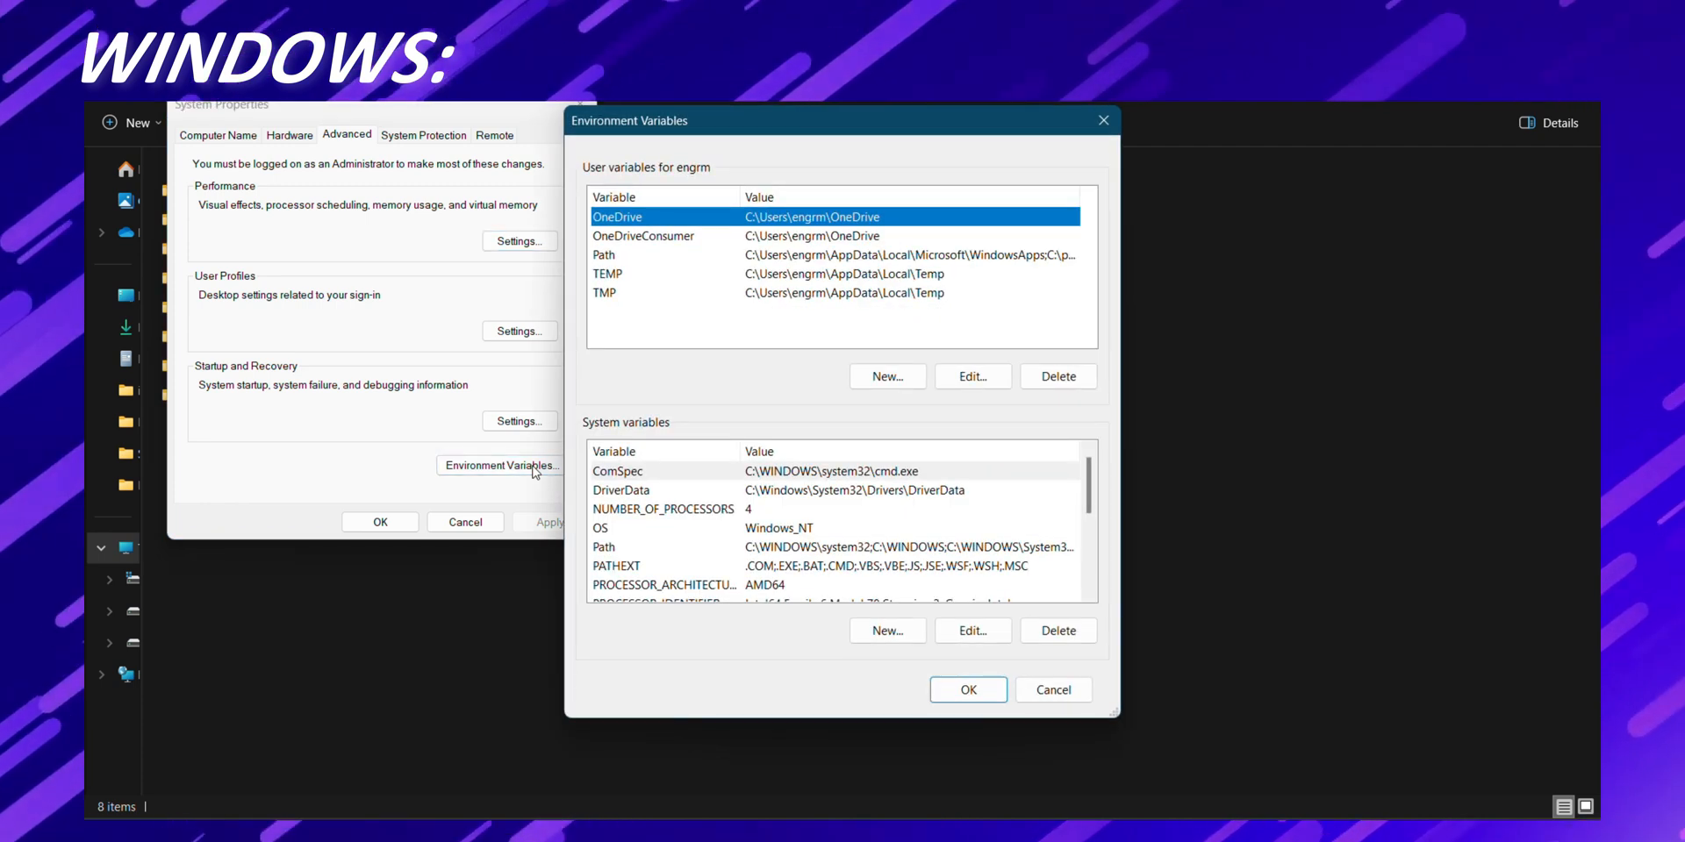
{"action": "mouse_move", "coordinate": [702, 269]}
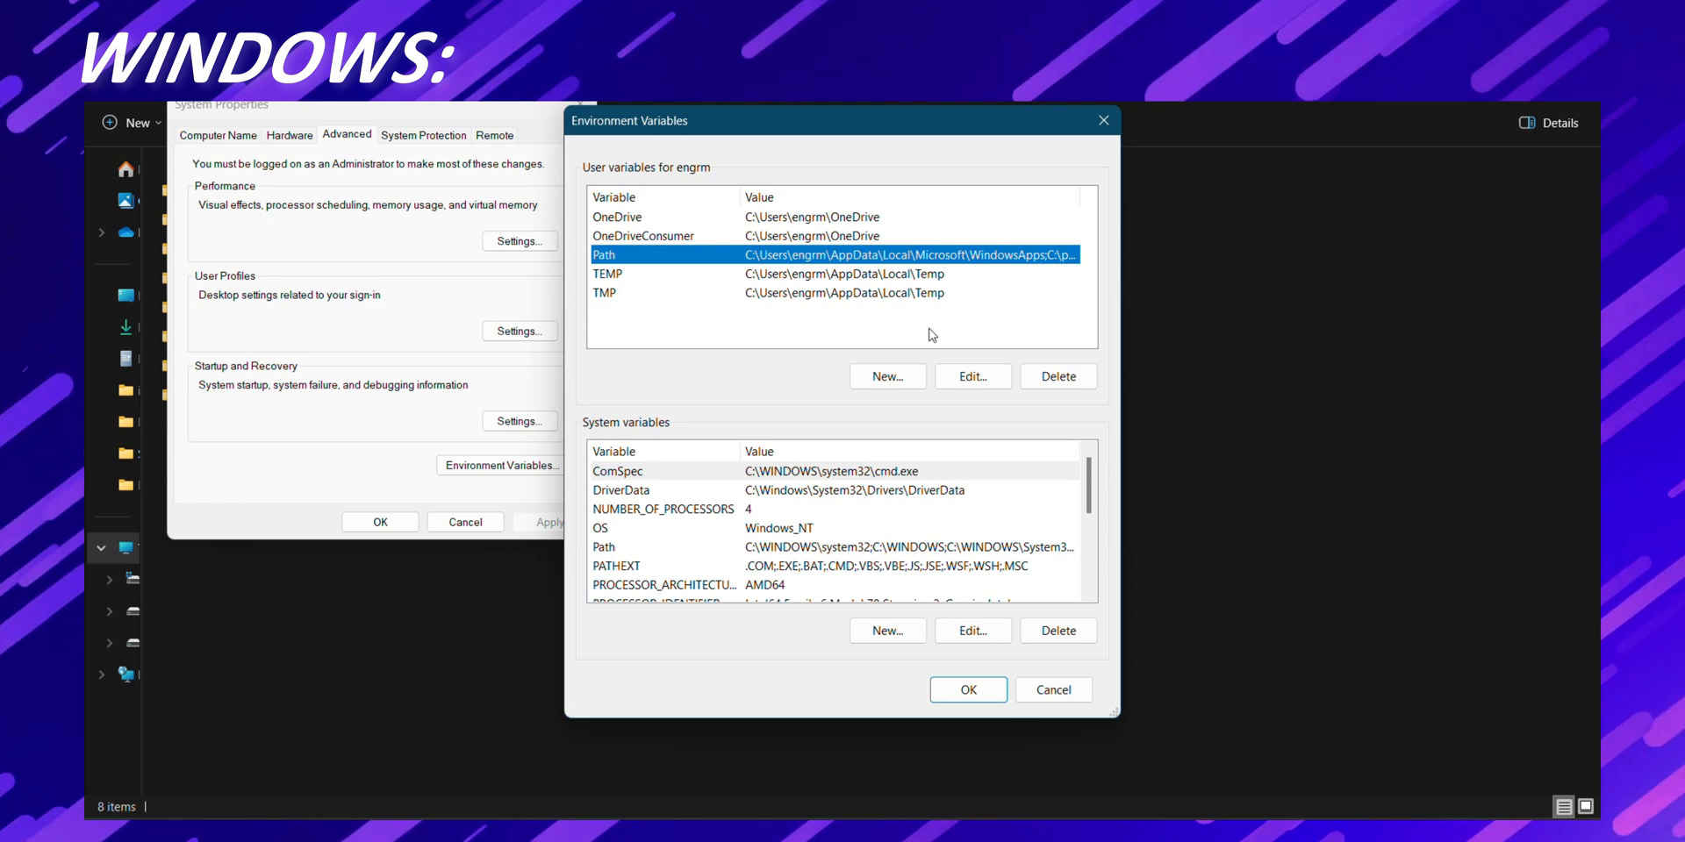
{"action": "left_click", "coordinate": [971, 376]}
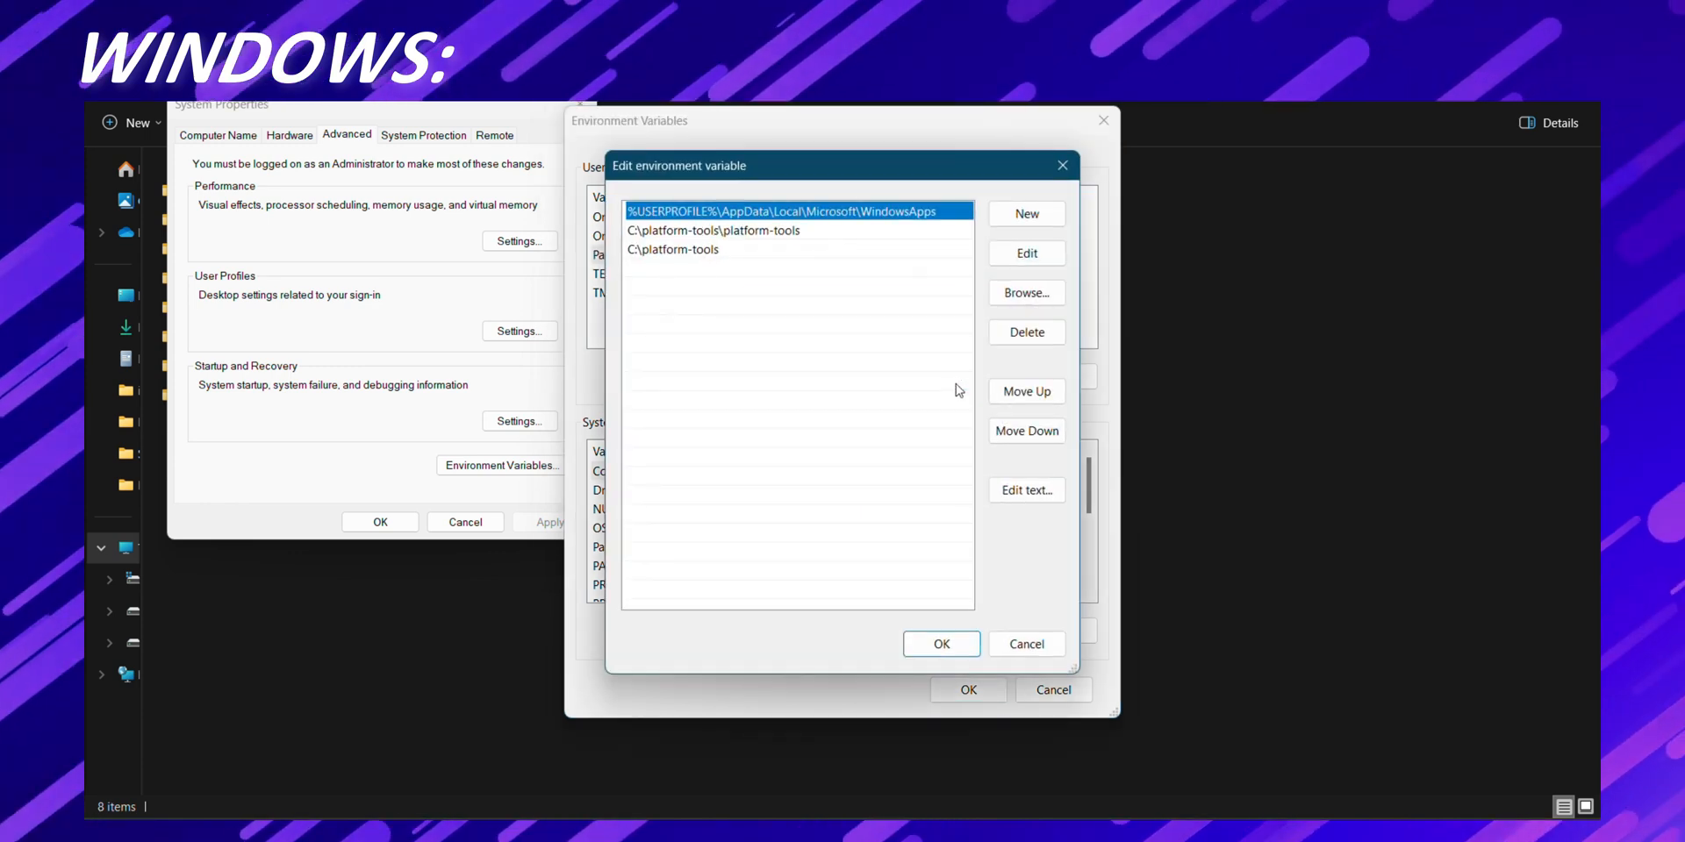
{"action": "mouse_move", "coordinate": [1025, 214]}
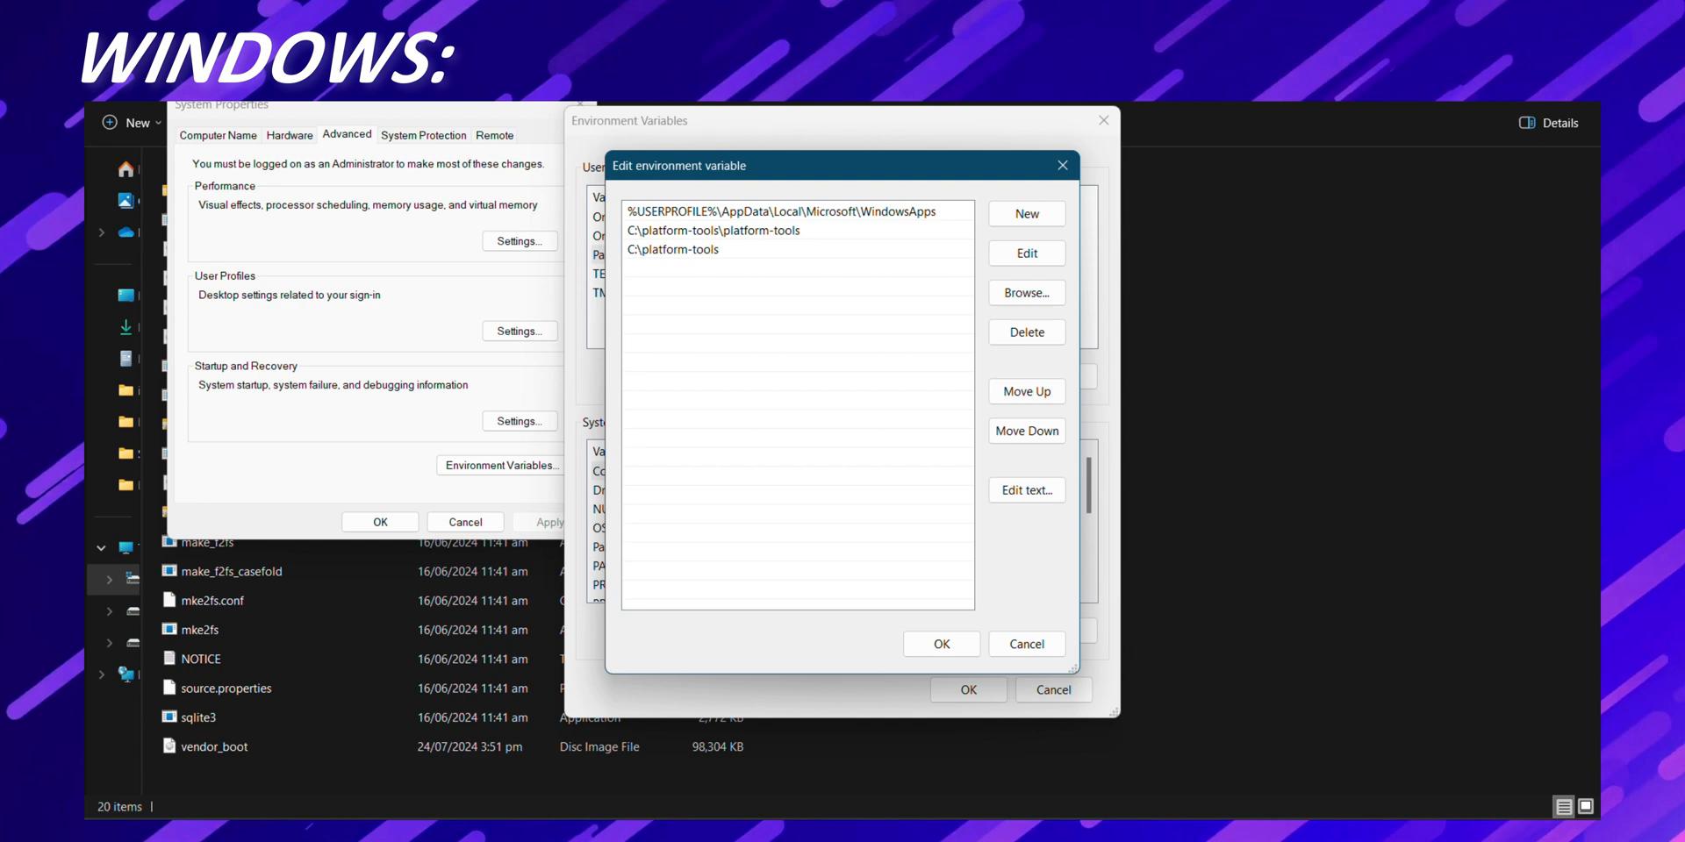
{"action": "left_click", "coordinate": [1023, 212]}
{"action": "type", "text": "C:\\platform-tools"}
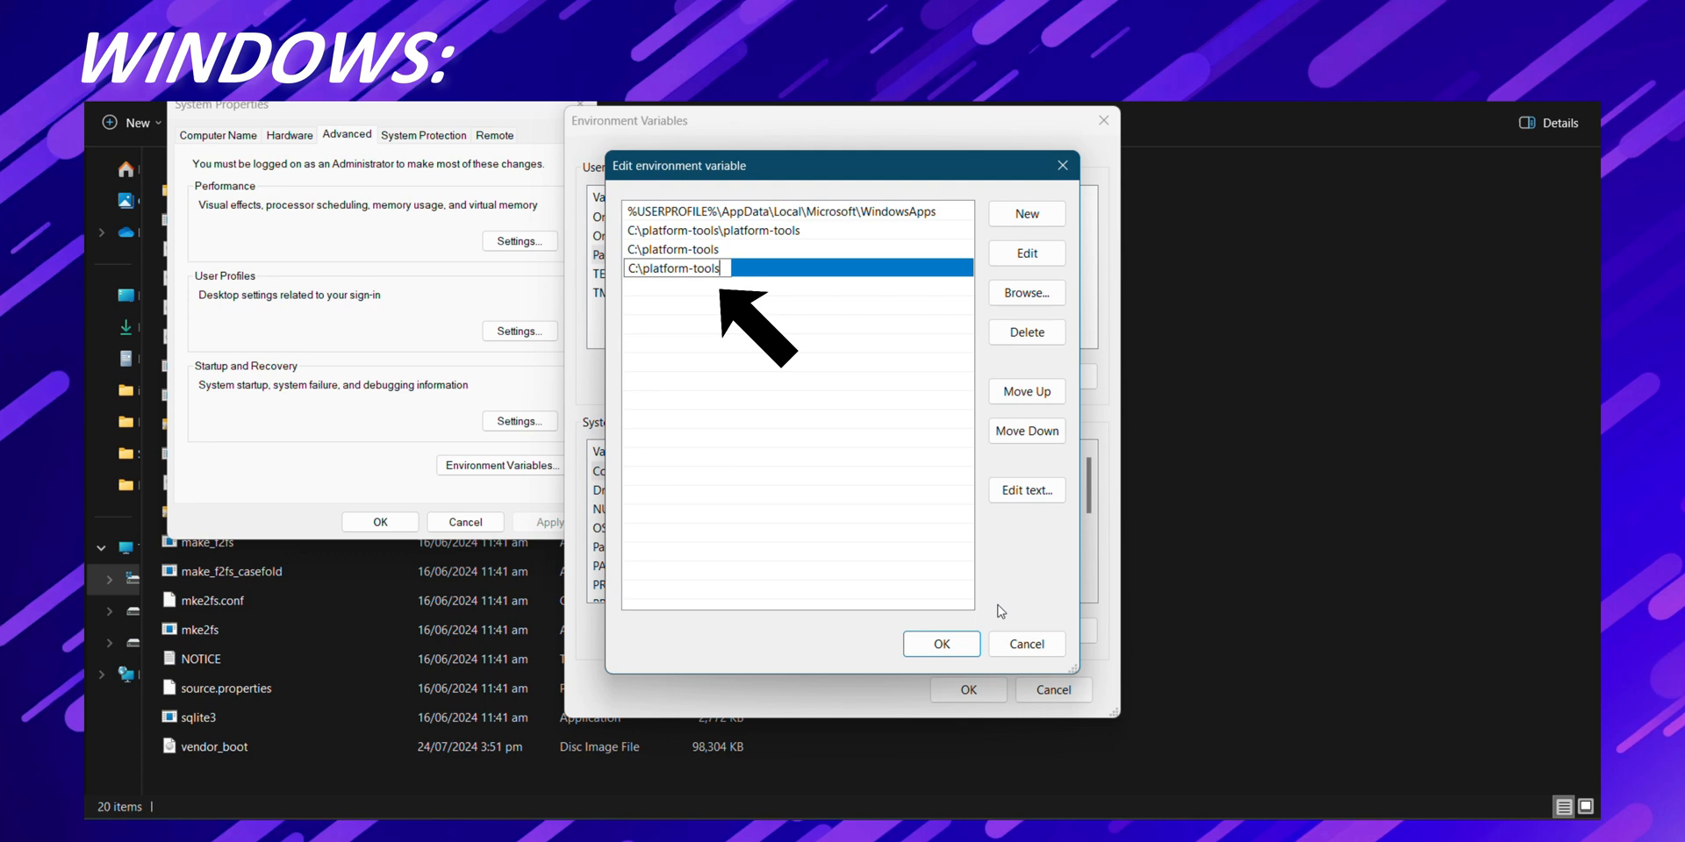
{"action": "left_click", "coordinate": [941, 644]}
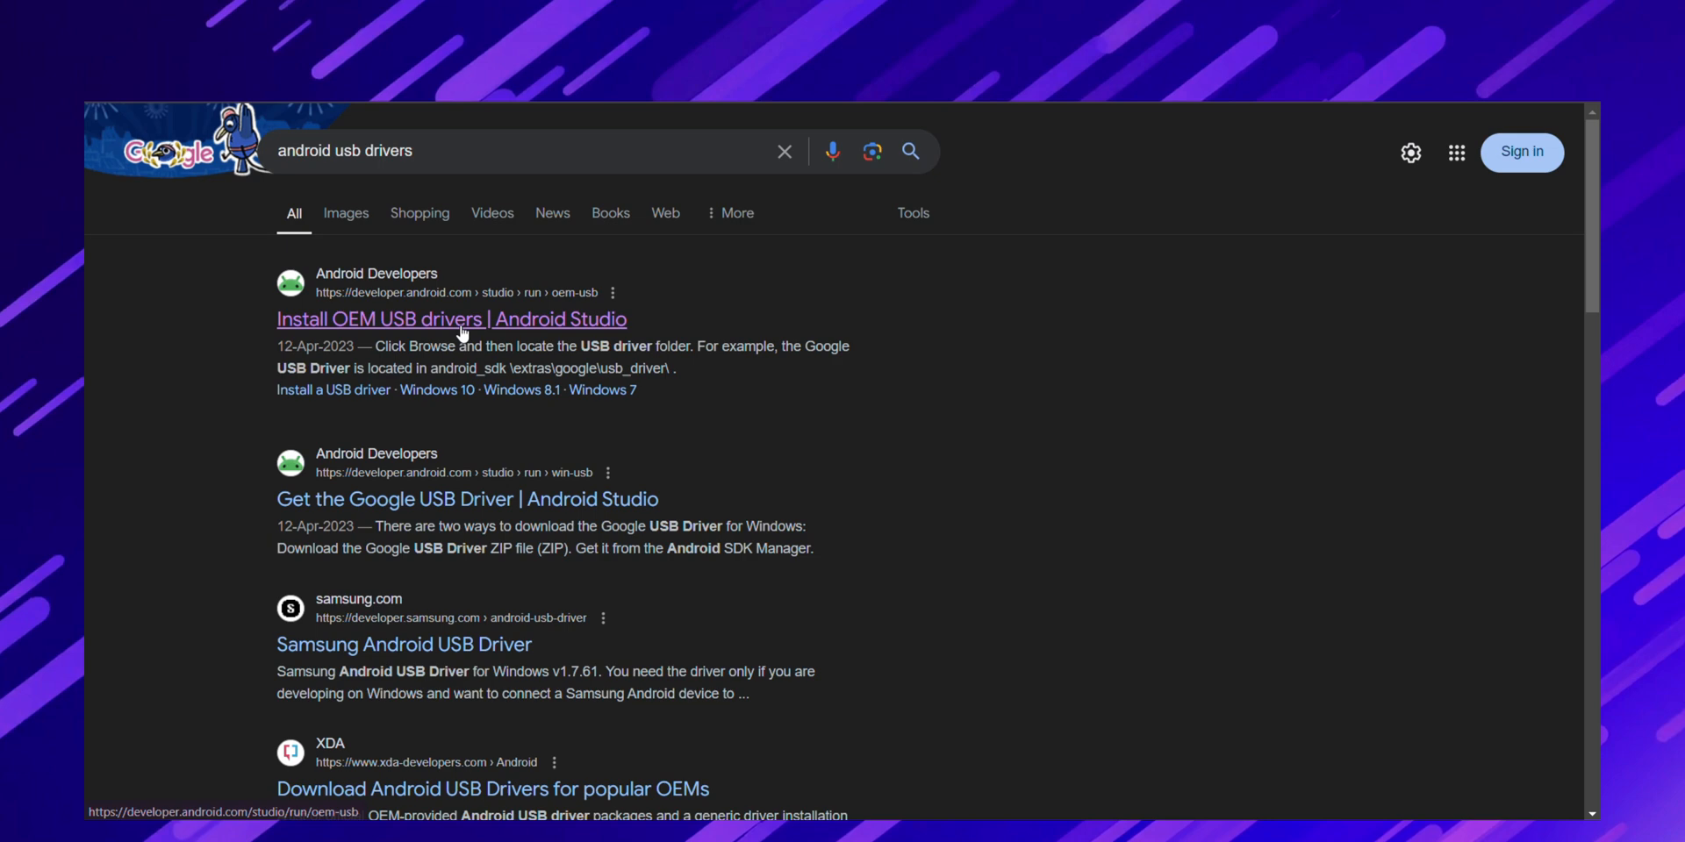
- Download the Google USB Driver ZIP from Android Developers and view its license terms
{"action": "left_click", "coordinate": [451, 320]}
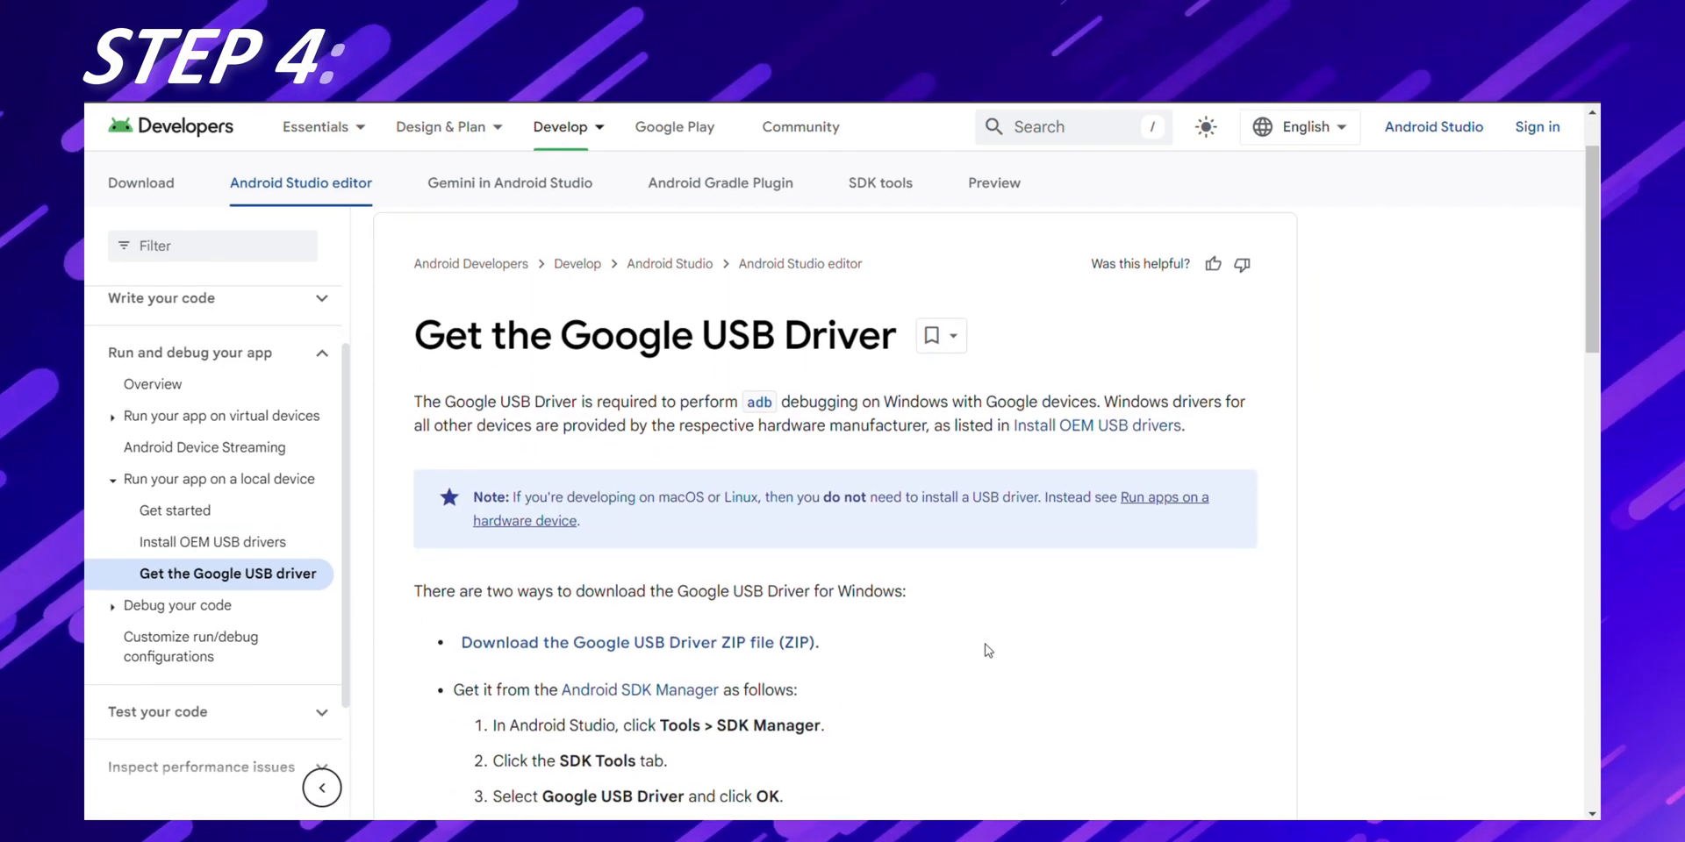
{"action": "left_click", "coordinate": [637, 642]}
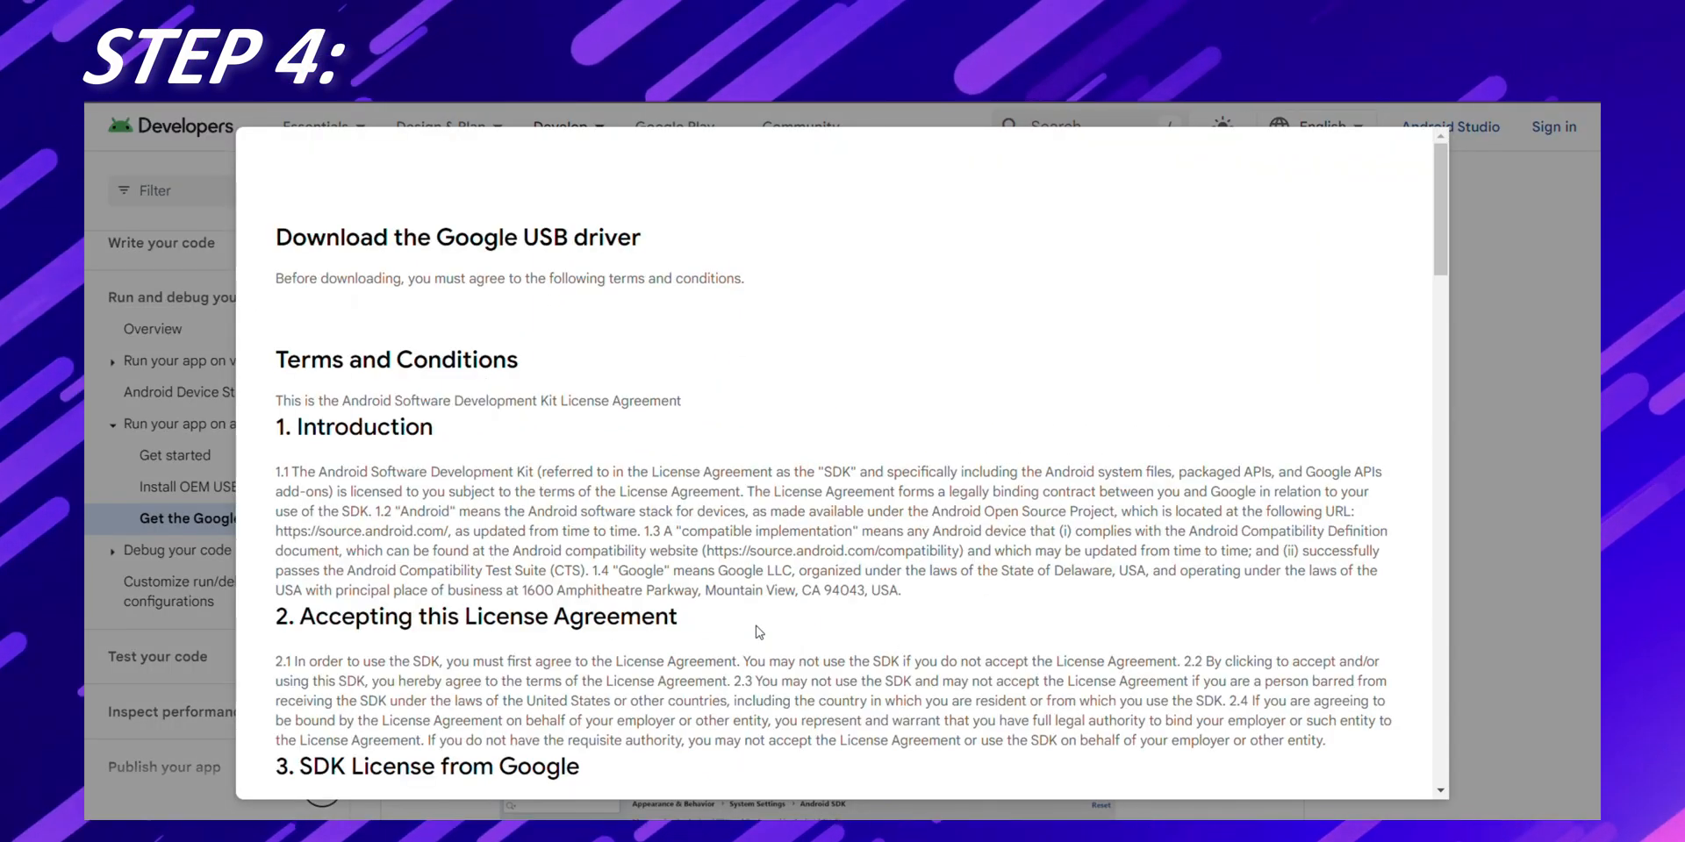
{"action": "scroll", "scroll_direction": "down", "scroll_amount": 3}
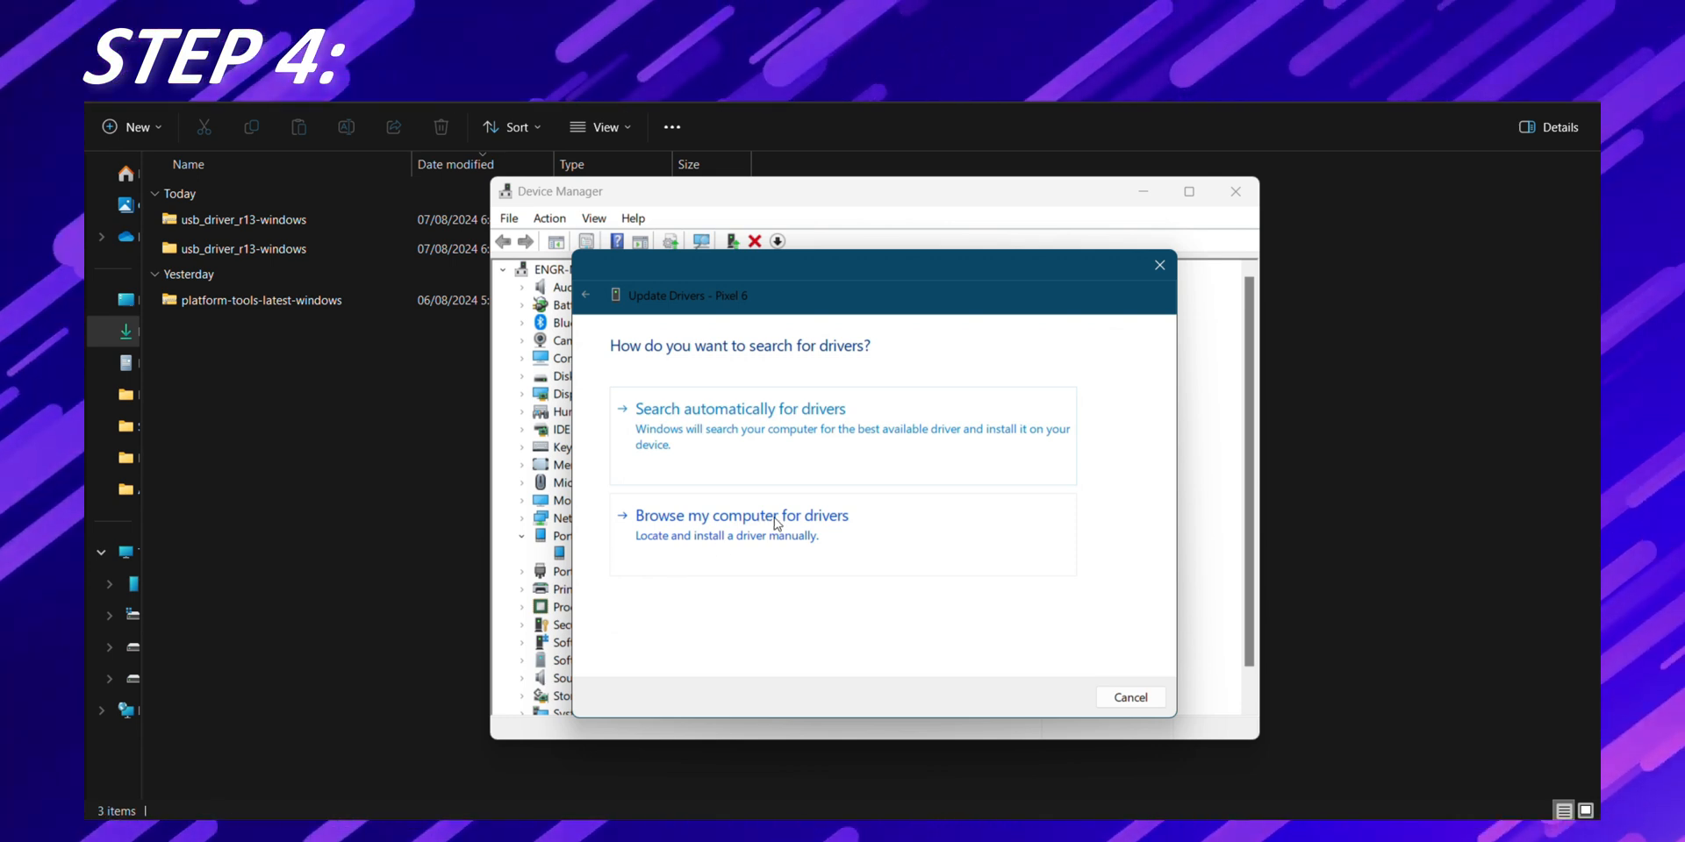
- Update the phone's driver from the usb_driver folder and close the finished wizard
{"action": "left_click", "coordinate": [741, 514]}
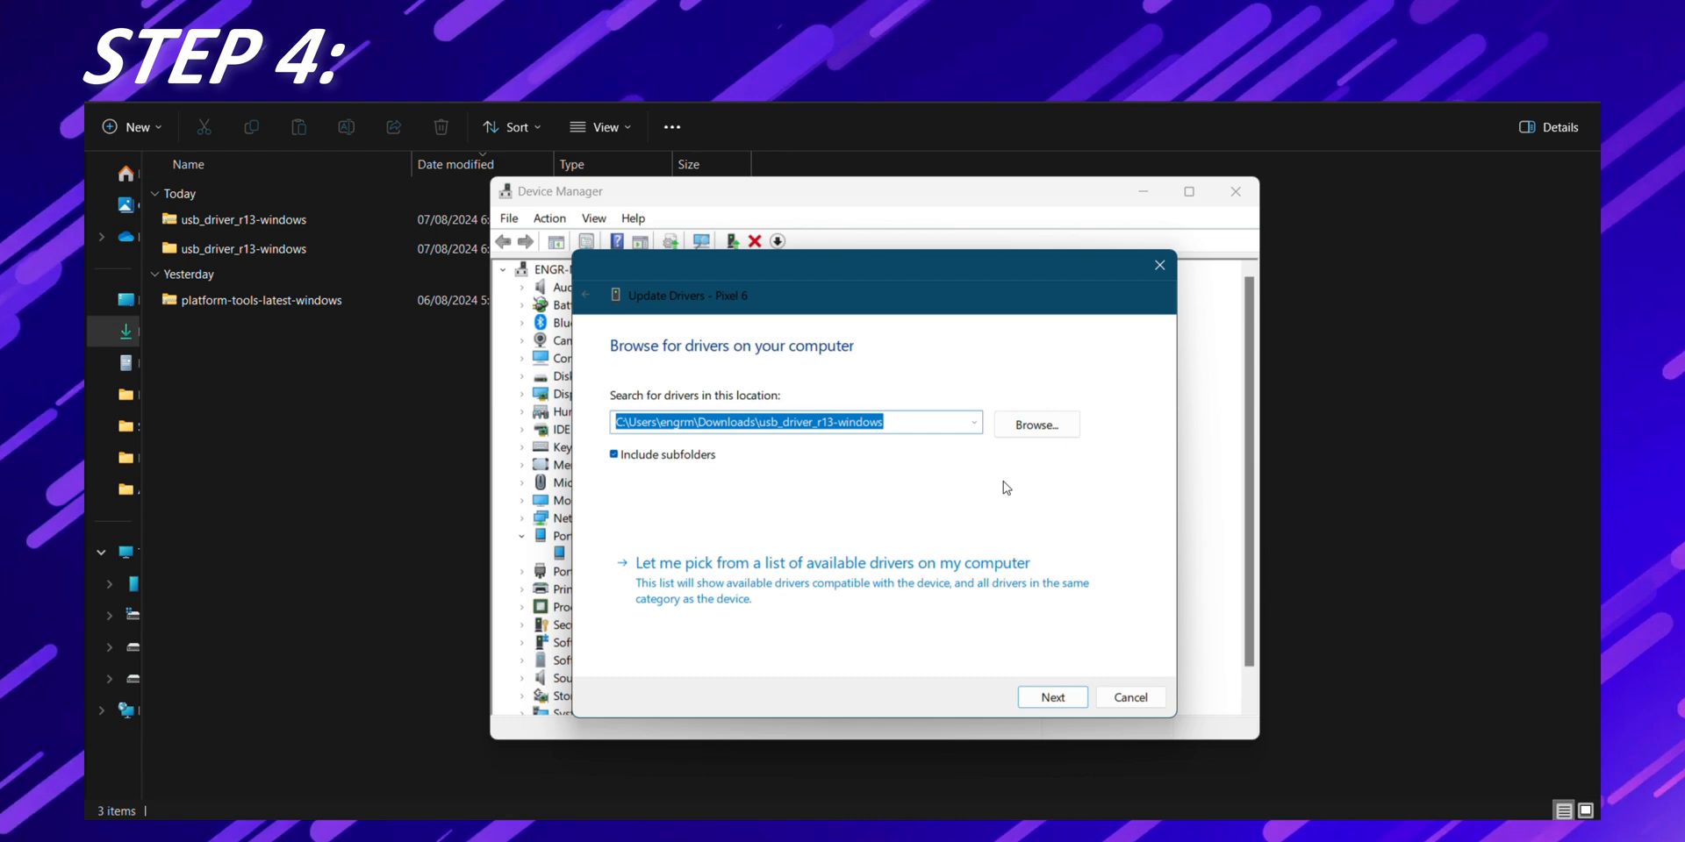
{"action": "left_click", "coordinate": [1034, 425]}
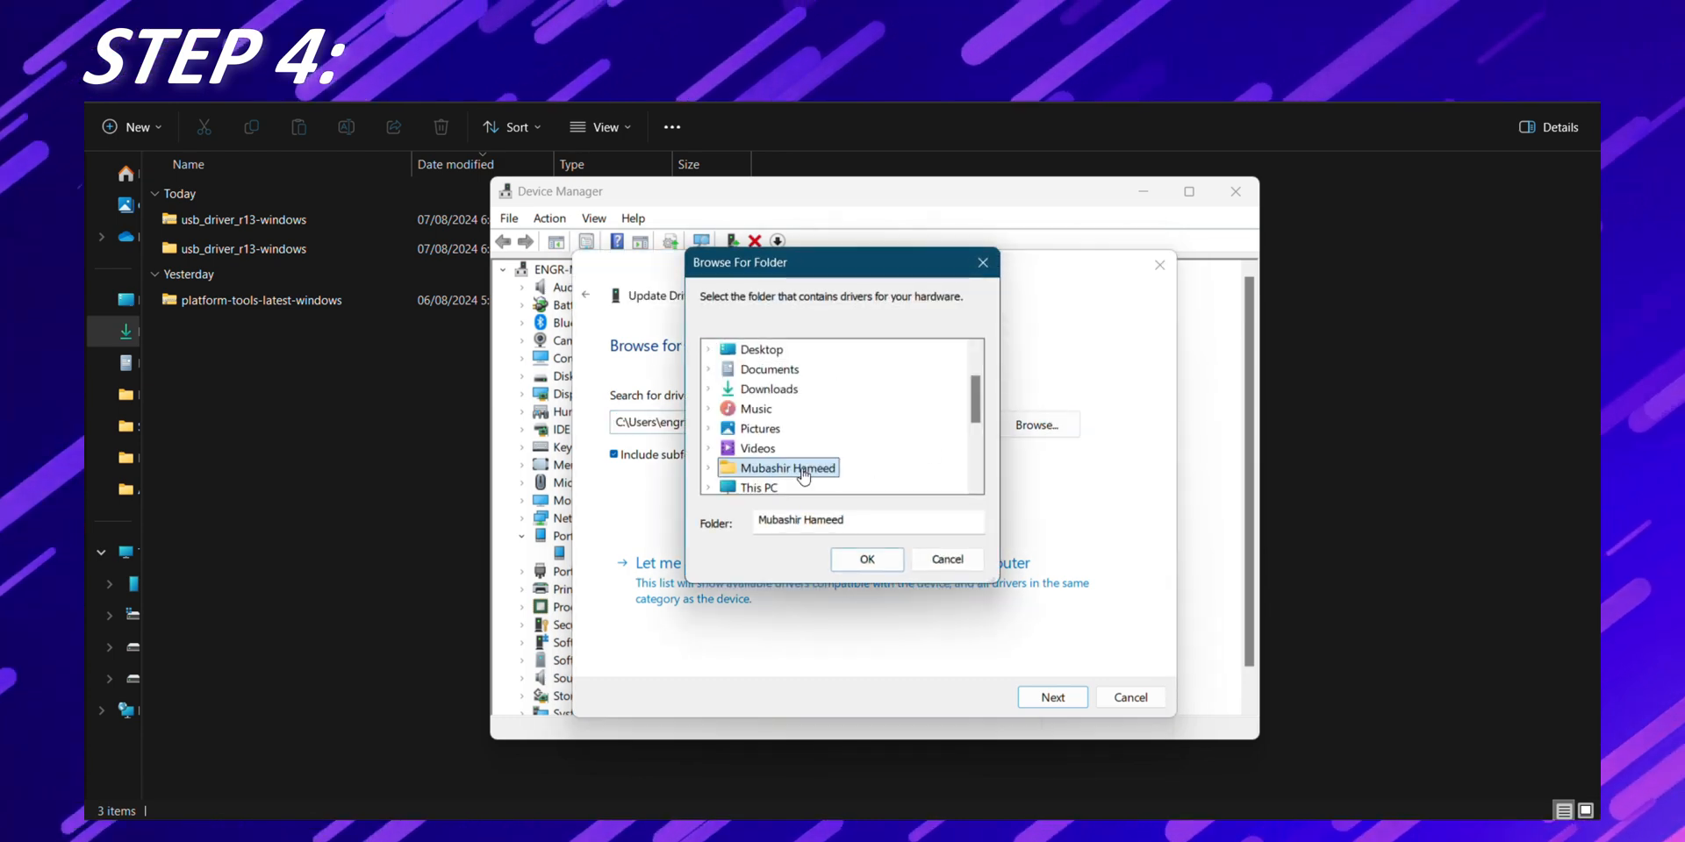
{"action": "left_click", "coordinate": [865, 560]}
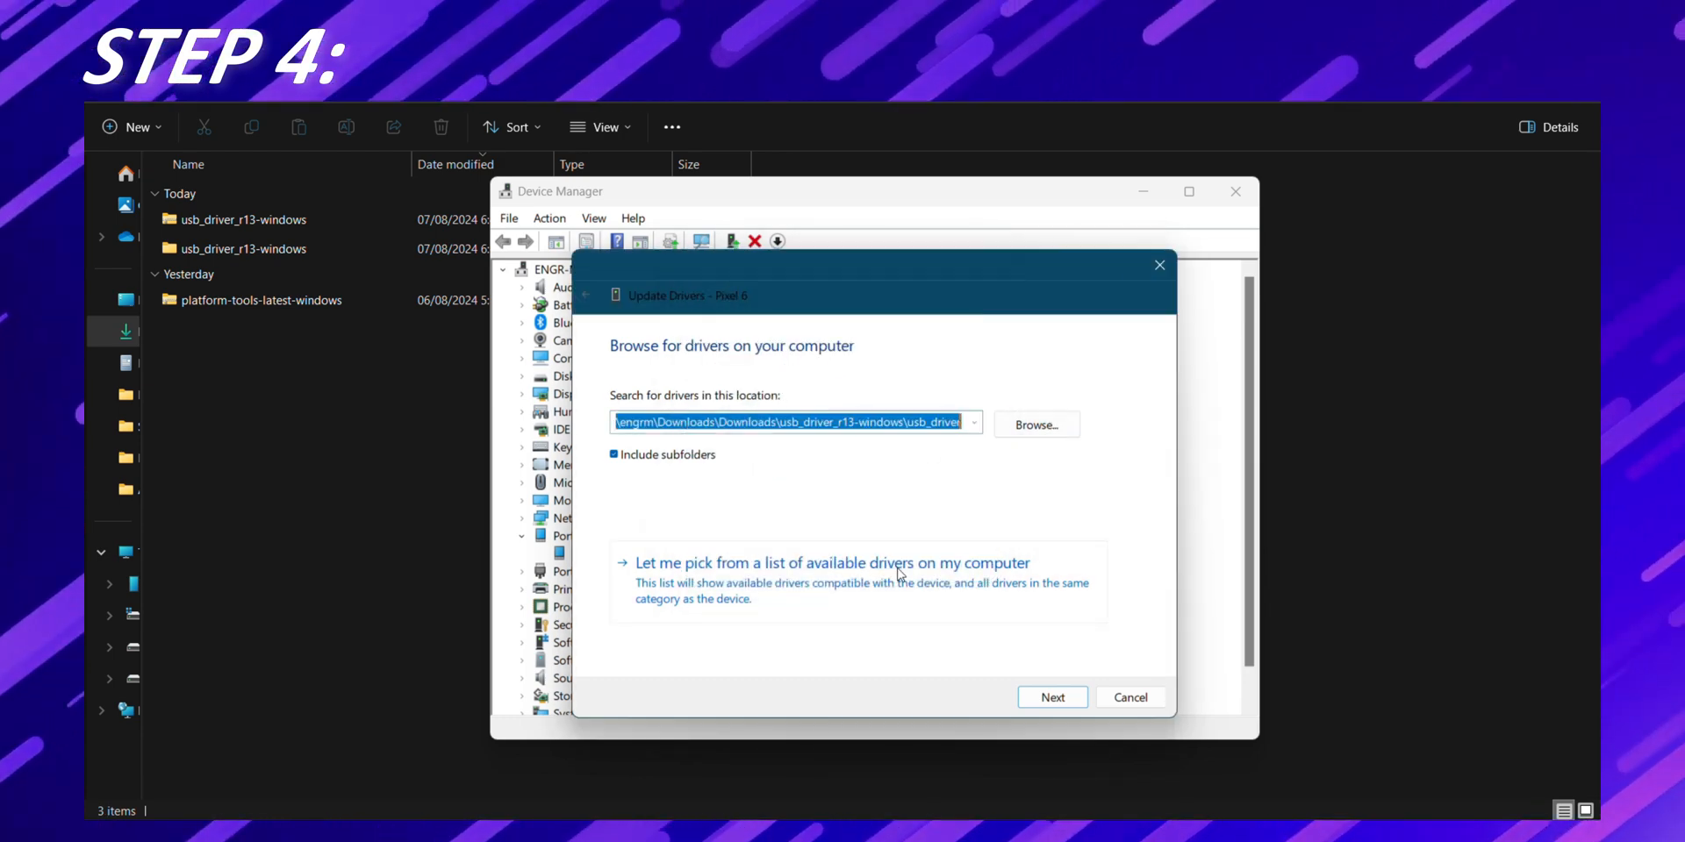
{"action": "left_click", "coordinate": [1052, 697]}
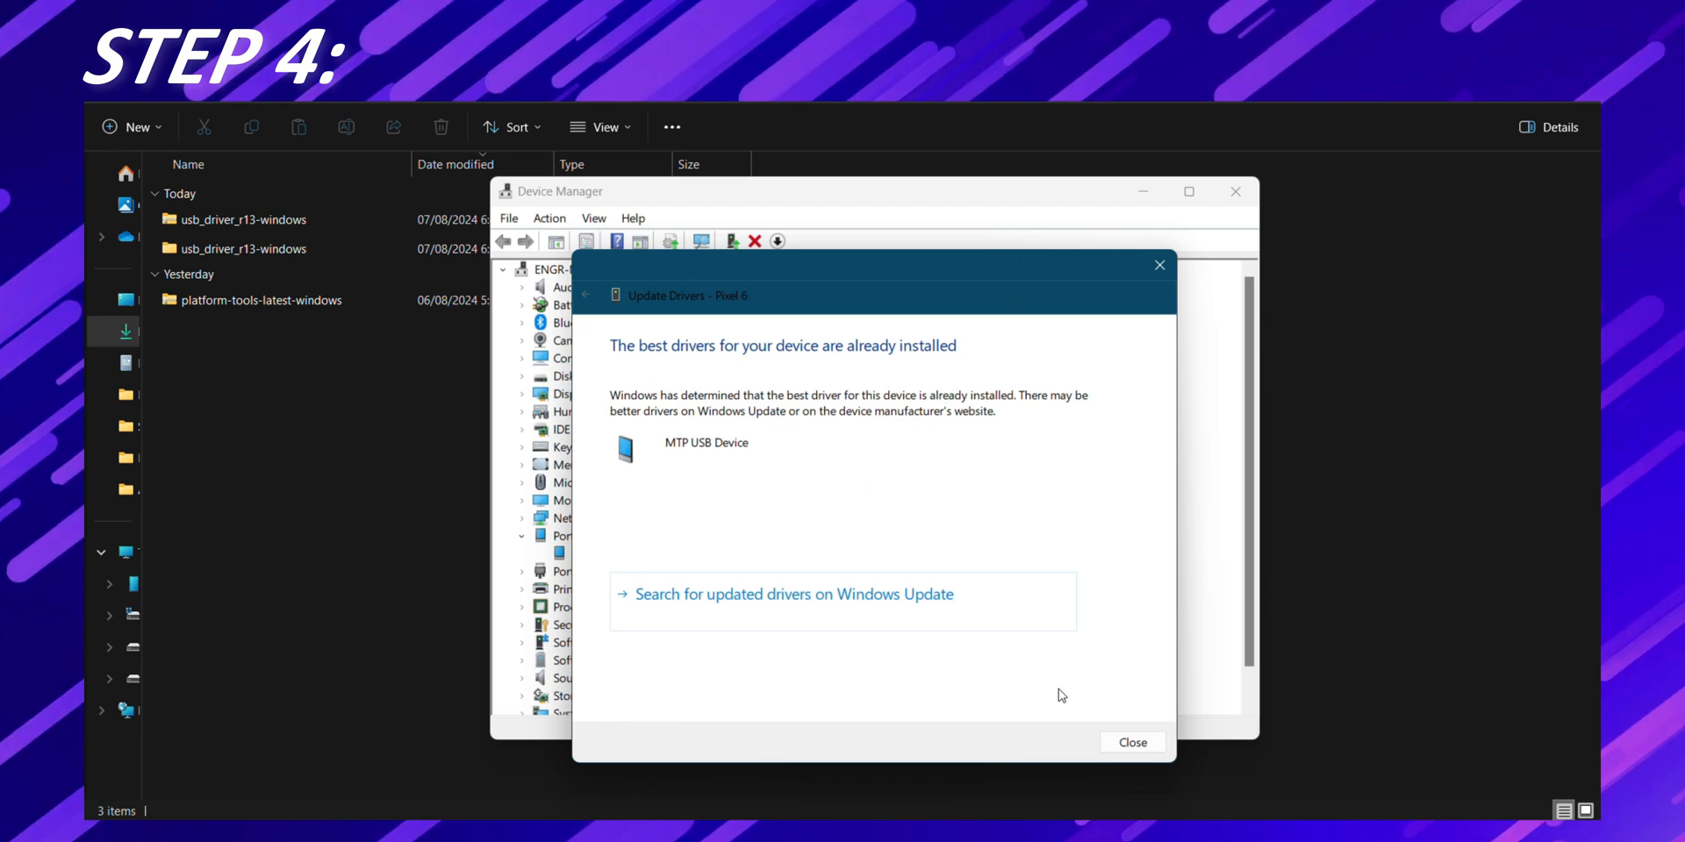
{"action": "left_click", "coordinate": [1132, 742]}
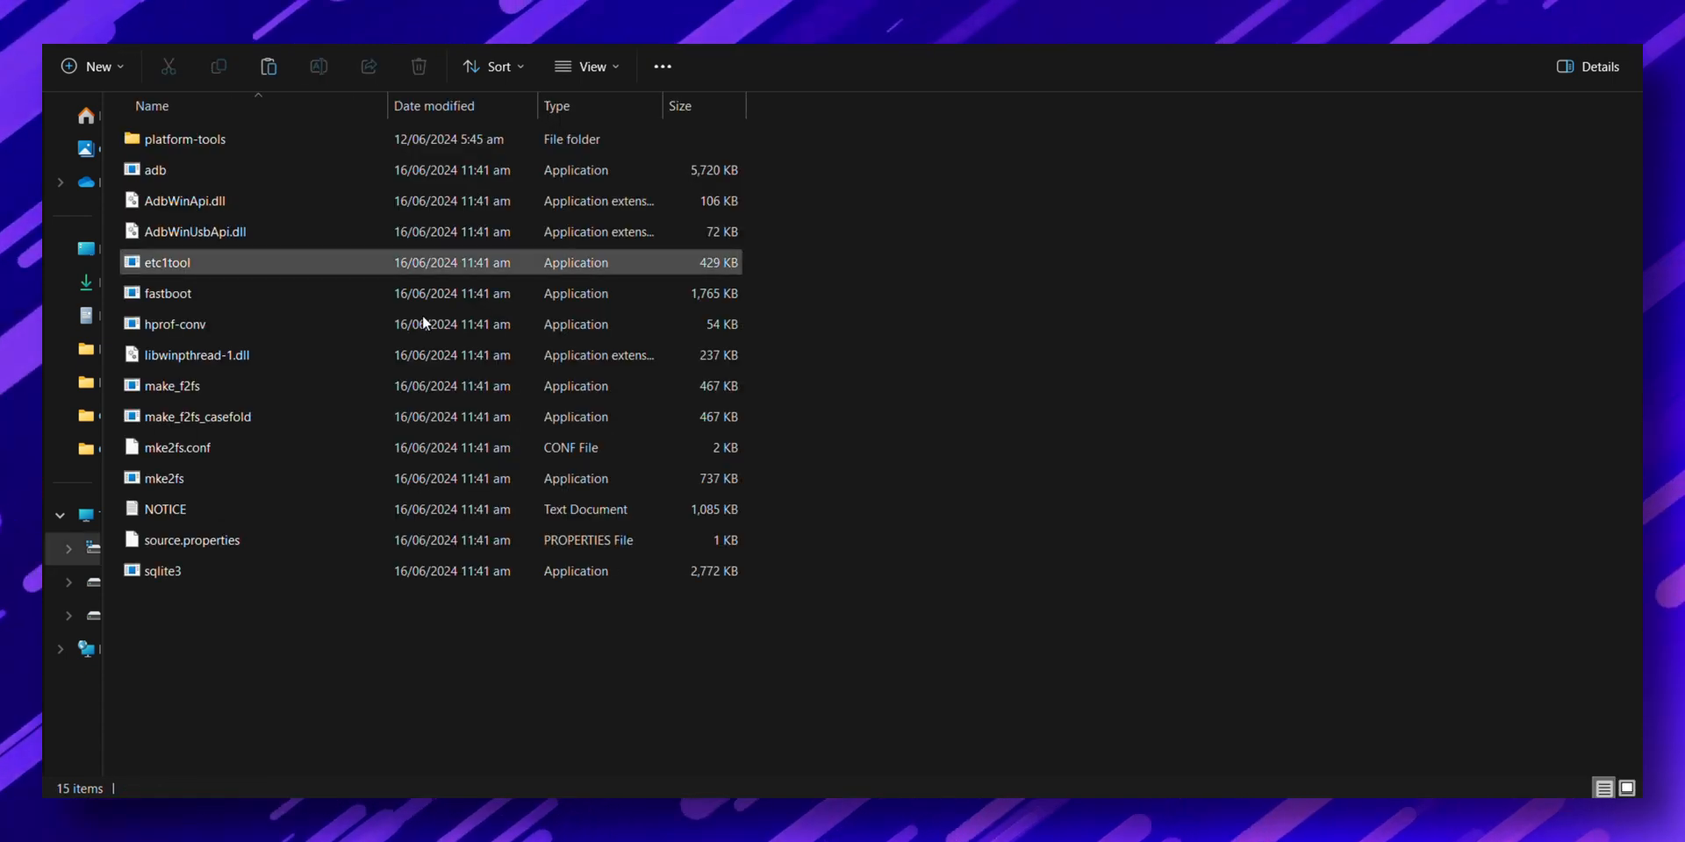
- Paste the ROM and image files into platform-tools, rename the GApps zip to google, and open PowerShell there
{"action": "right_click", "coordinate": [391, 420]}
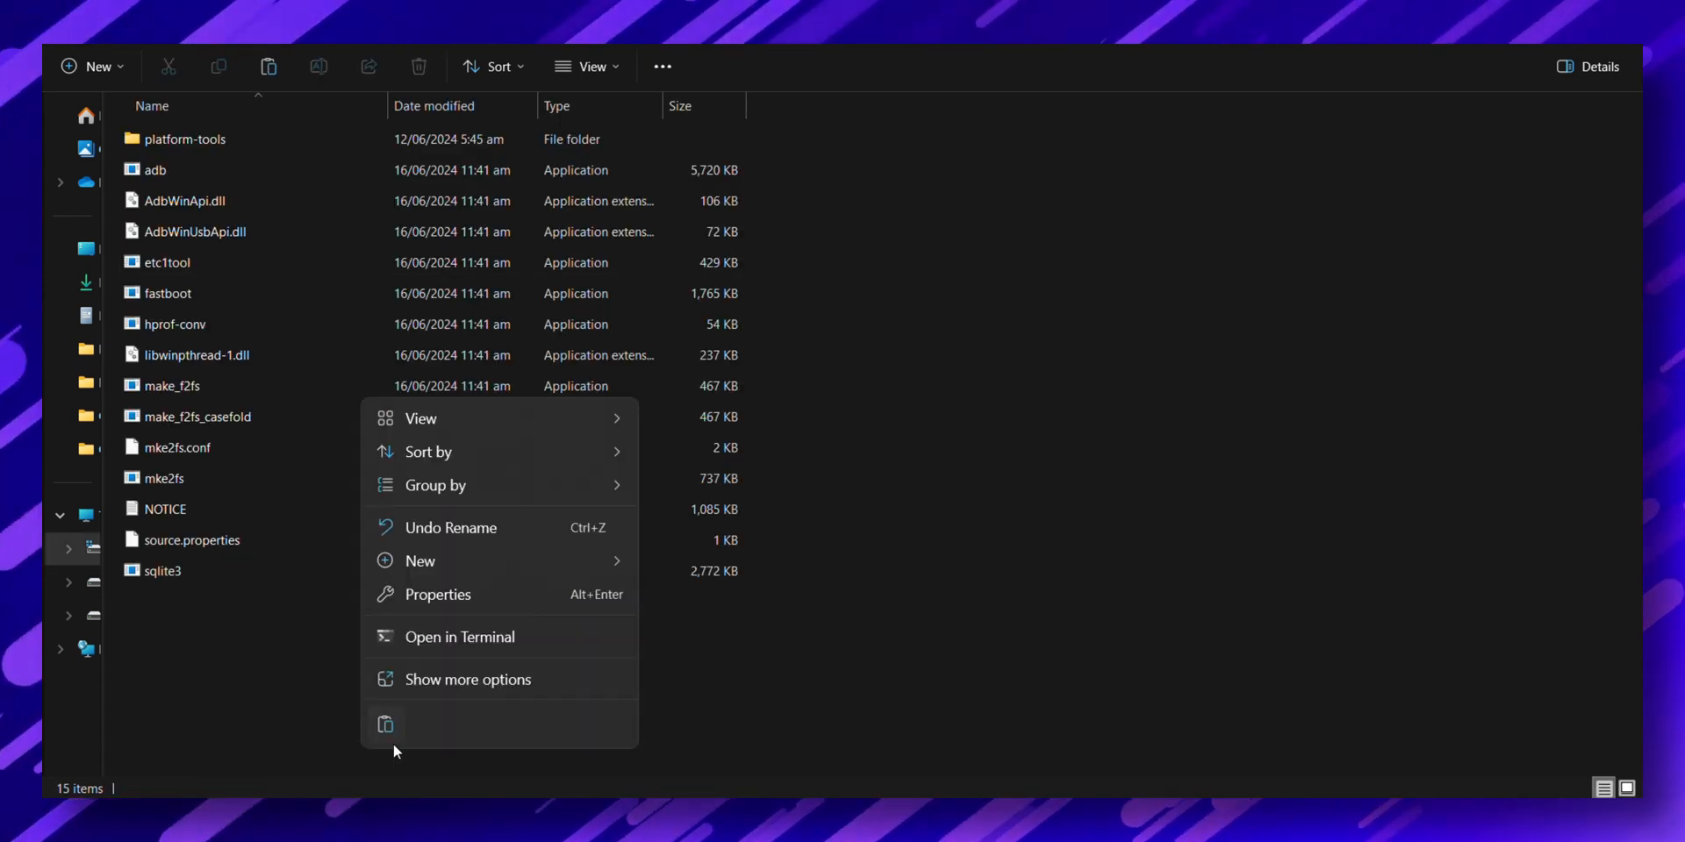
{"action": "left_click", "coordinate": [384, 723]}
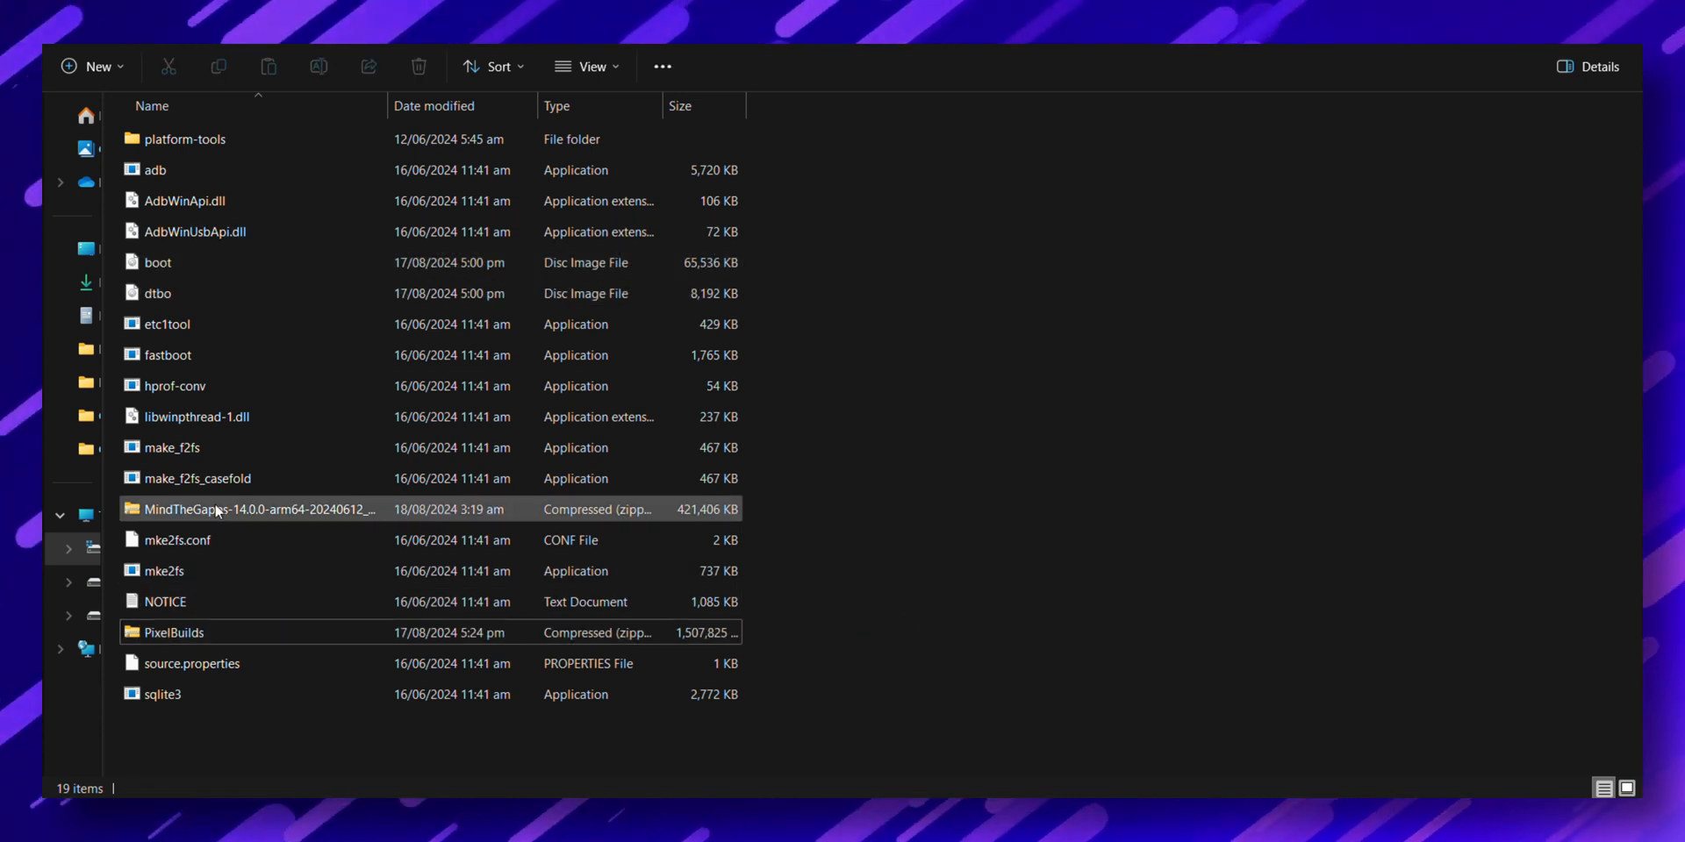
{"action": "type", "text": "google"}
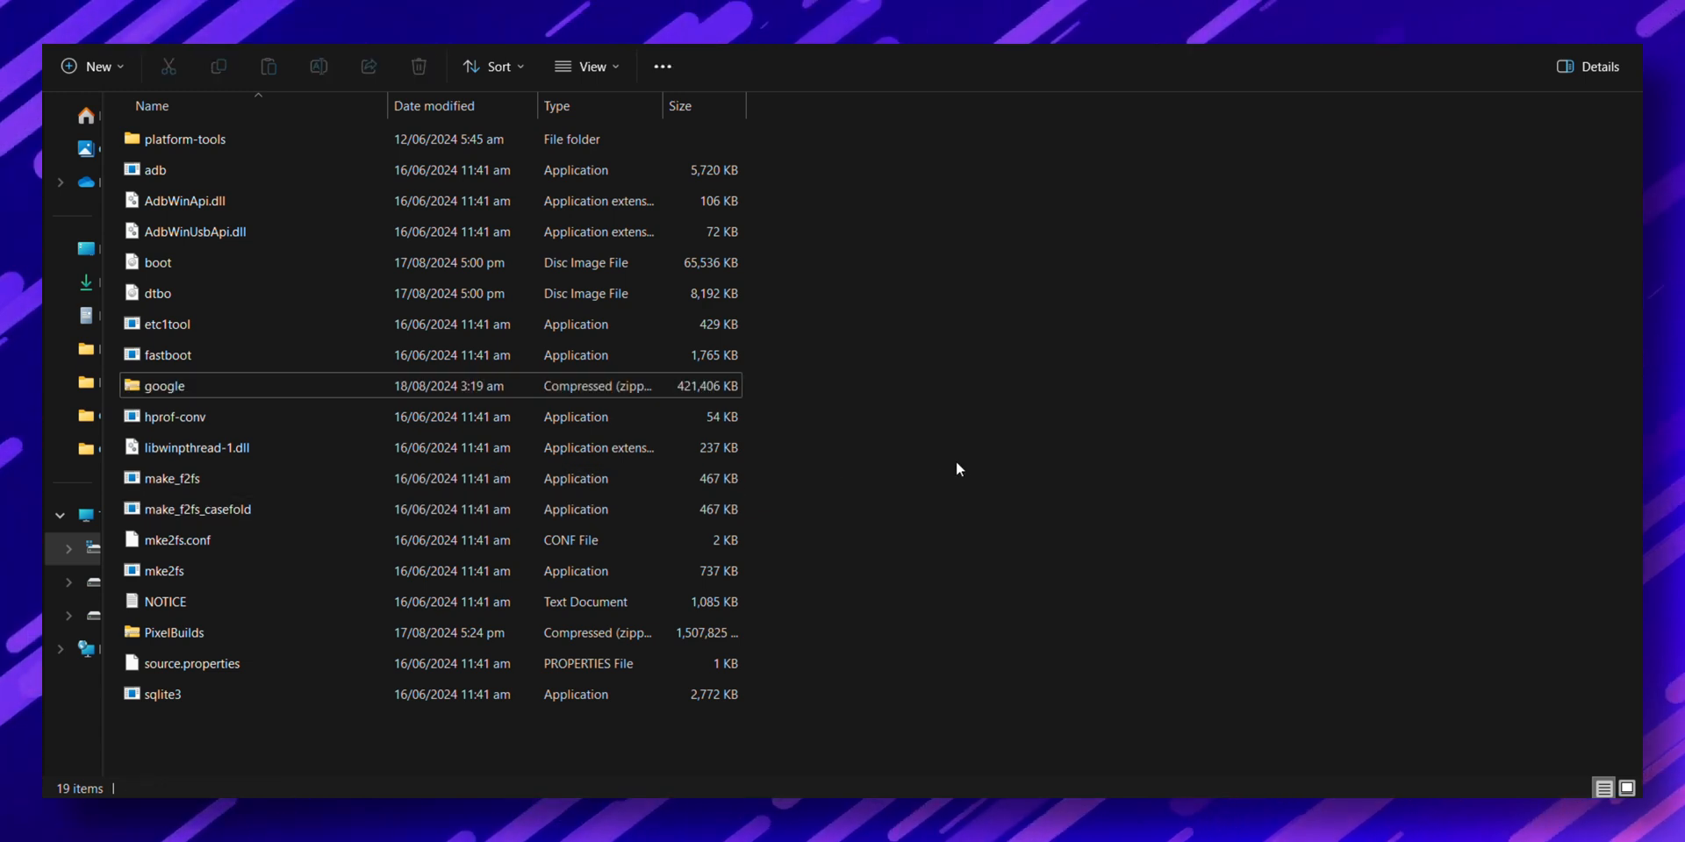
{"action": "right_click", "coordinate": [957, 468]}
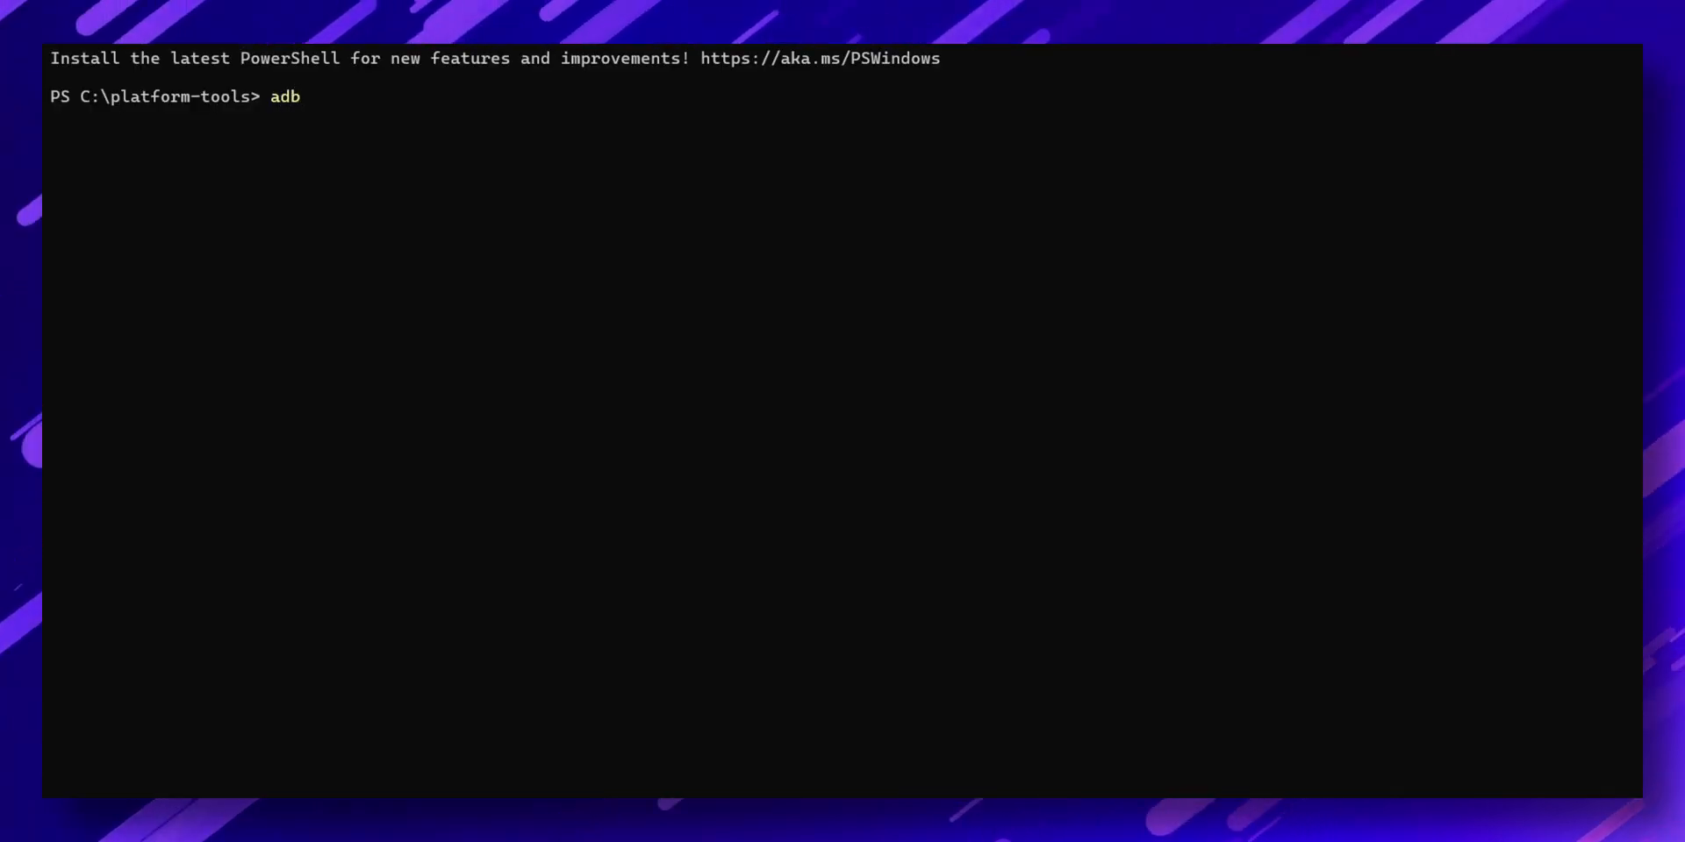
- Run 'adb devices' and 'adb -d reboot bootloader' to reboot the phone into fastboot
{"action": "type", "text": "devices"}
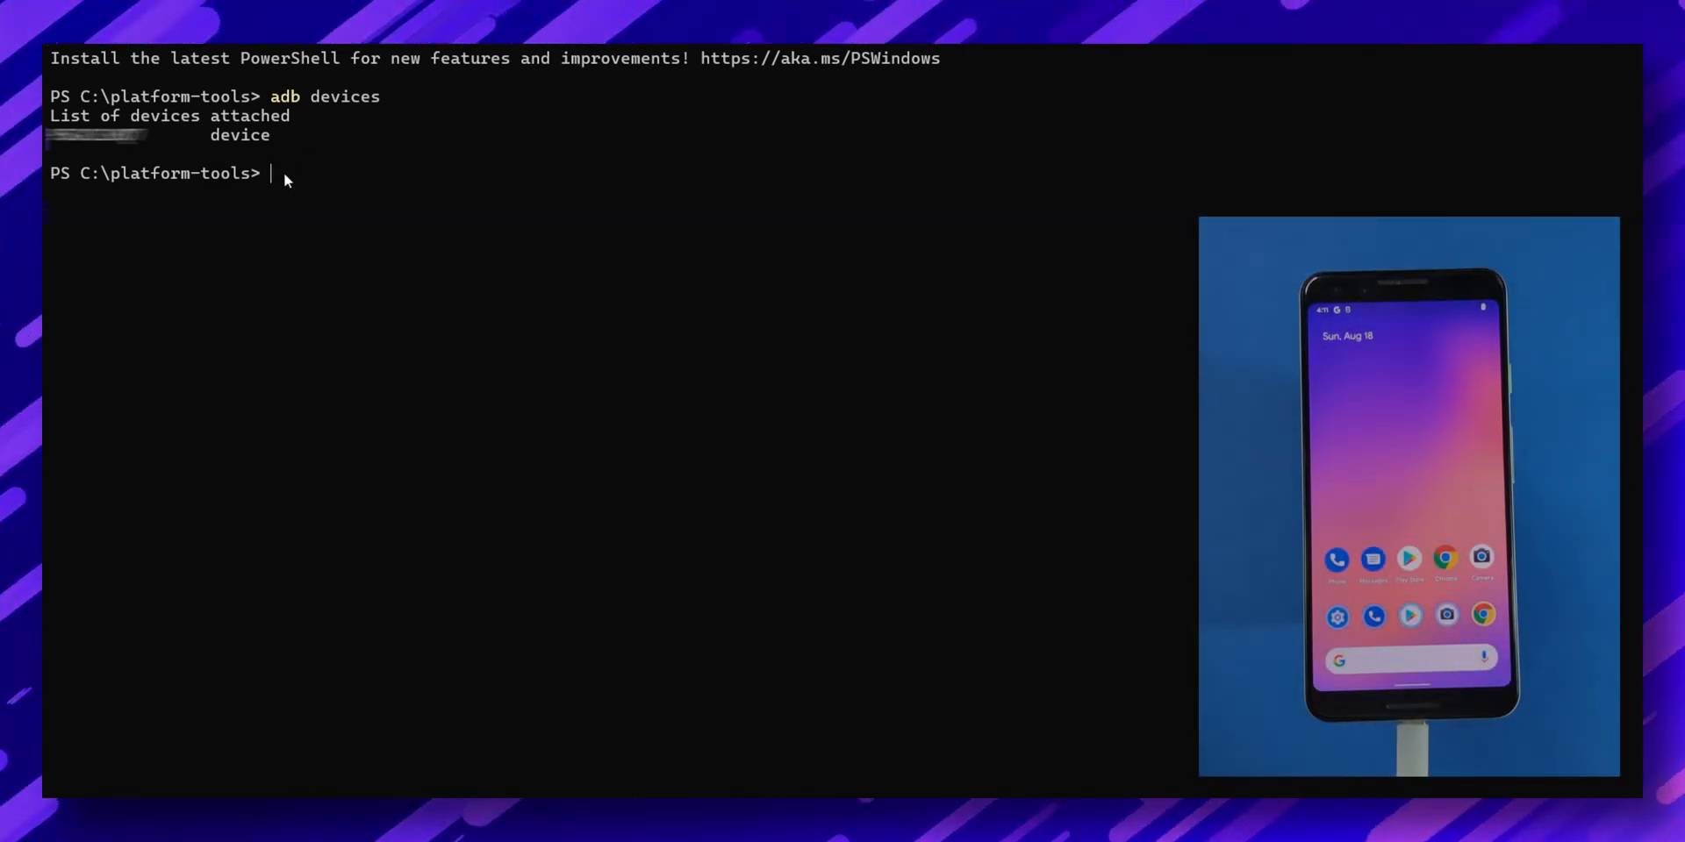
{"action": "type", "text": "adb -"}
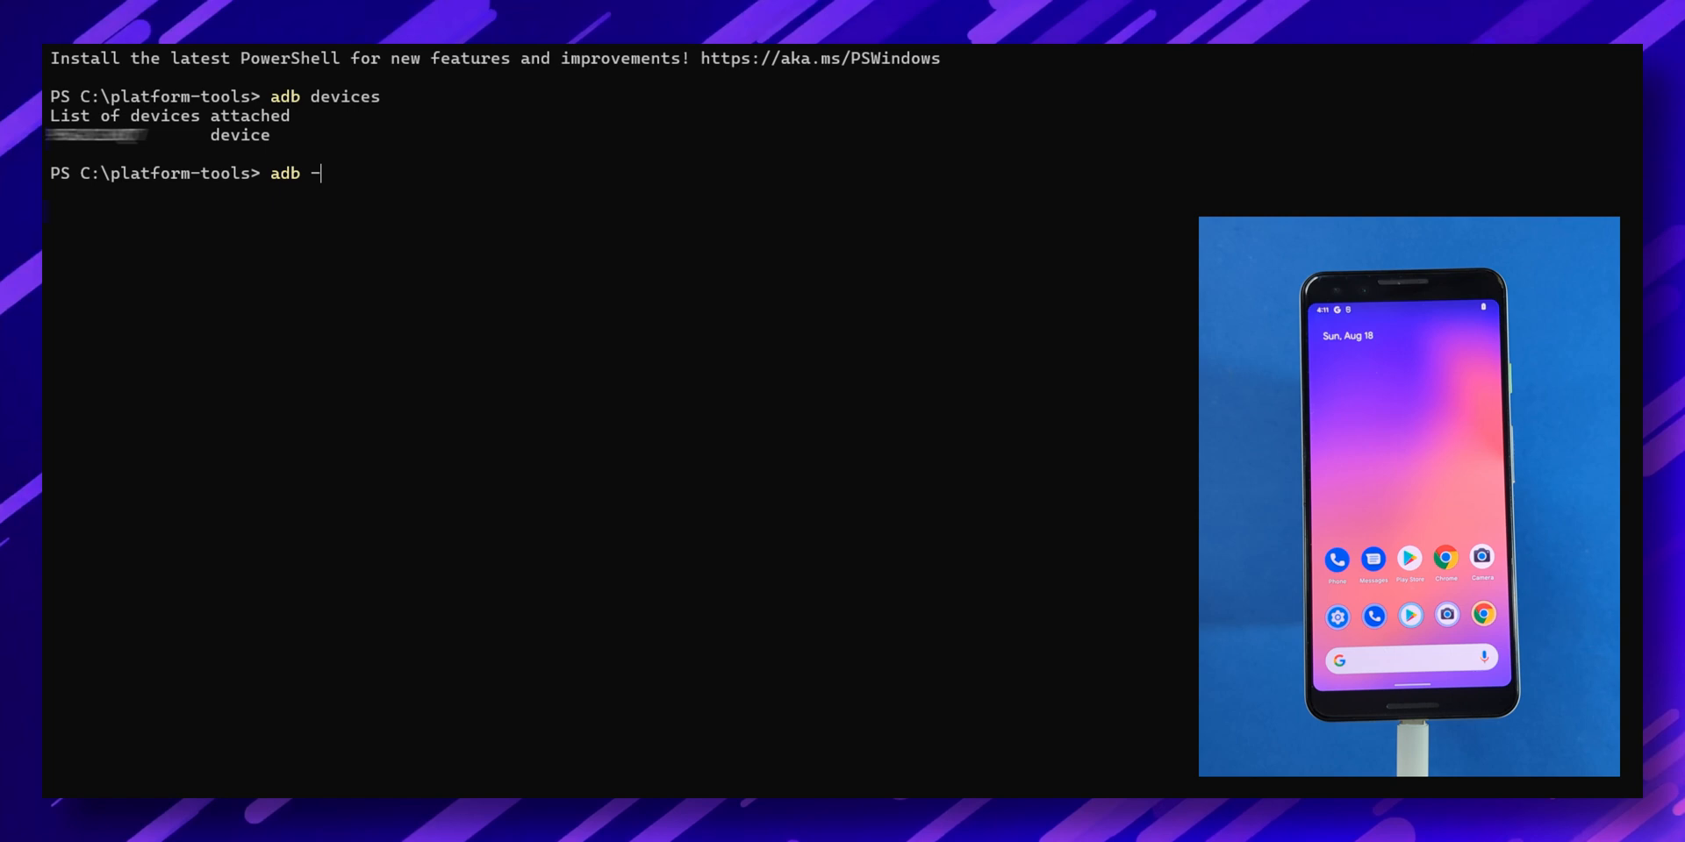
{"action": "type", "text": "d reboot bootloader"}
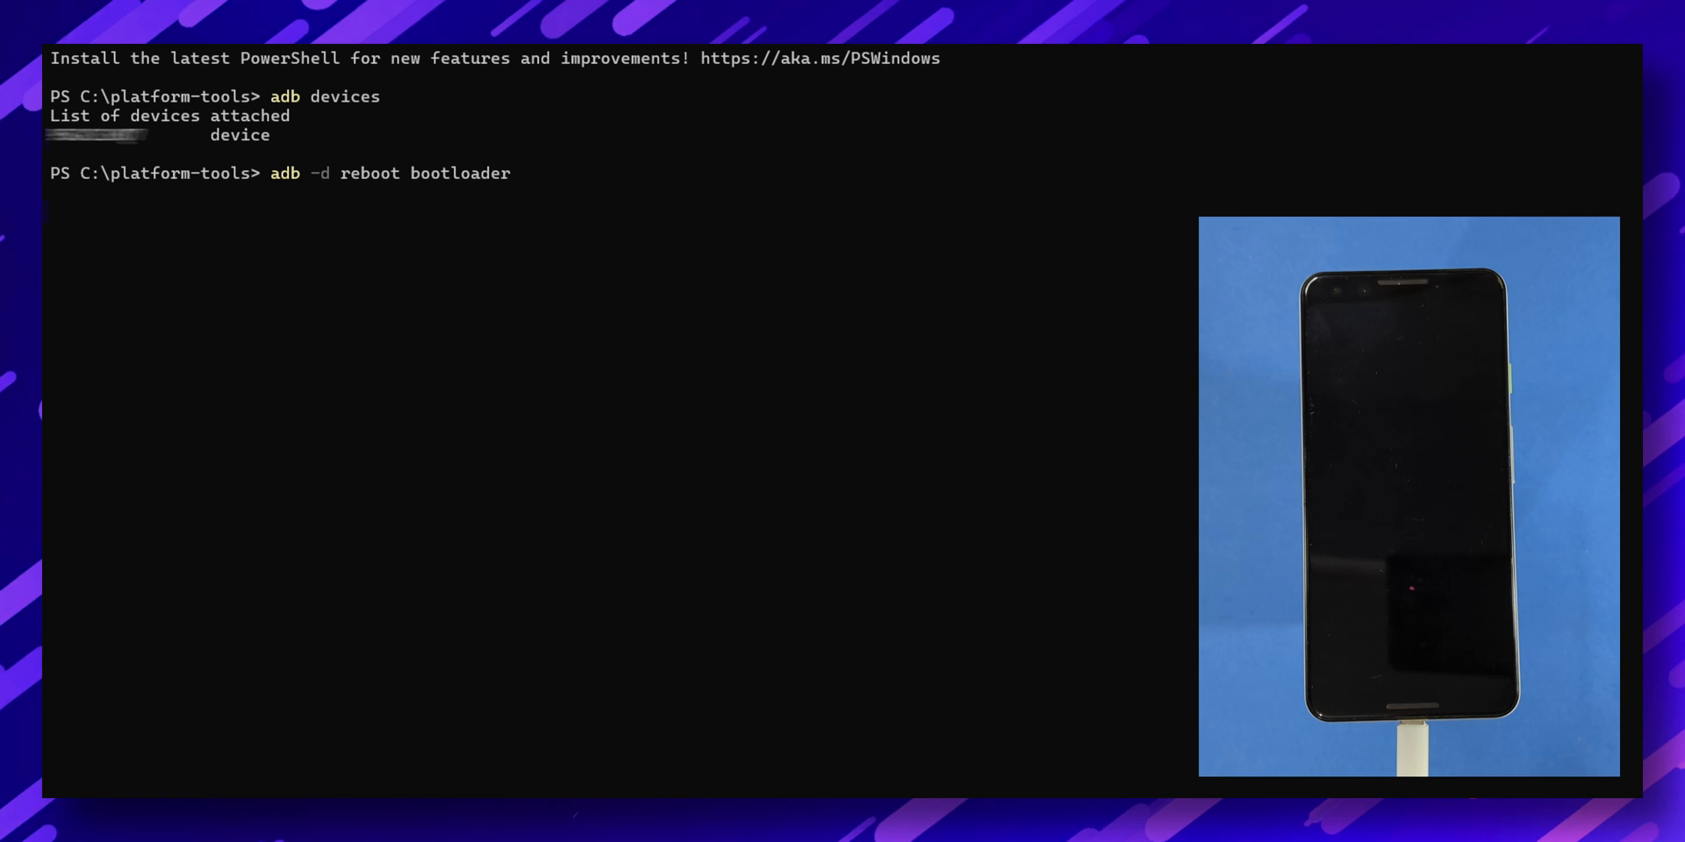
- Run 'fastboot devices' and 'fastboot flashing unlock' to unlock the bootloader
{"action": "type", "text": "form-tools> f"}
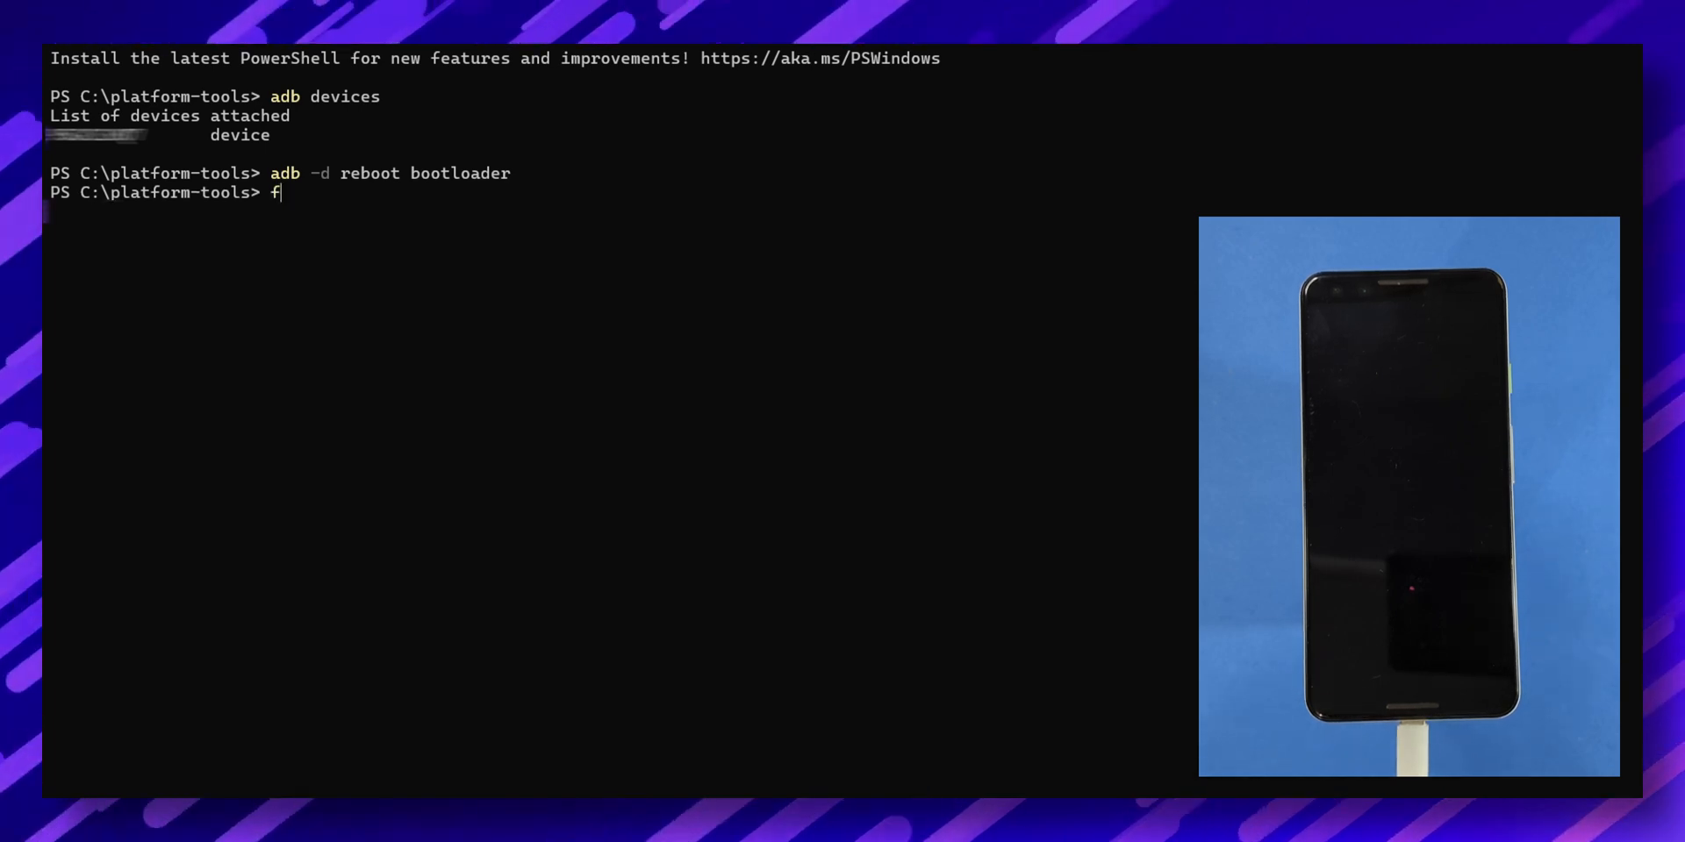
{"action": "type", "text": "astboot devices"}
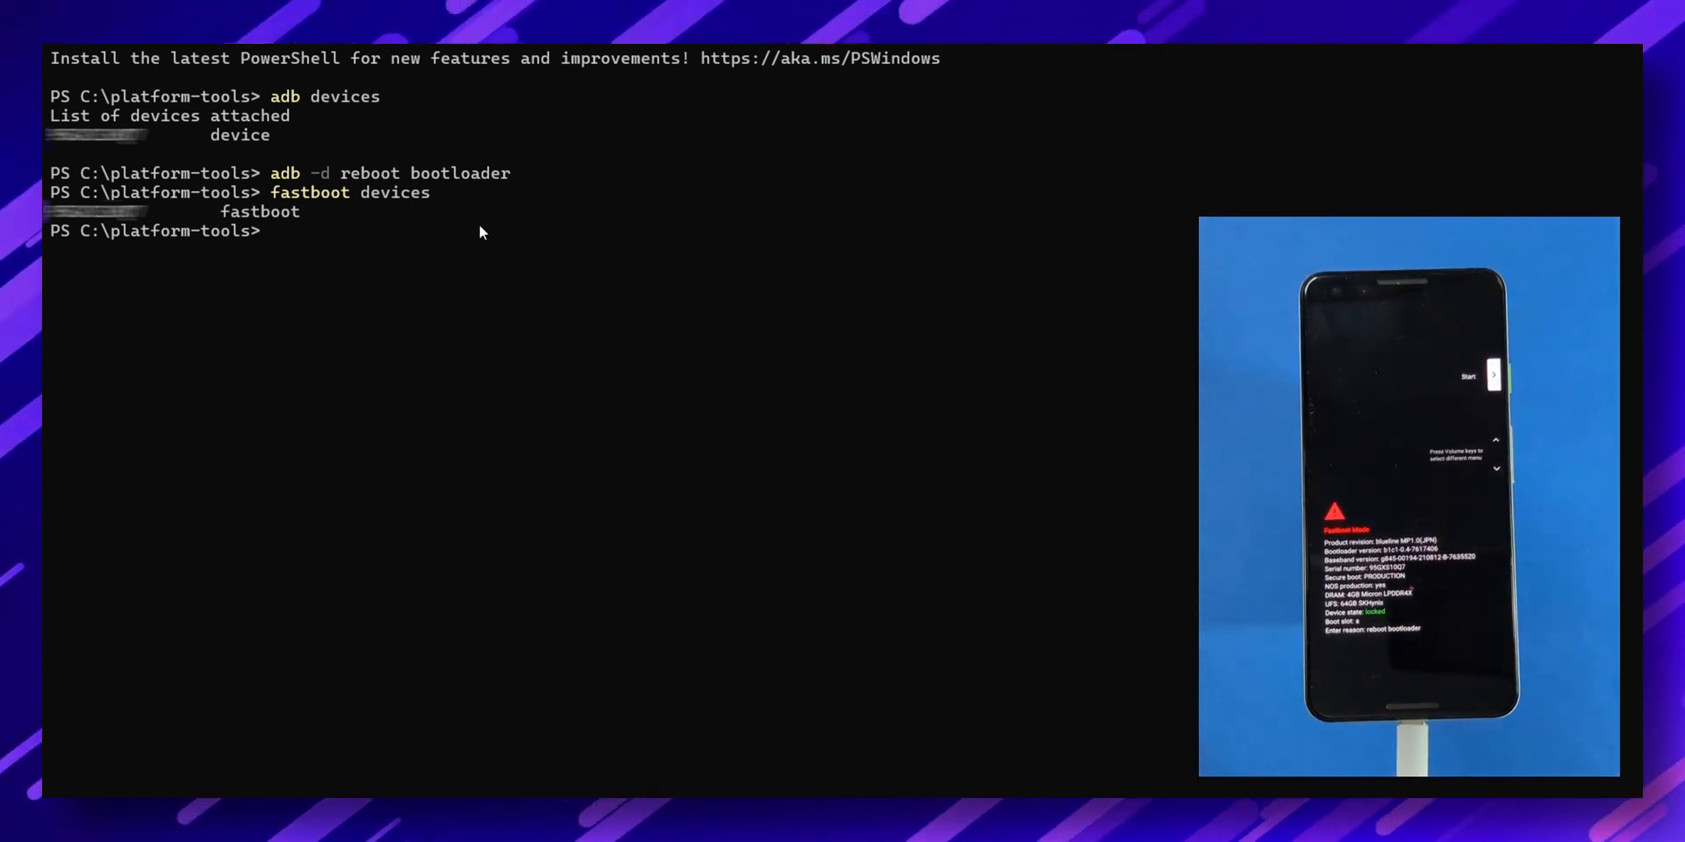
{"action": "type", "text": "fastboot flashing unlock"}
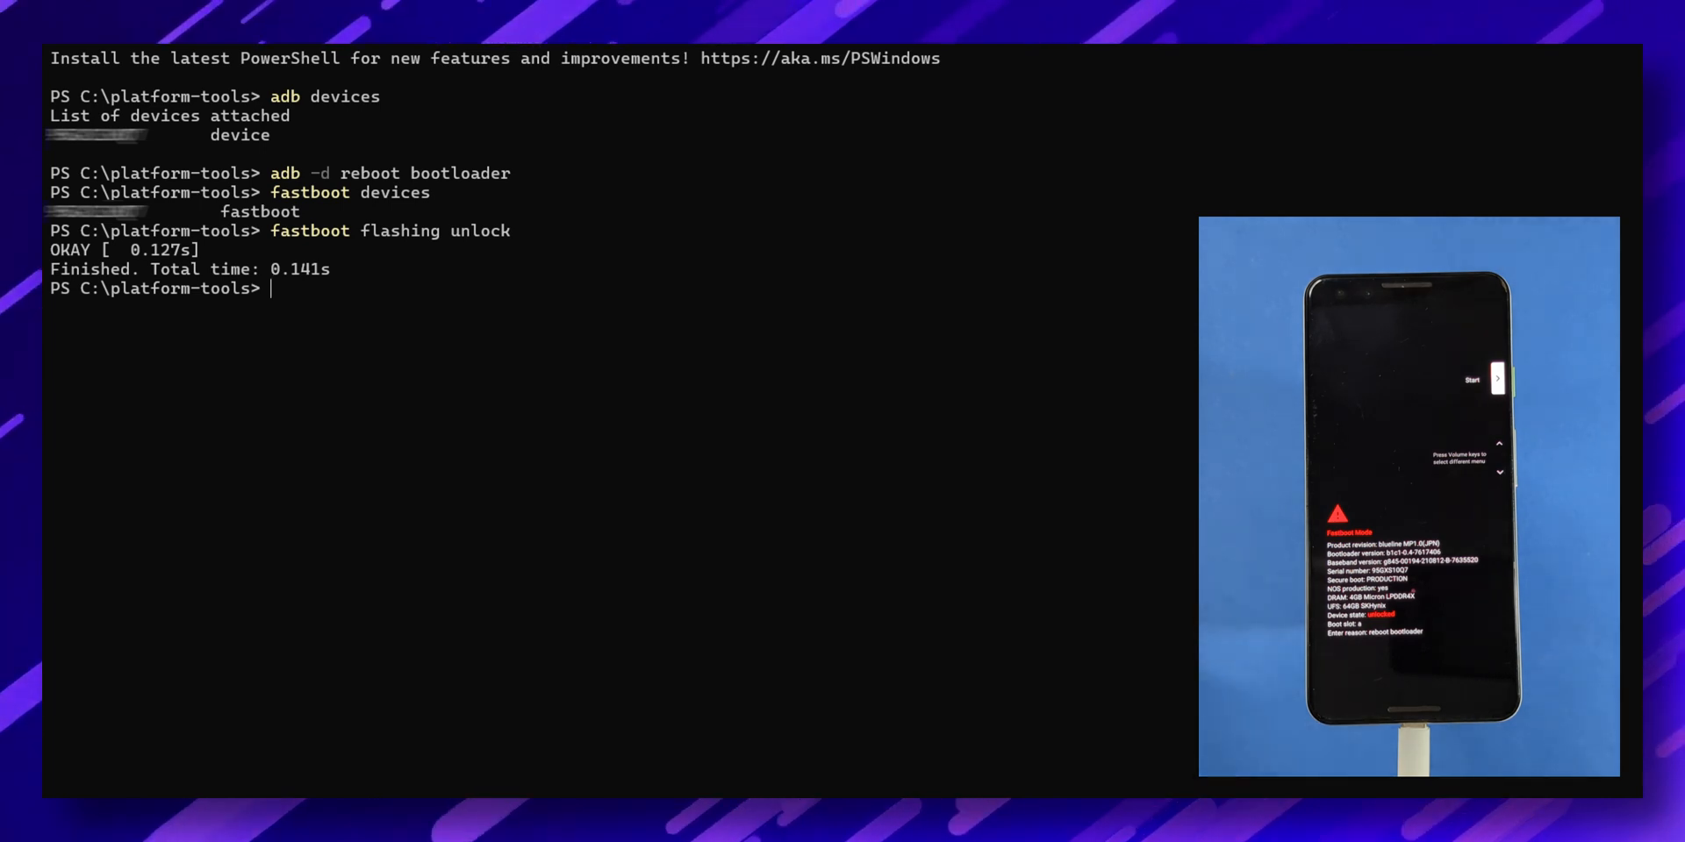
- Run 'fastboot flash boot boot.img' to flash the boot partition
{"action": "type", "text": "fastboot"}
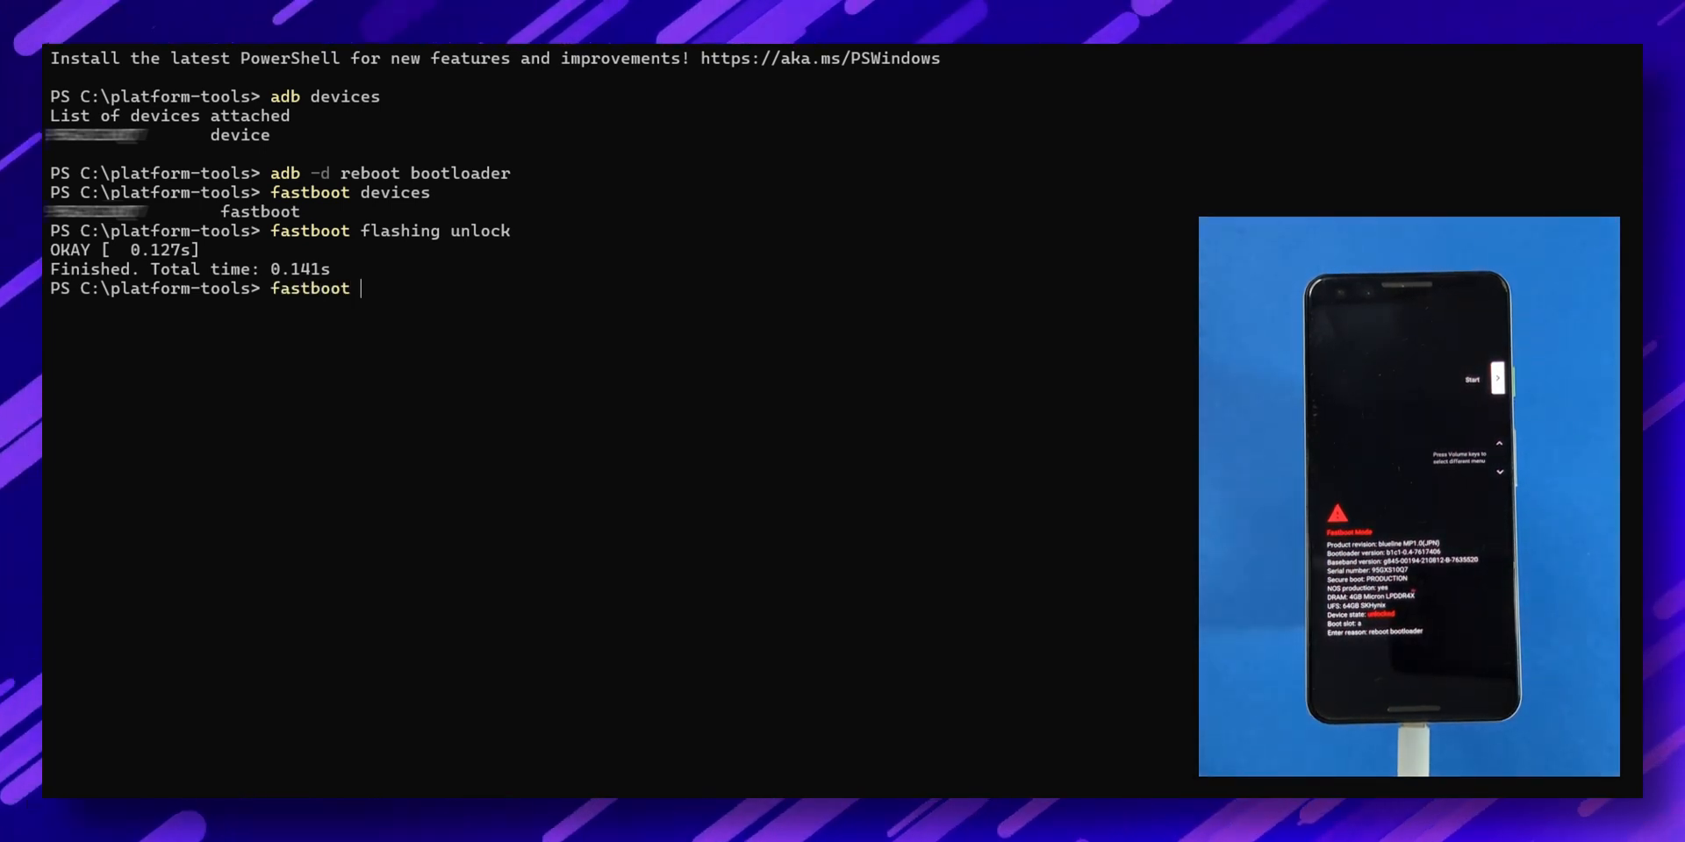
{"action": "type", "text": "flash boot"}
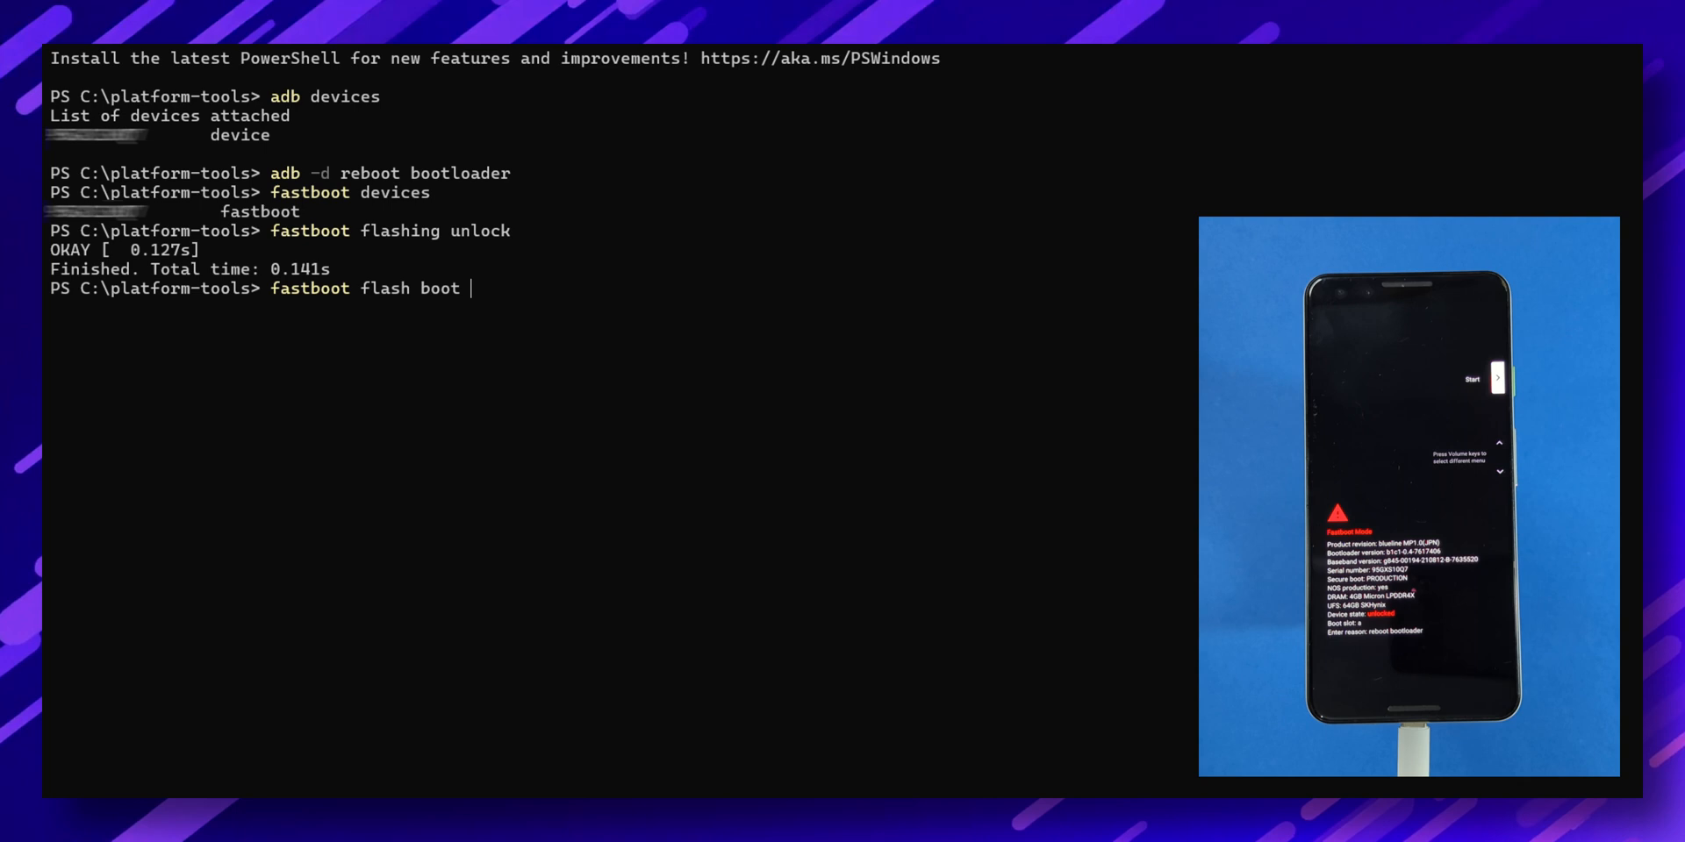
{"action": "type", "text": "boot.img"}
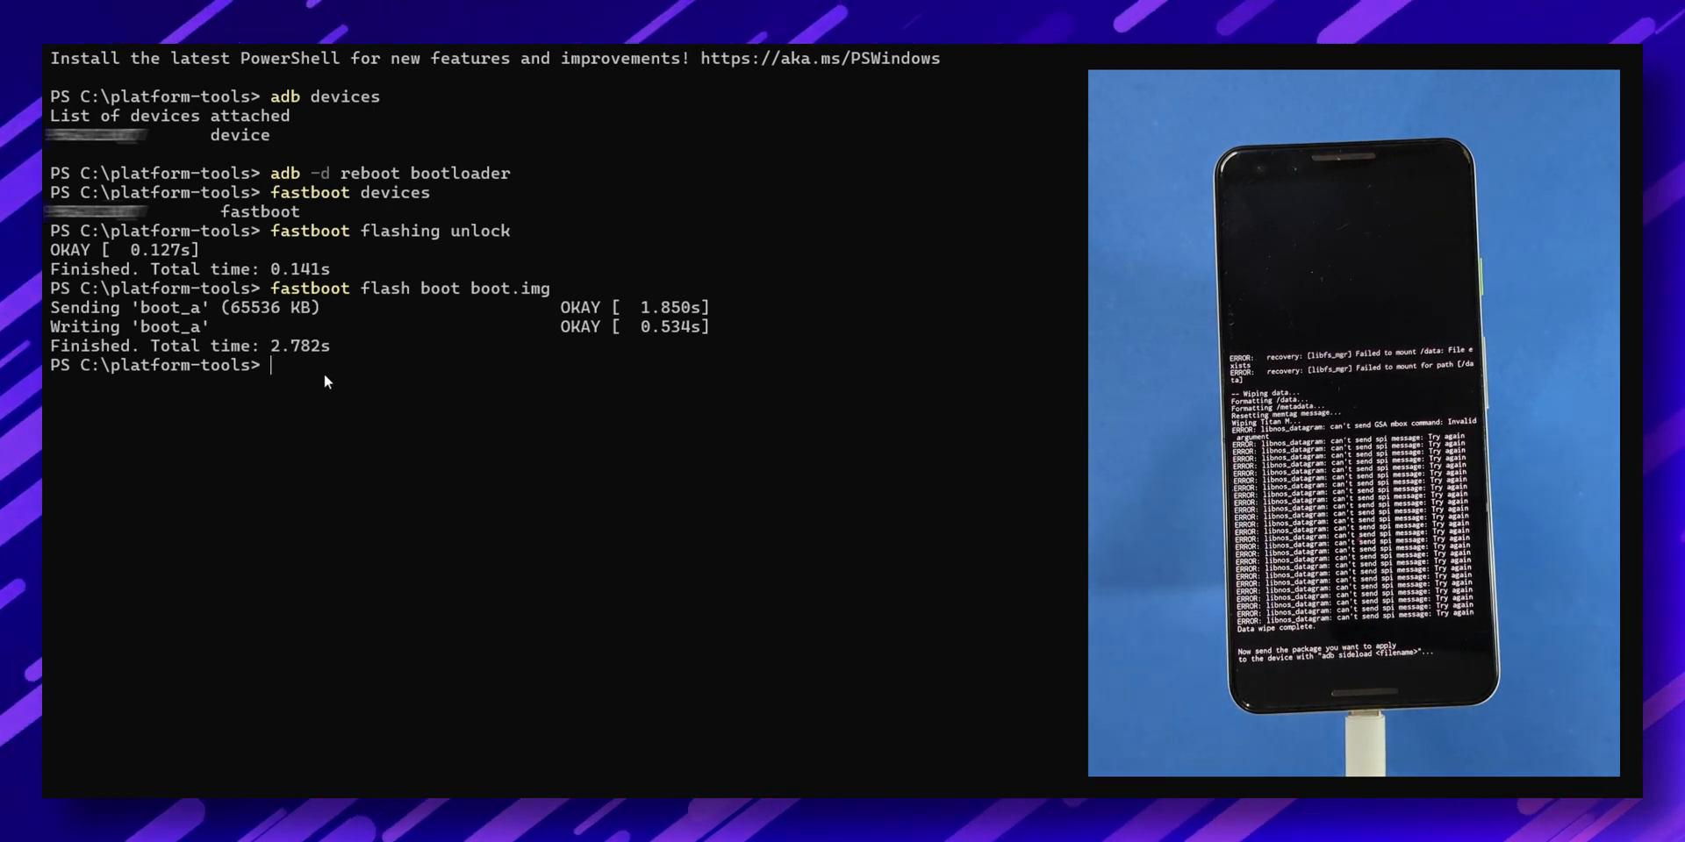
- Run 'adb sideload PixelBuilds.zip' and let the ROM transfer reach 1.00x
{"action": "type", "text": "adb sideload"}
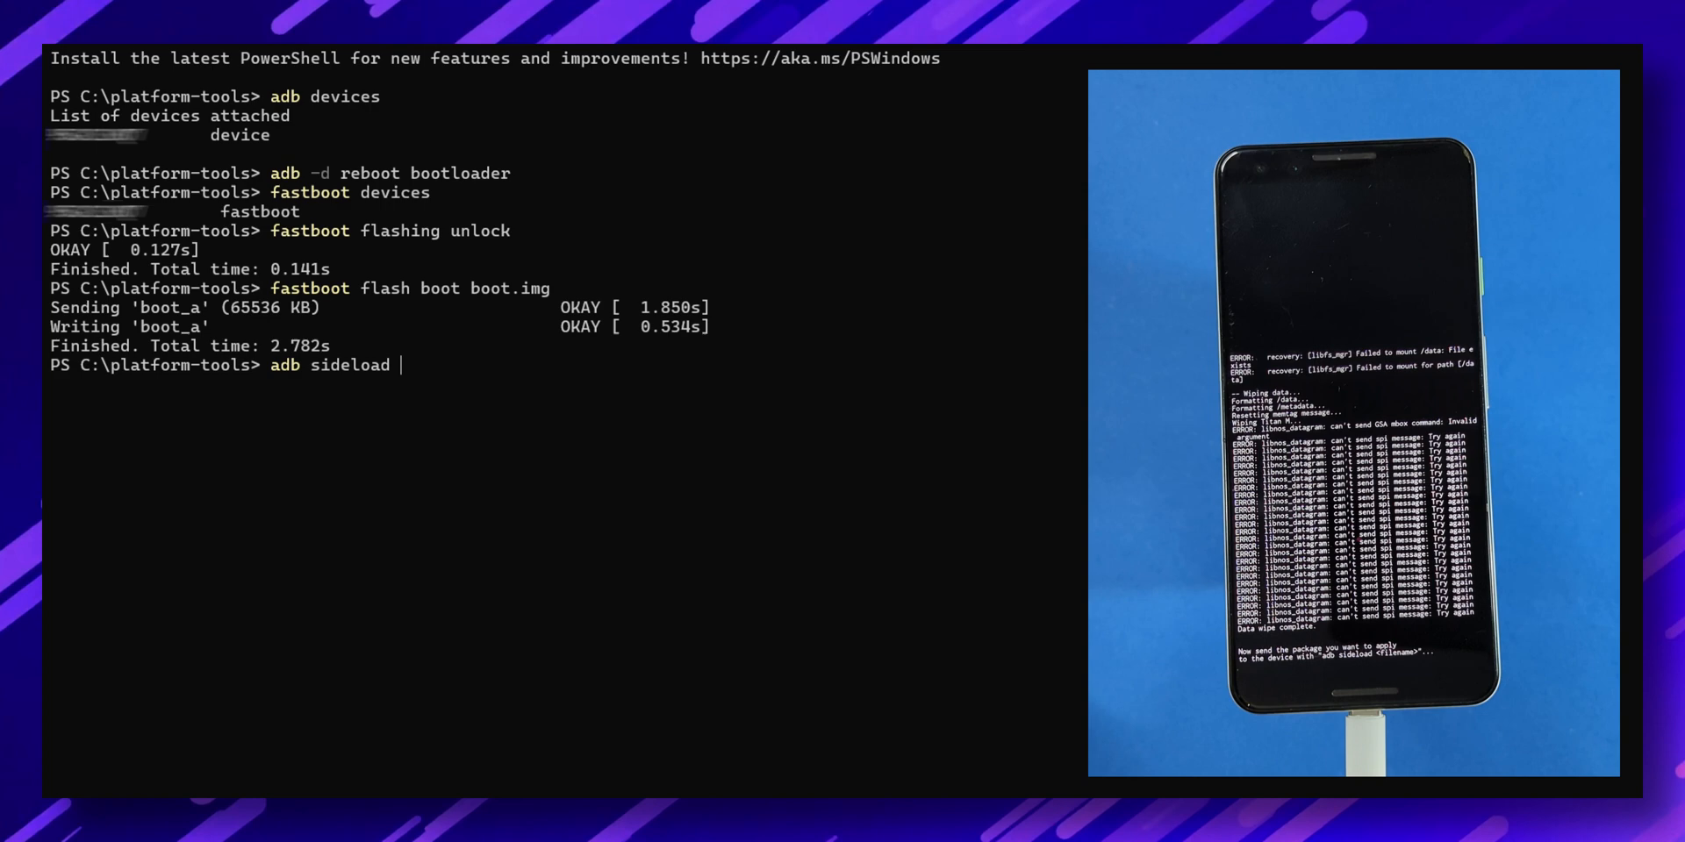
{"action": "type", "text": "PixelBuilds"}
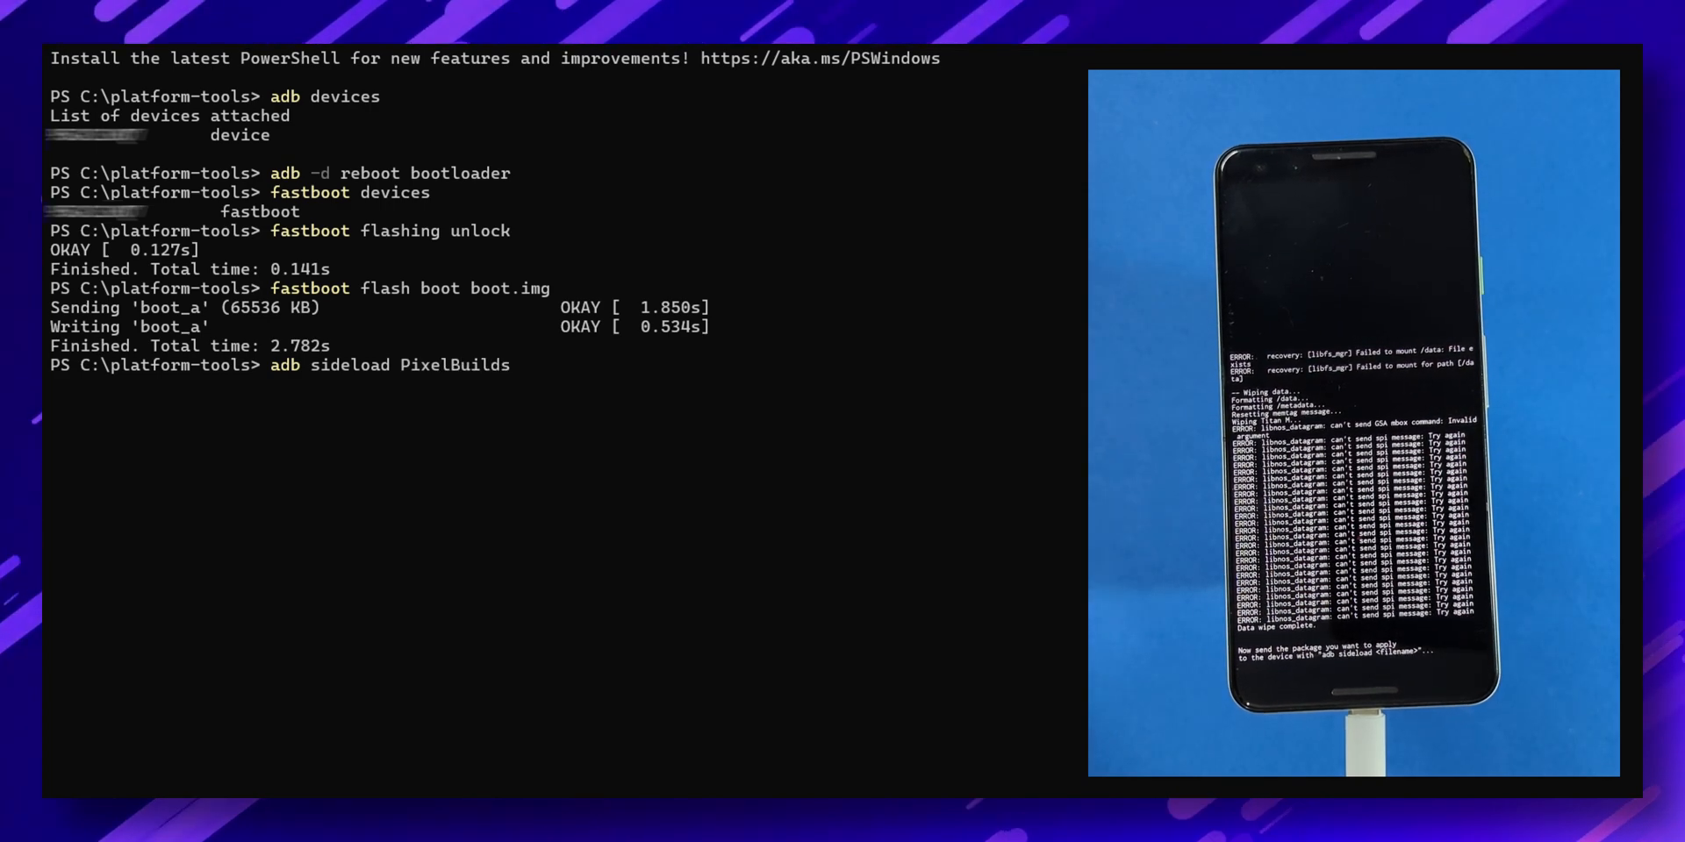
{"action": "type", "text": ".zip"}
{"action": "type", "text": "adb"}
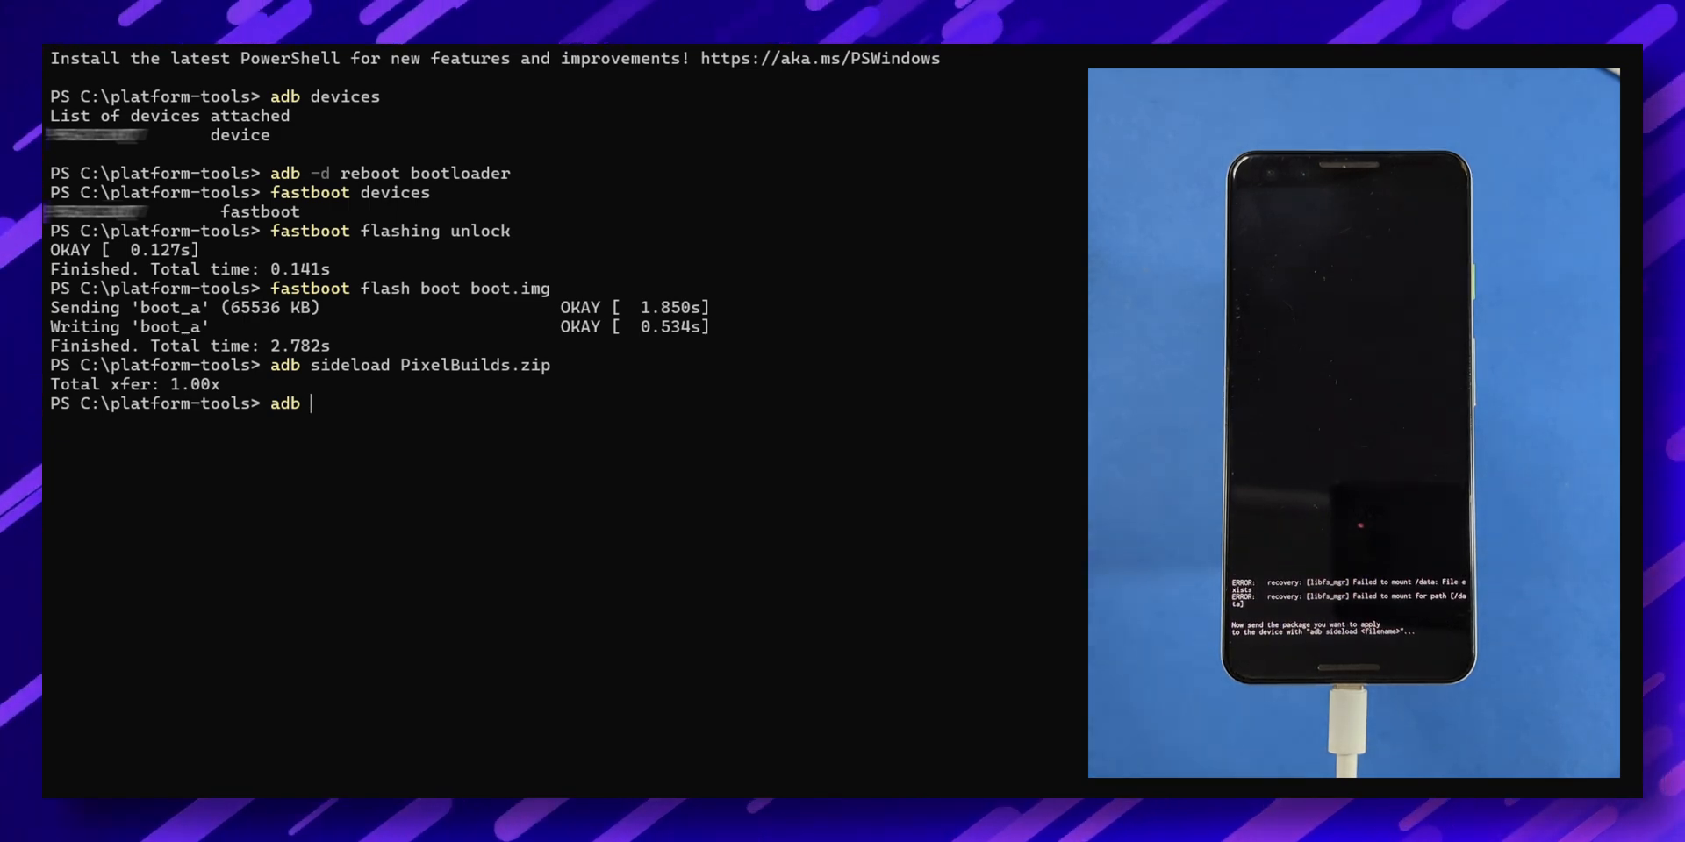
{"action": "type", "text": "sideload"}
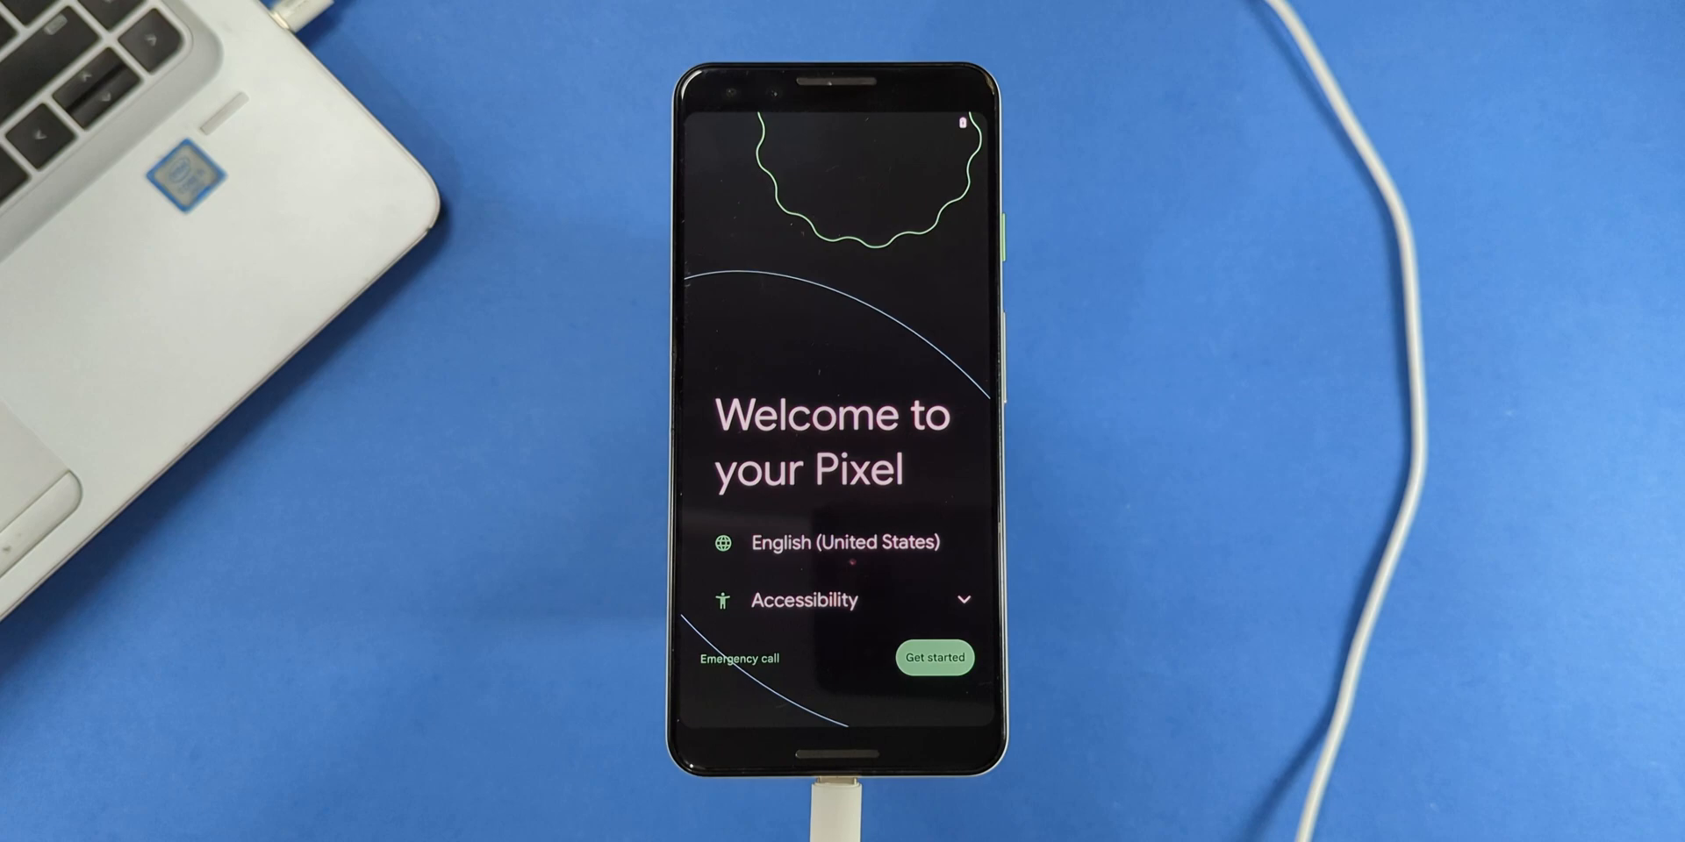
- Complete Pixel setup from Get started to 'All set!' and swipe up to the home screen
{"action": "left_click", "coordinate": [934, 657]}
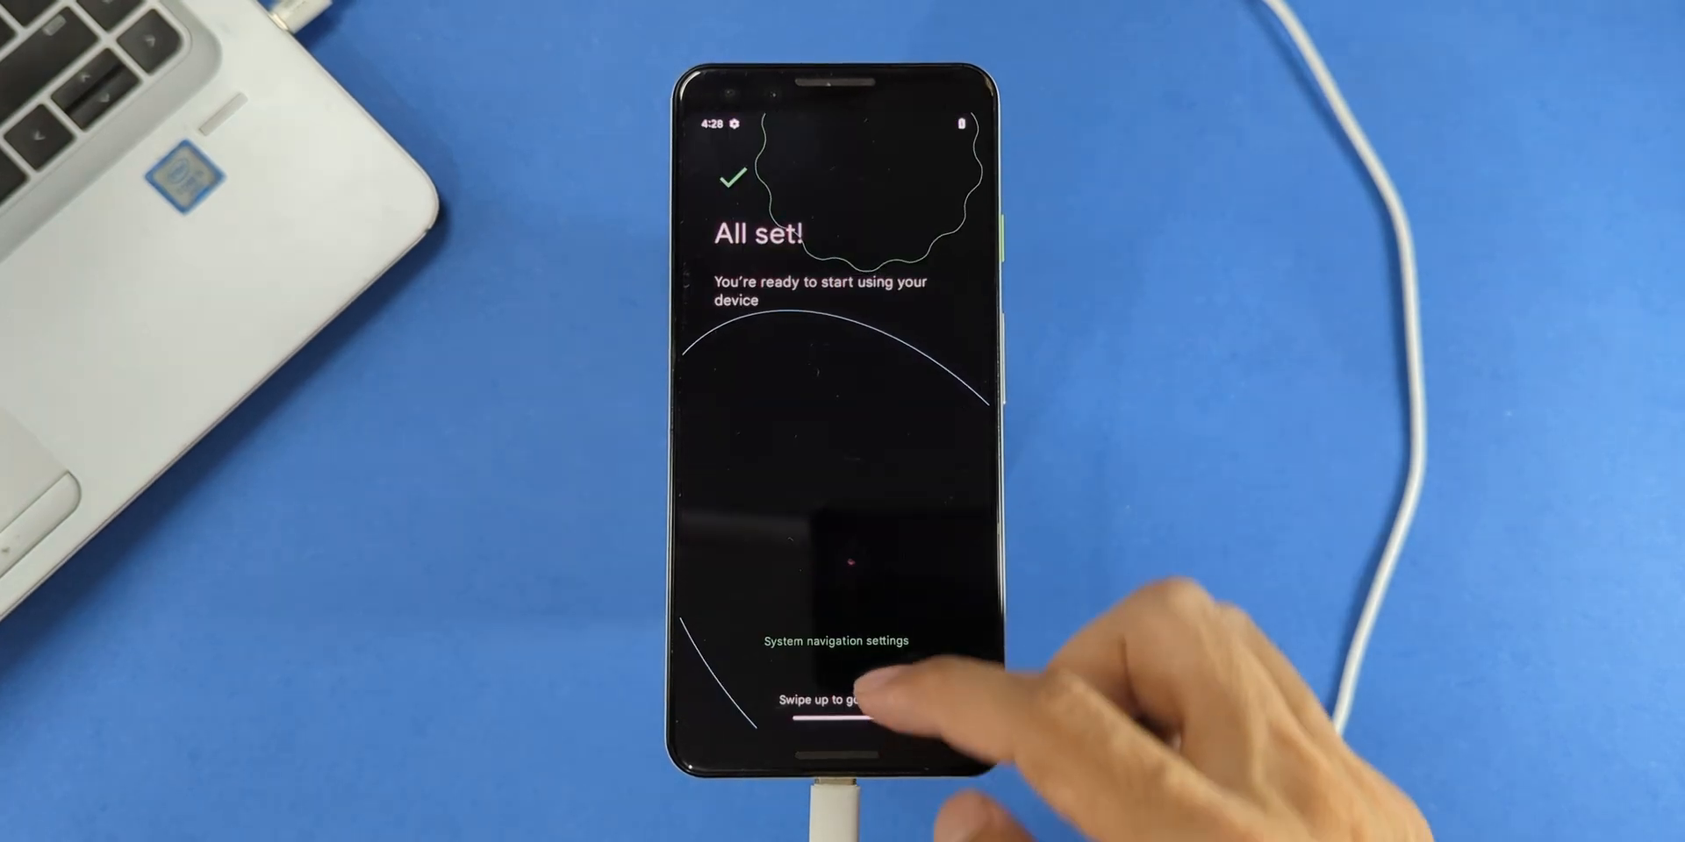
{"action": "left_click_drag", "start_coordinate": [844, 731], "coordinate": [845, 430]}
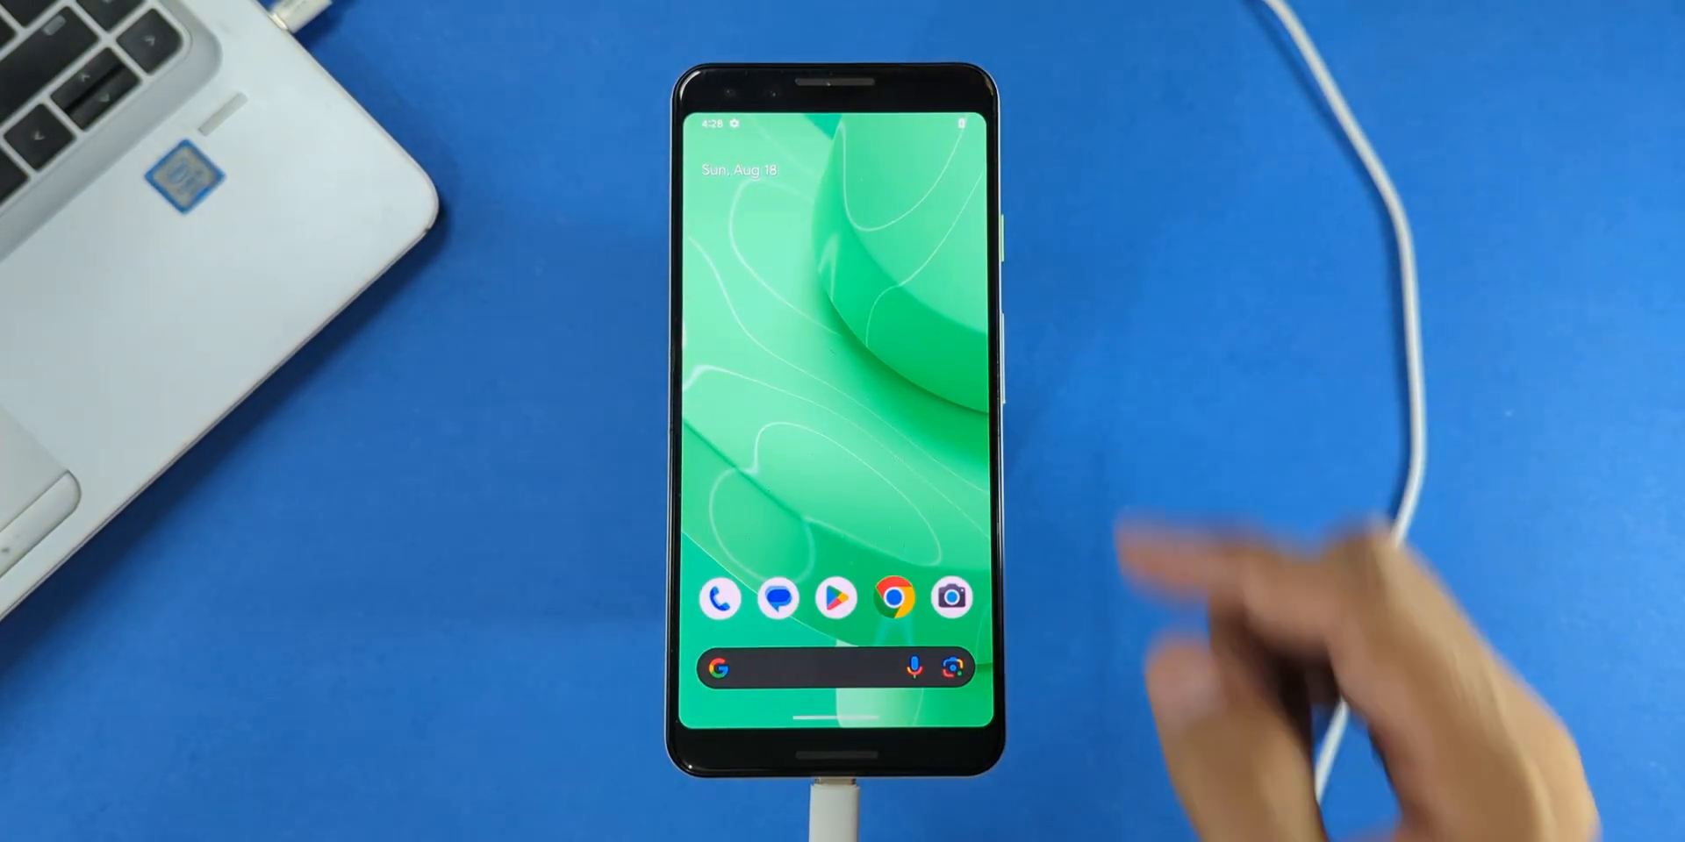